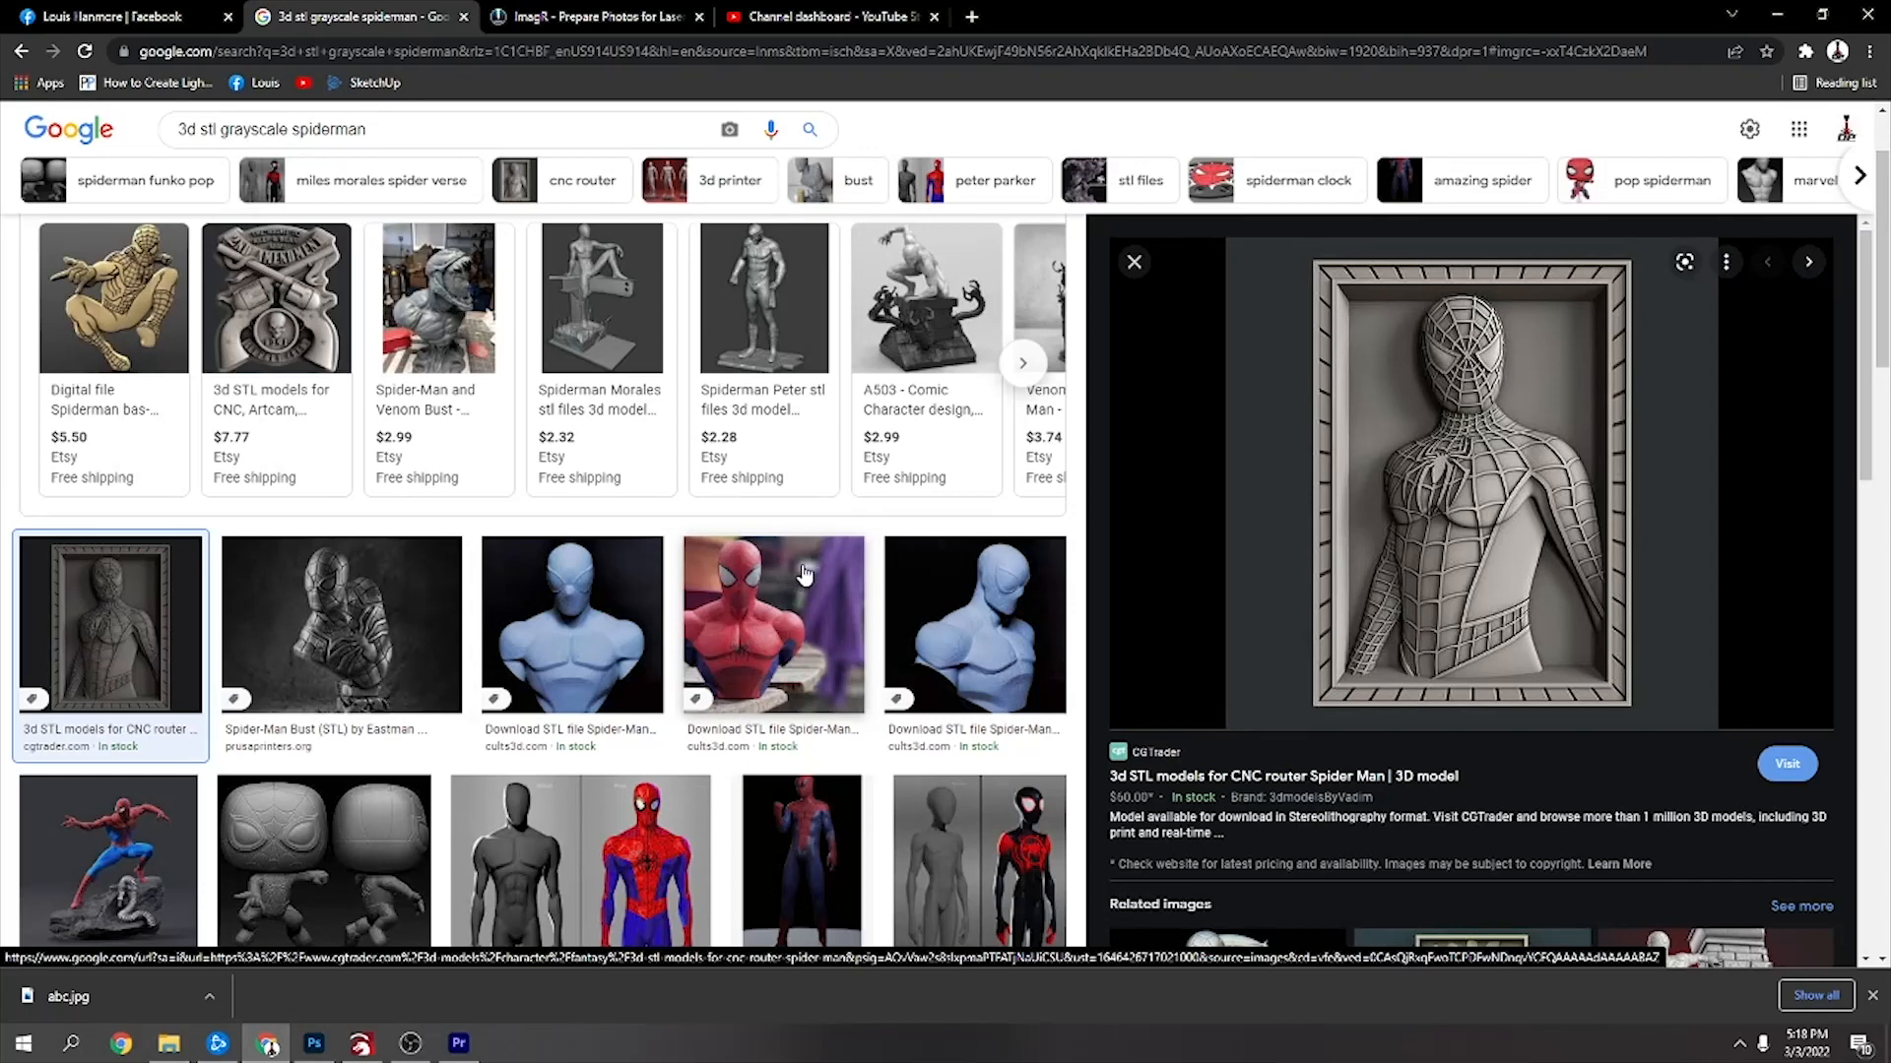
{"action": "mouse_move", "coordinate": [932, 551]}
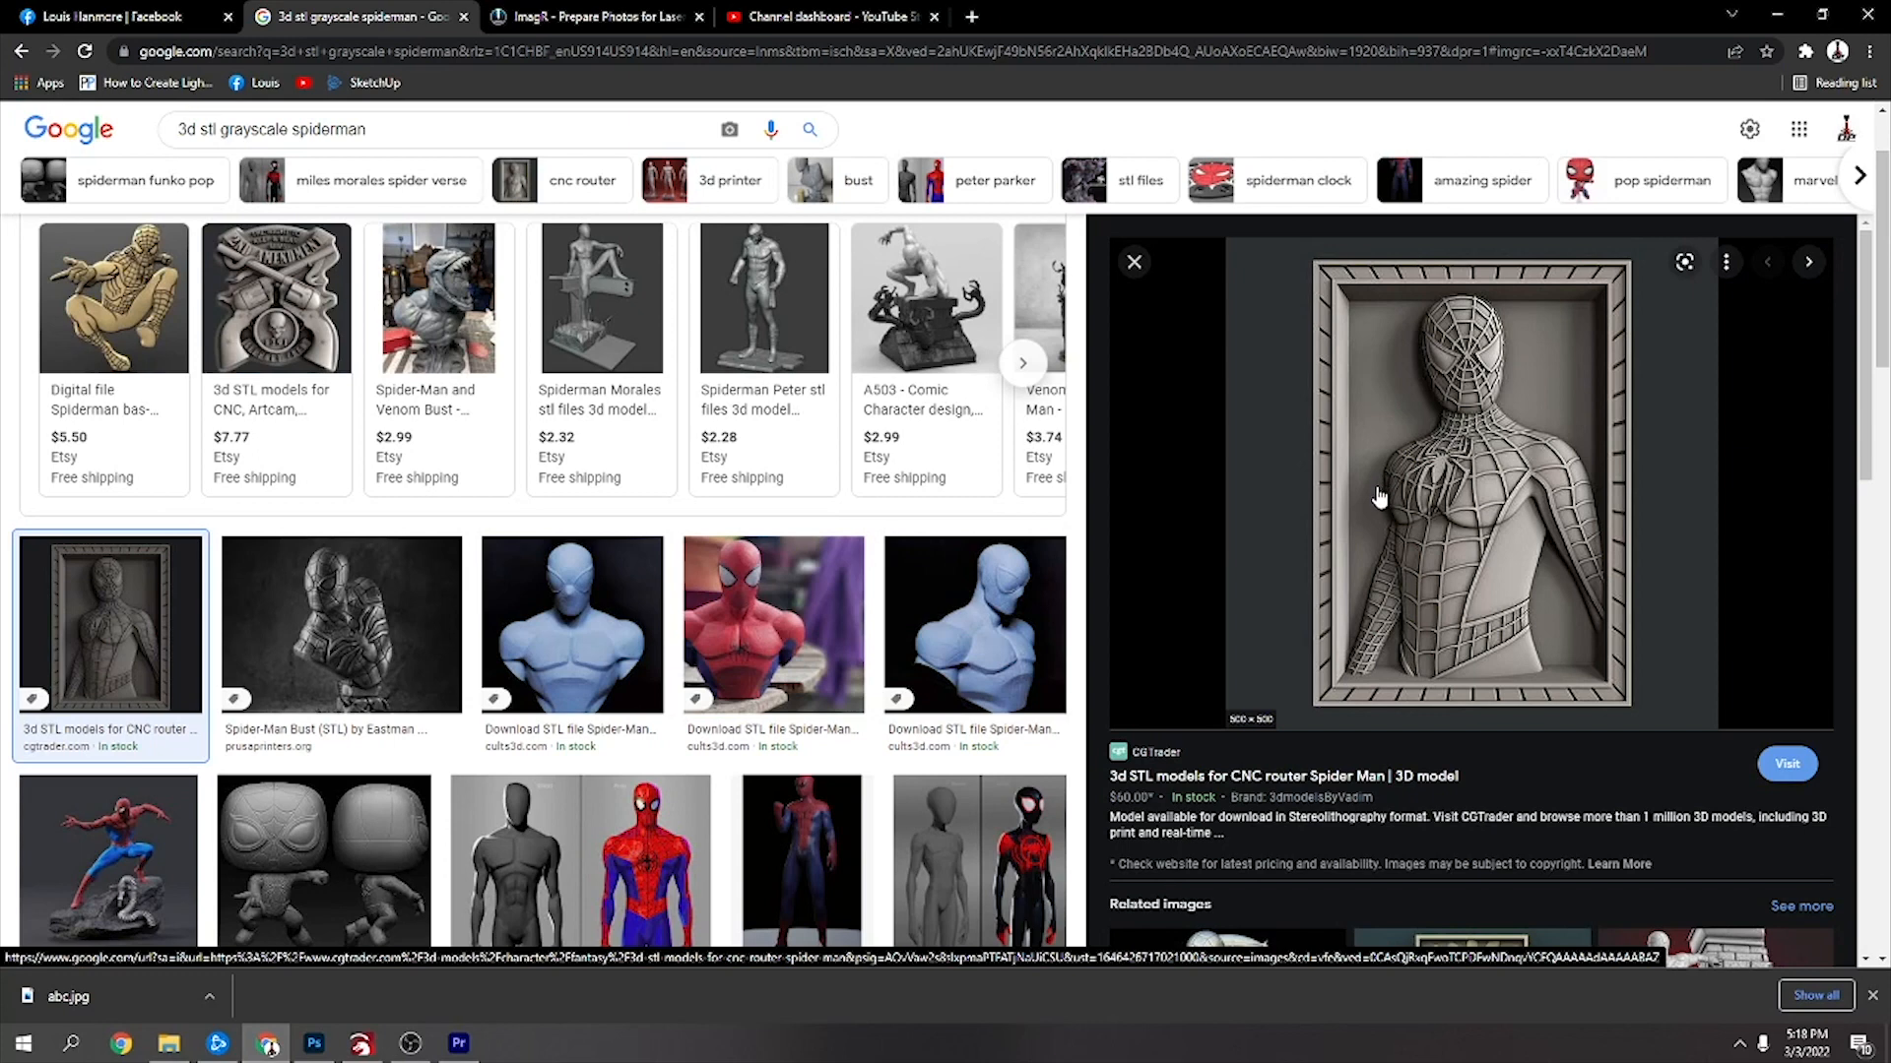
{"action": "mouse_move", "coordinate": [1398, 470]}
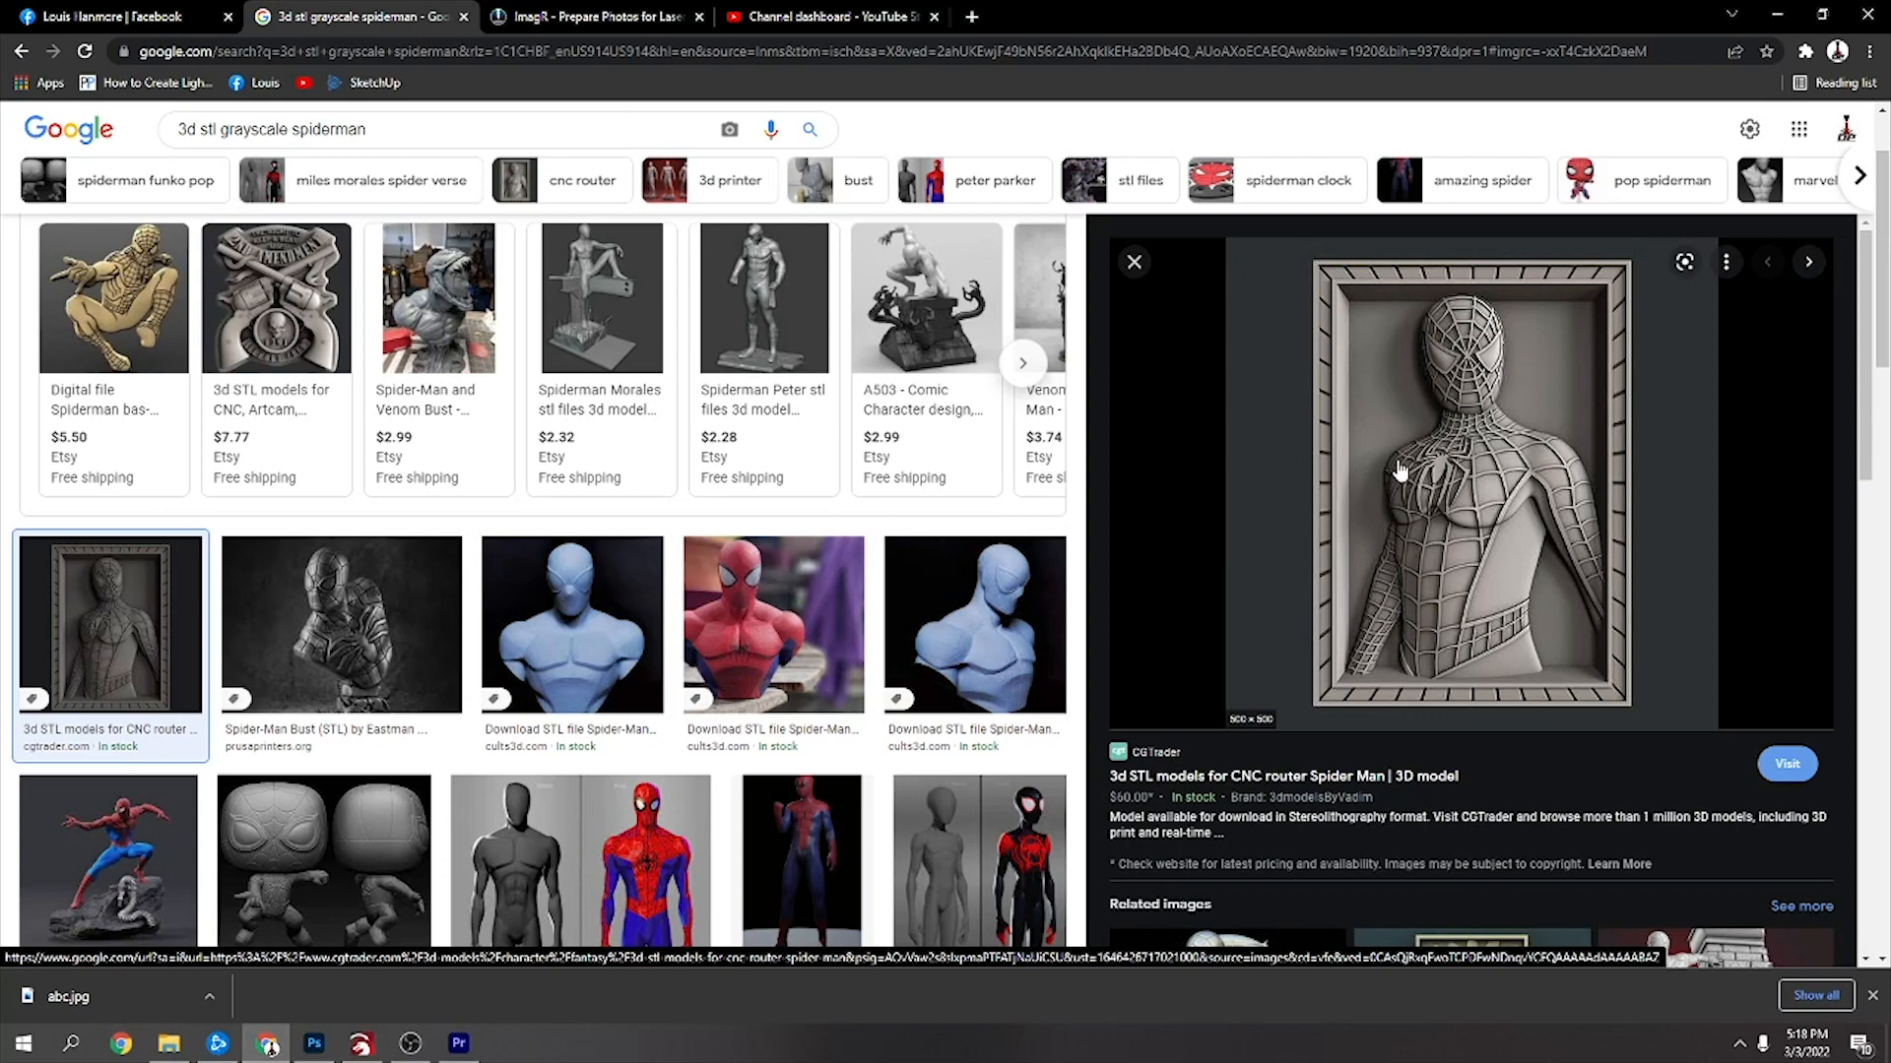
{"action": "mouse_move", "coordinate": [1388, 465]}
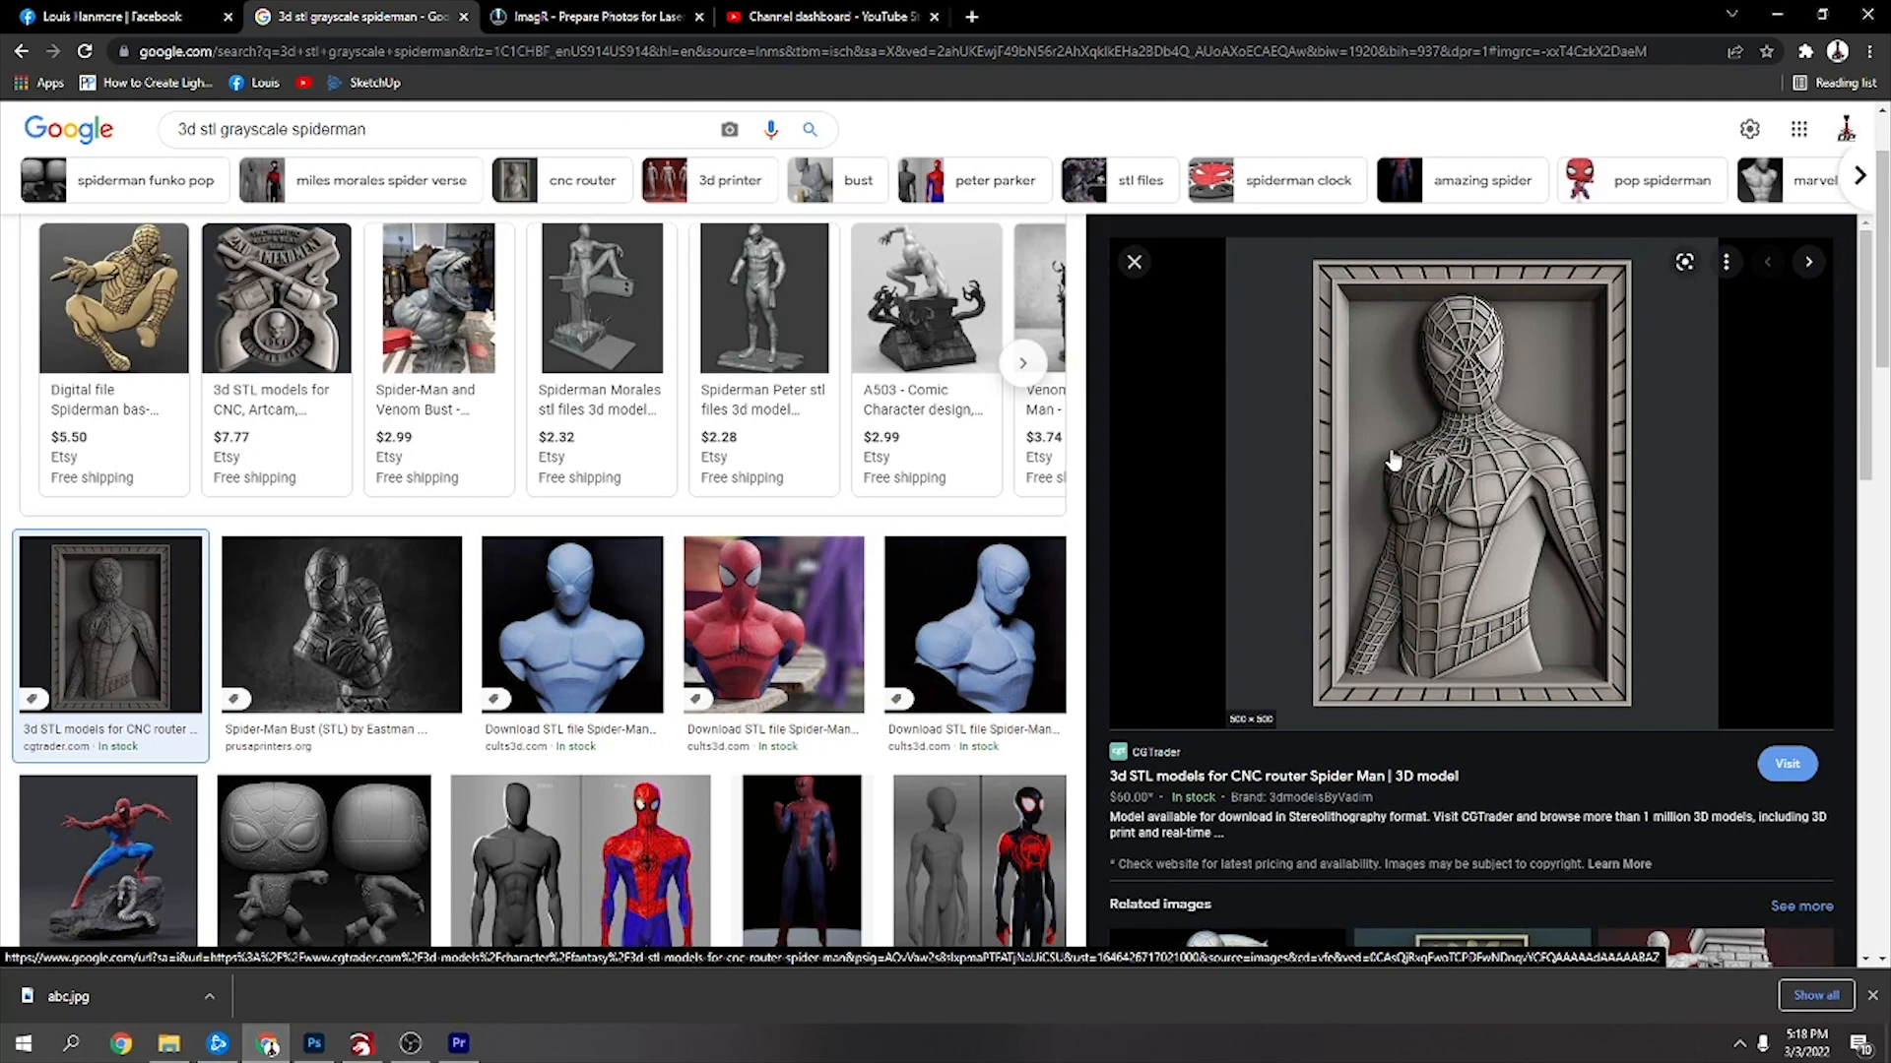
{"action": "mouse_move", "coordinate": [1420, 470]}
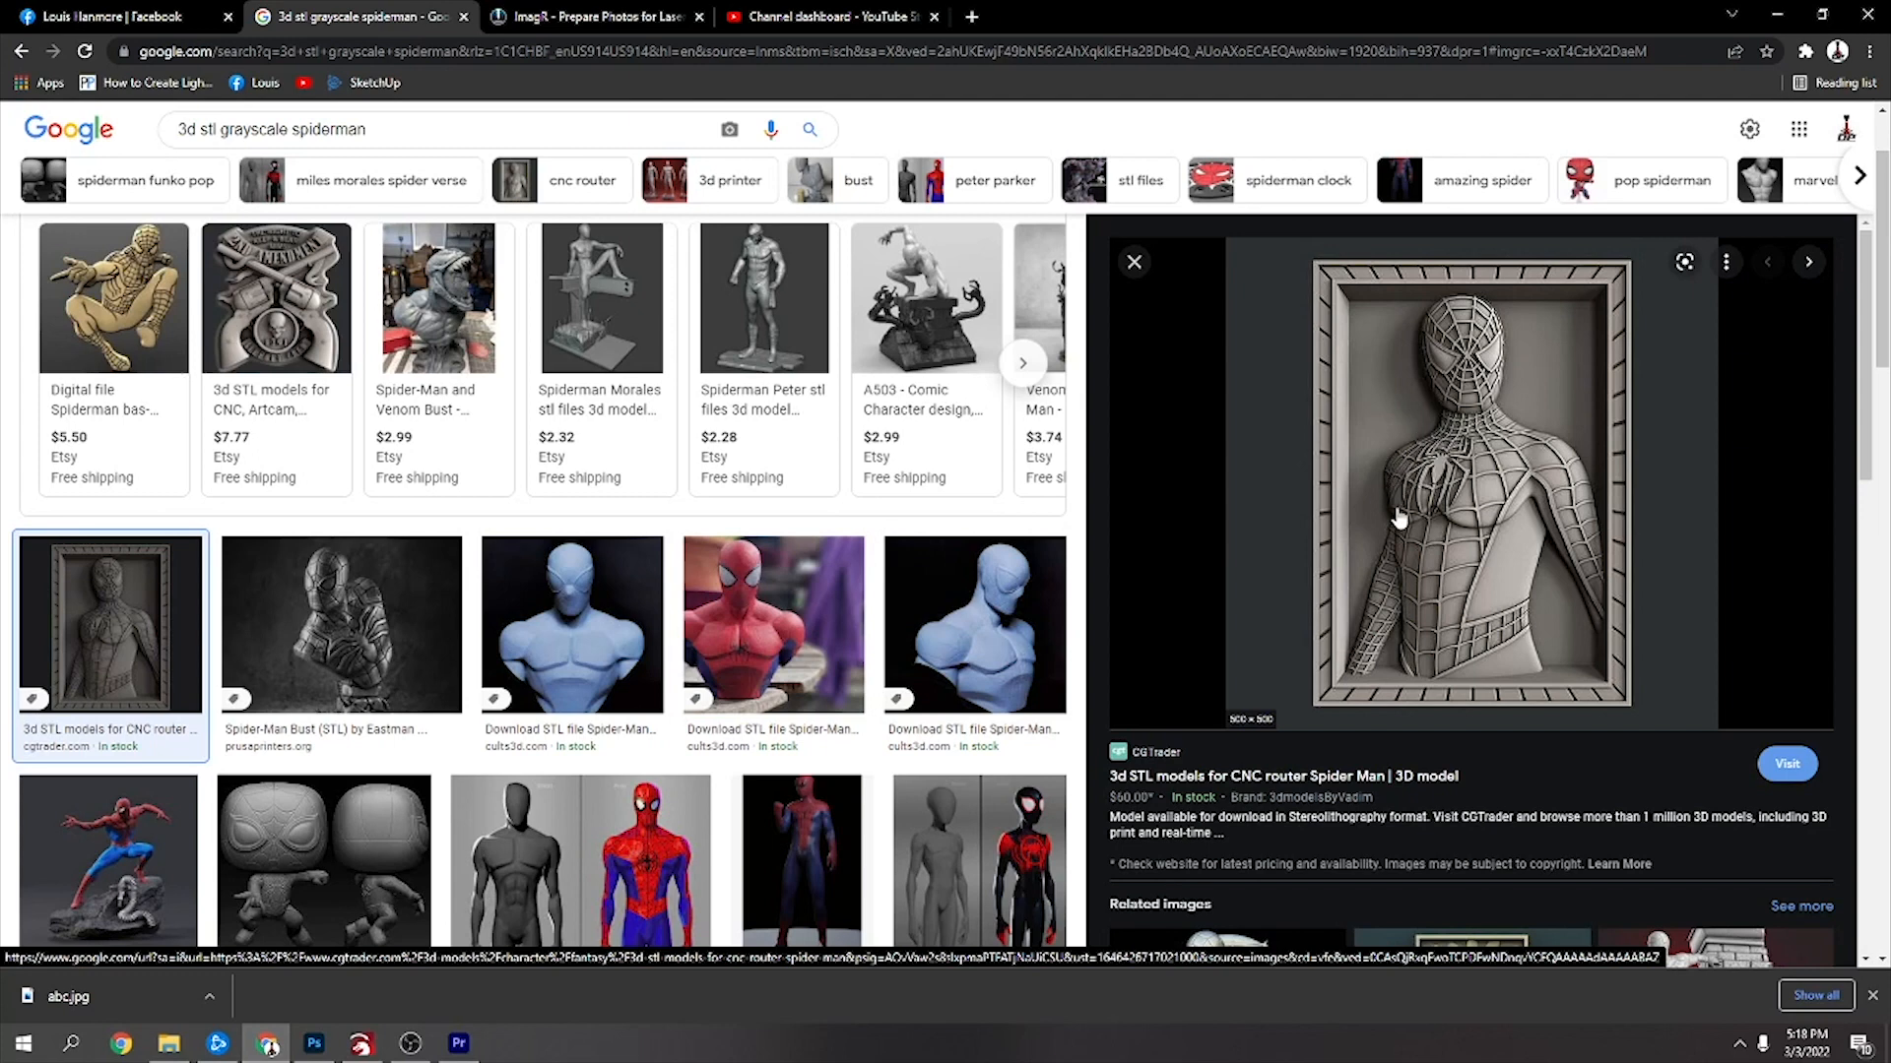
{"action": "mouse_move", "coordinate": [1243, 321]}
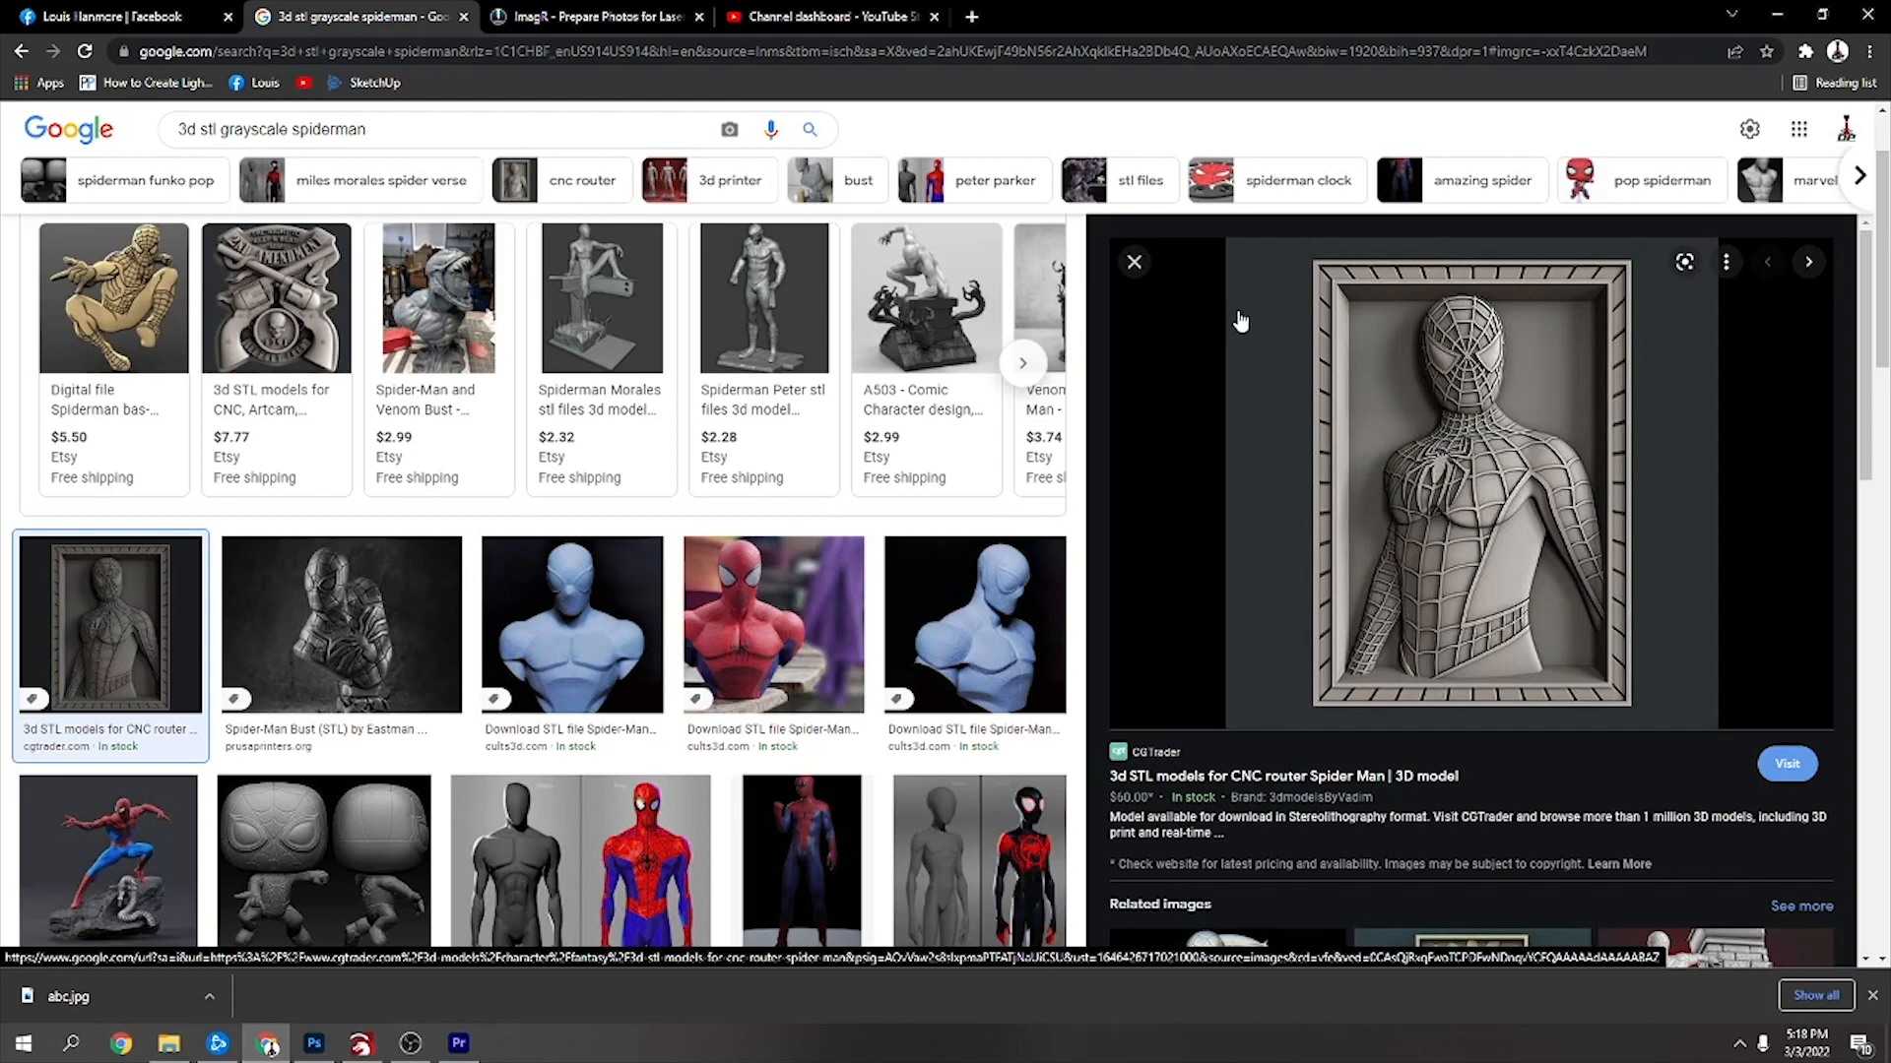
Resize the relief image to 500×500 with the DPI field changed via a typed value of 26
{"action": "left_click", "coordinate": [591, 15]}
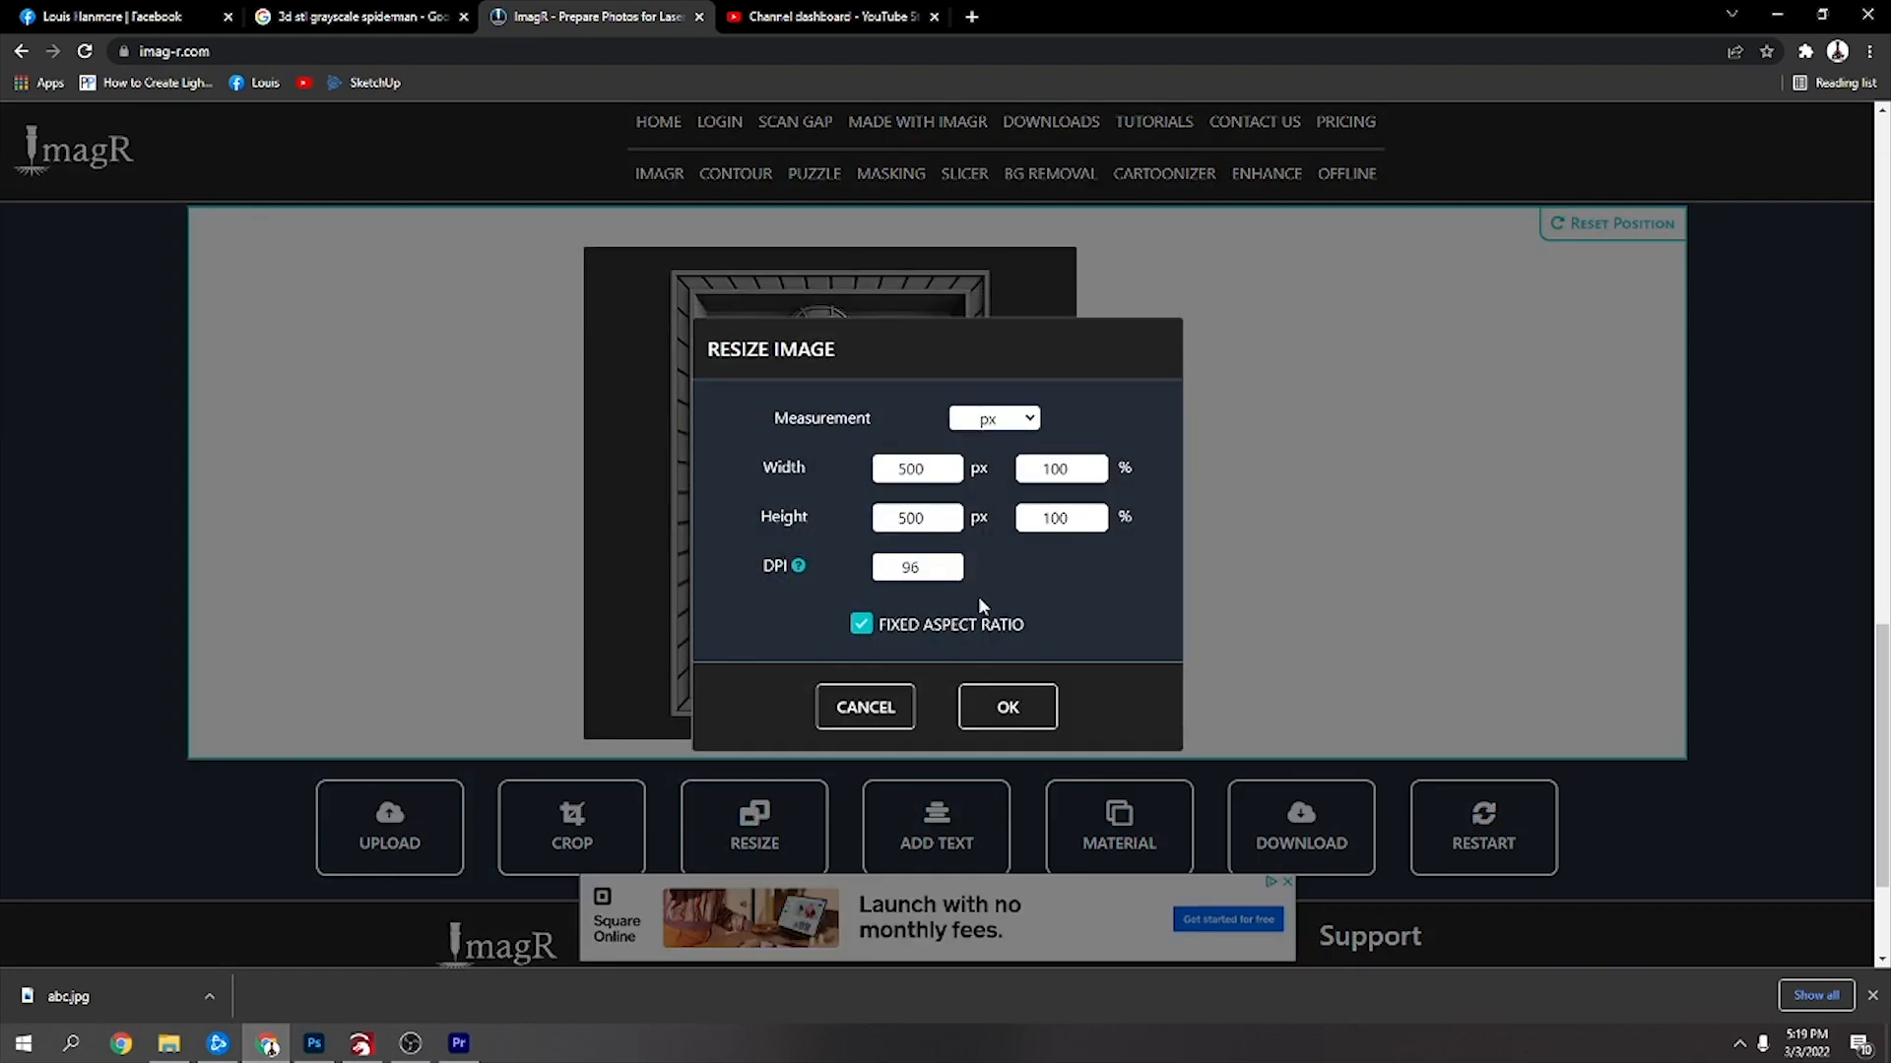
{"action": "type", "text": "26"}
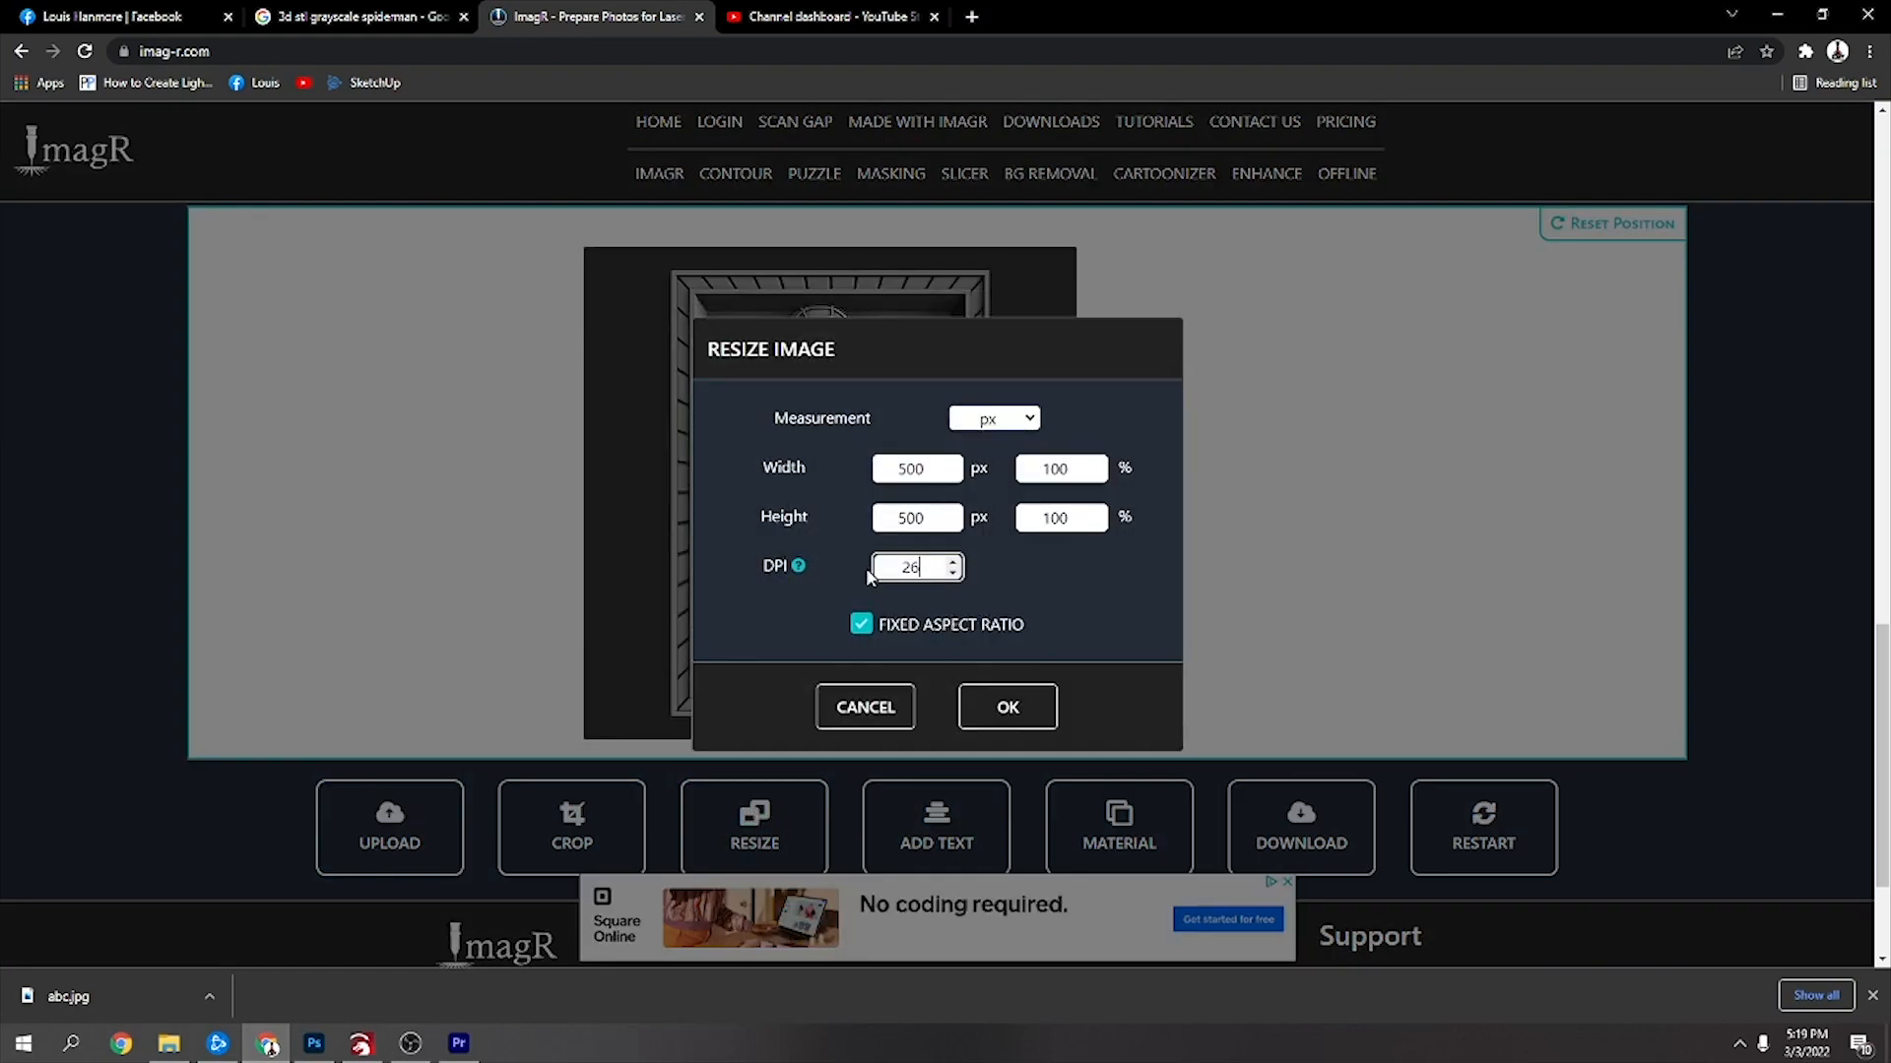
{"action": "left_click", "coordinate": [1006, 707]}
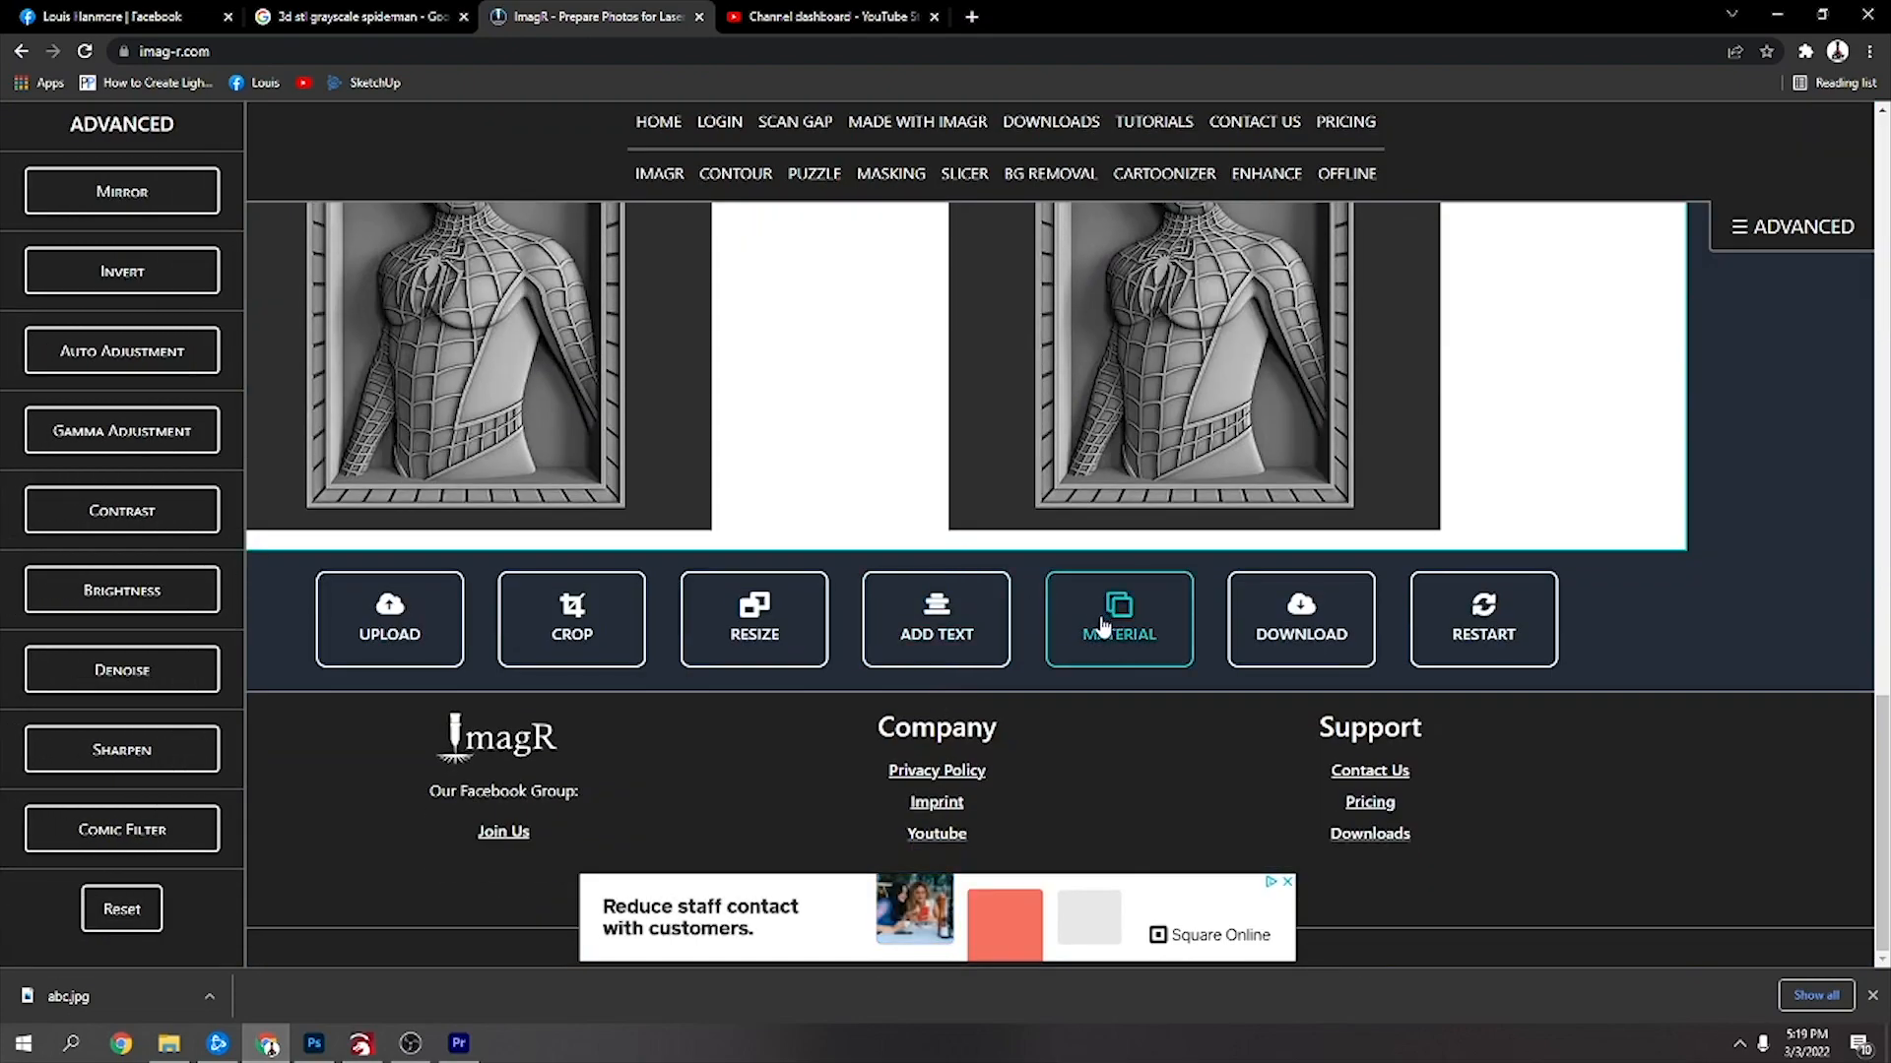
Apply the CO2 Wood material preset to render the relief as a dithered black-and-white image
{"action": "left_click", "coordinate": [1118, 618]}
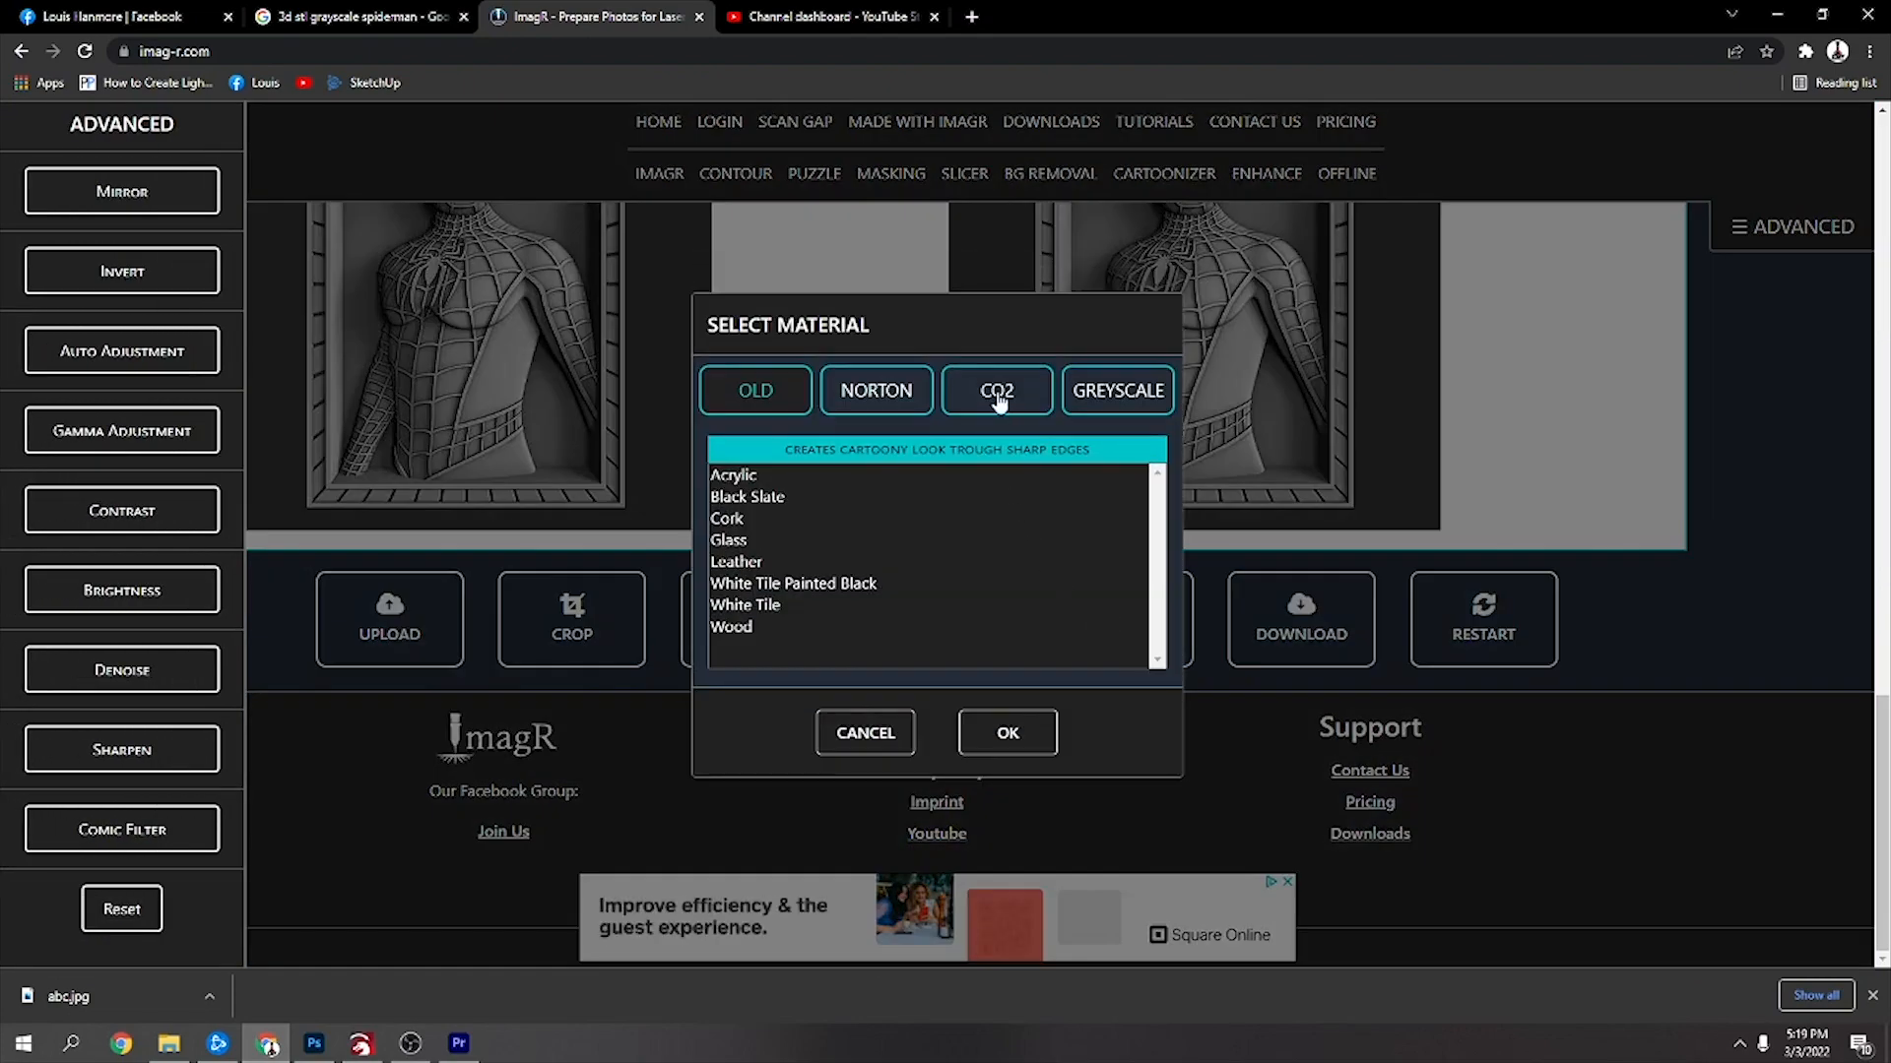
{"action": "left_click", "coordinate": [997, 390]}
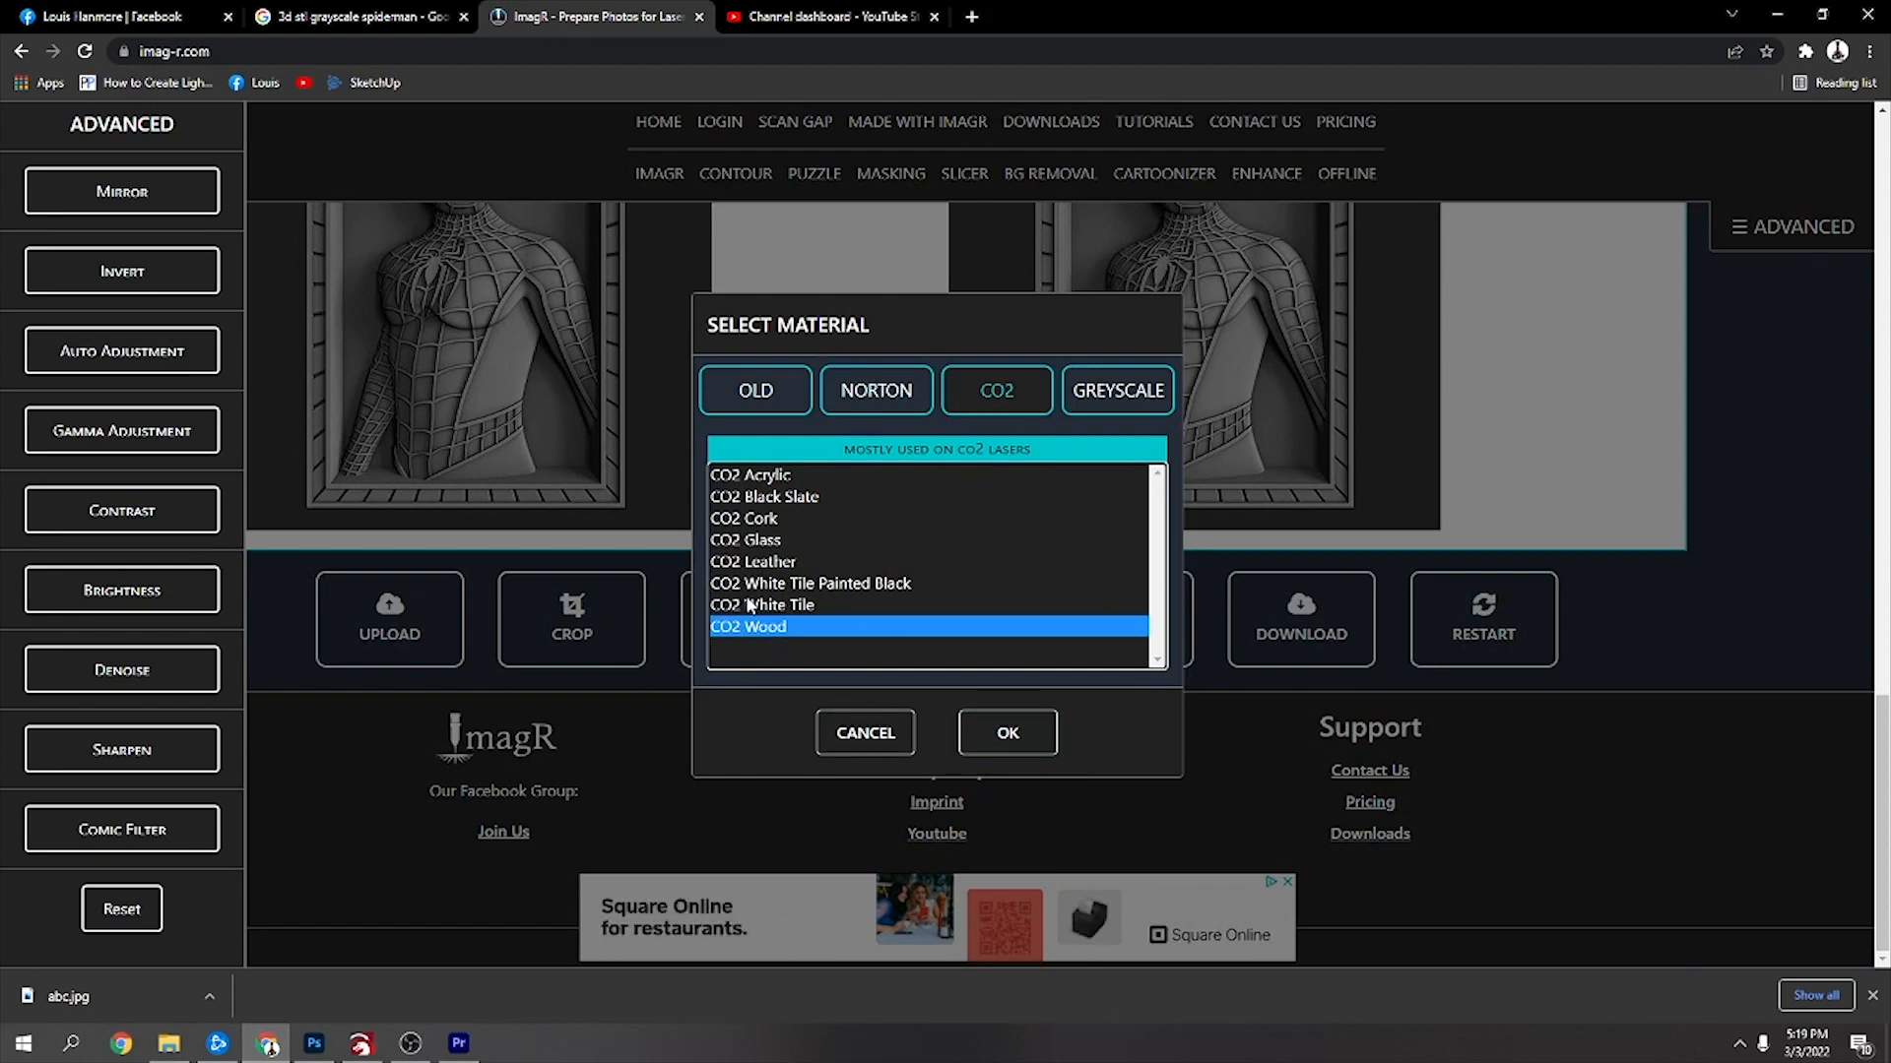
{"action": "left_click", "coordinate": [1006, 732]}
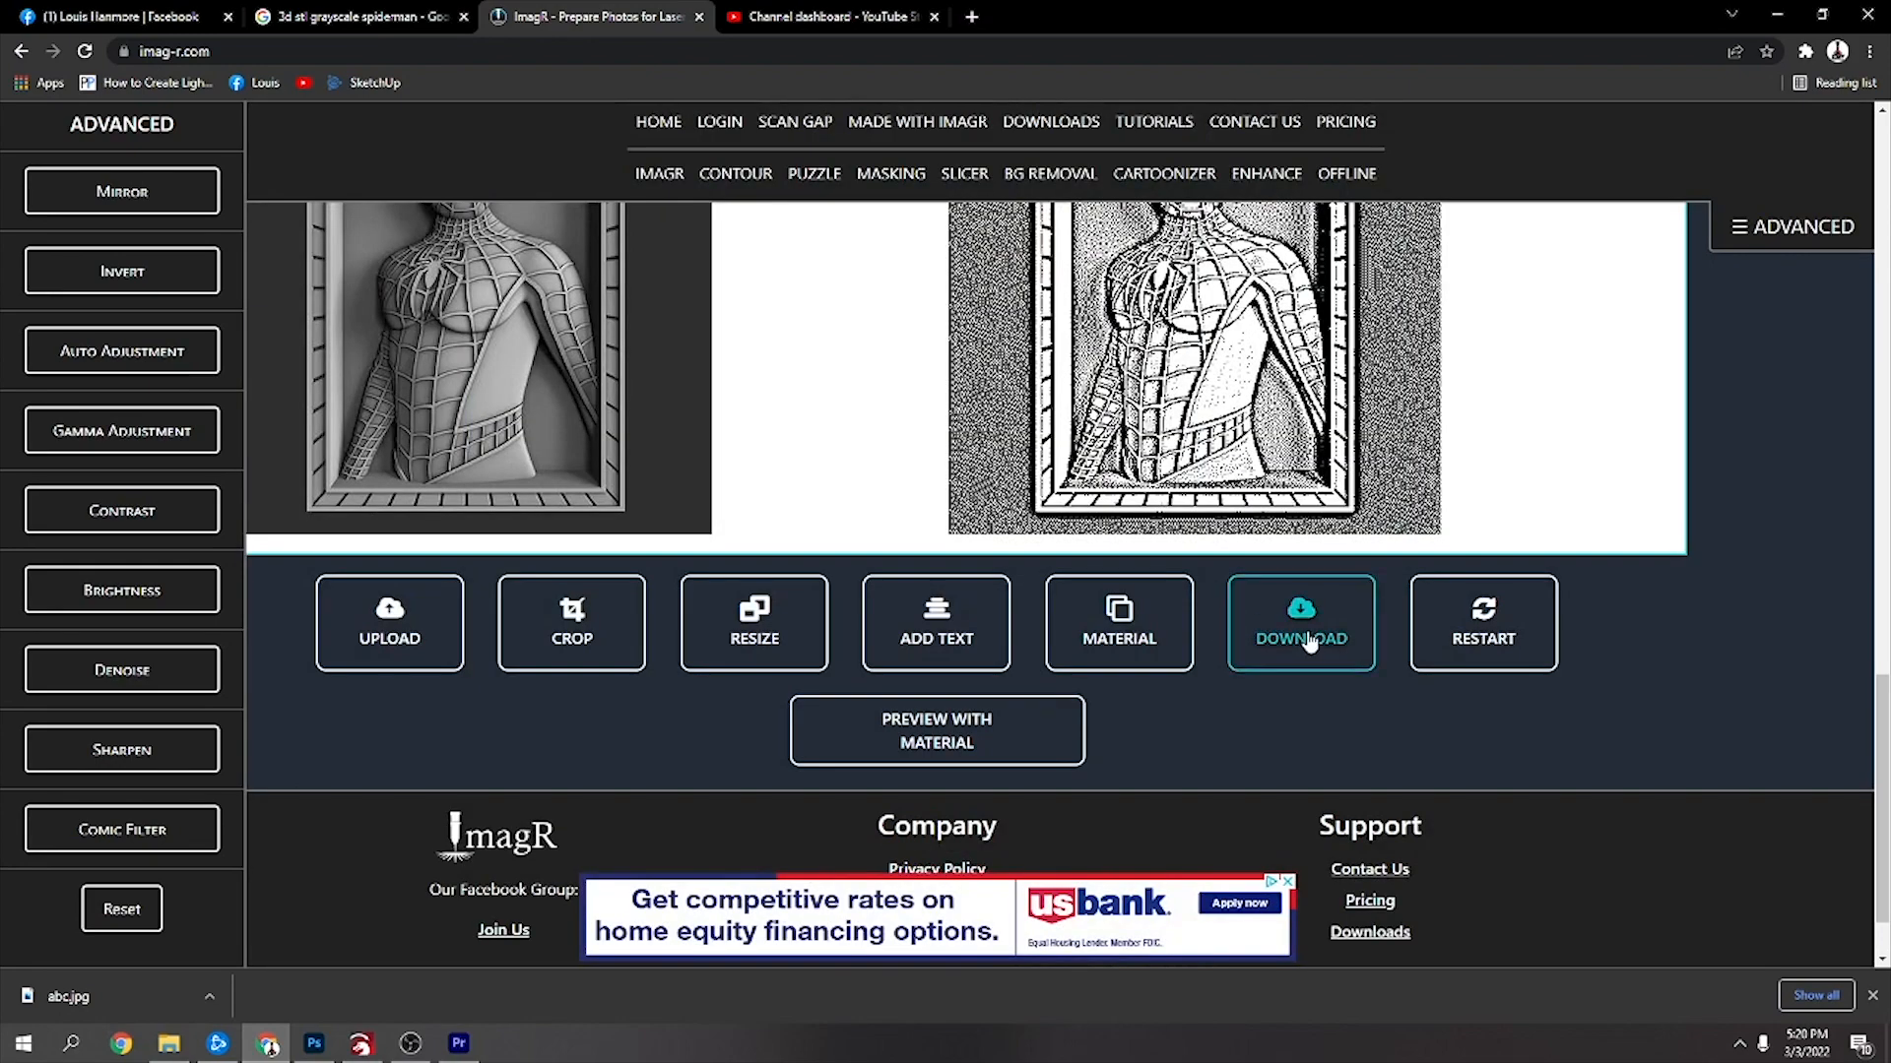
Download the dithered Spider-Man image as a BMP and bring it onto the LightBurn canvas
{"action": "left_click", "coordinate": [1299, 624]}
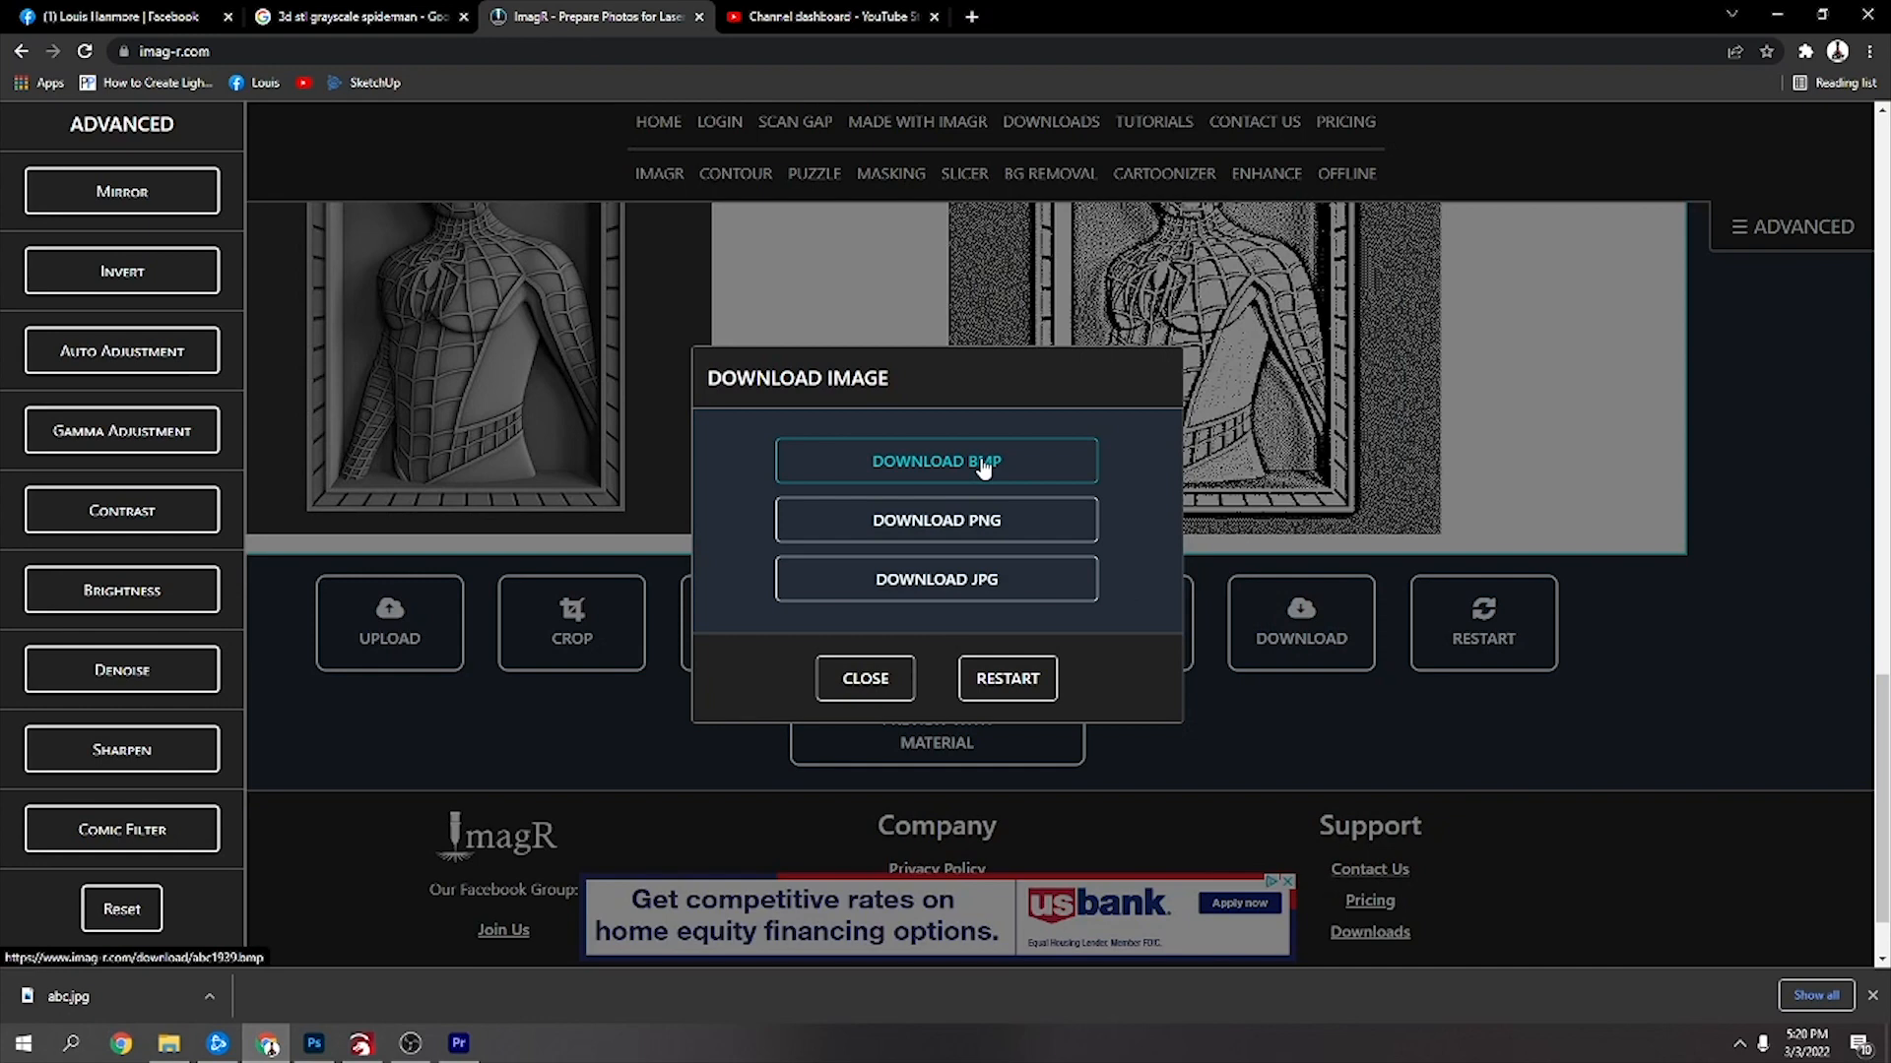
{"action": "left_click", "coordinate": [863, 677]}
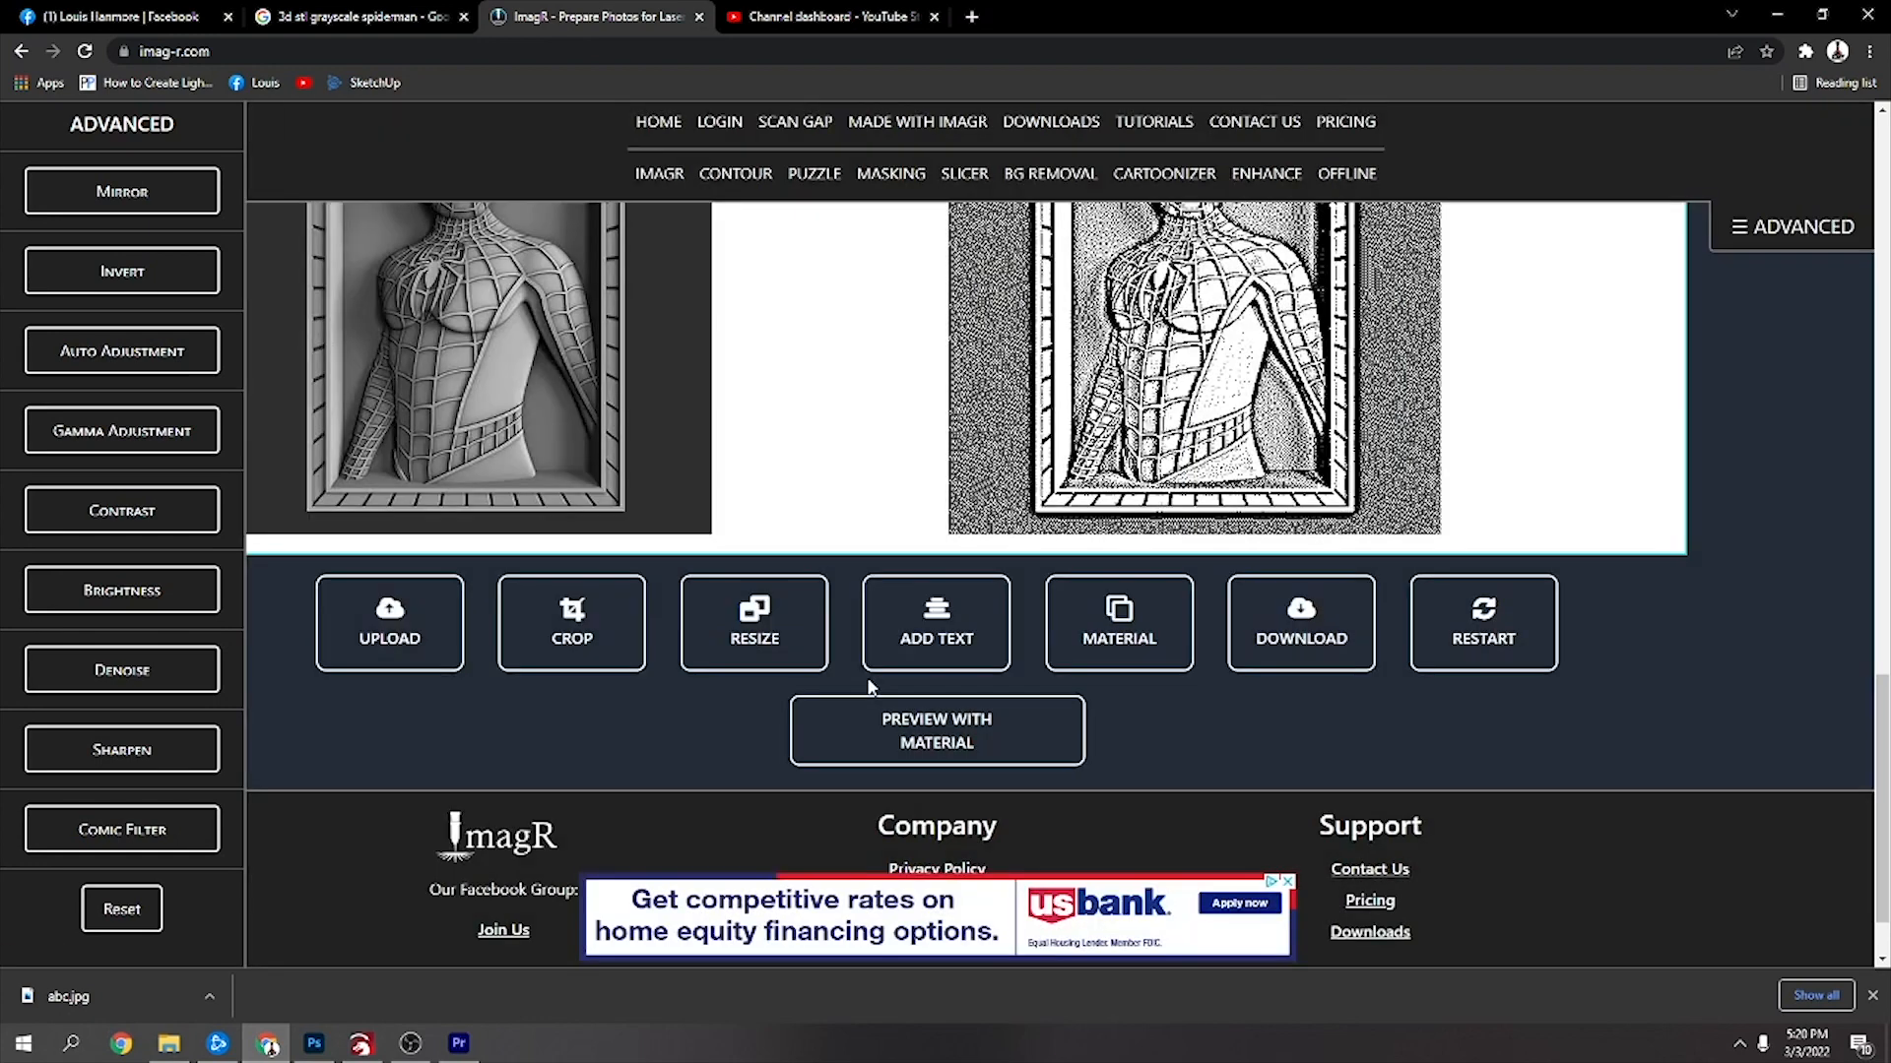
{"action": "left_click", "coordinate": [358, 1043]}
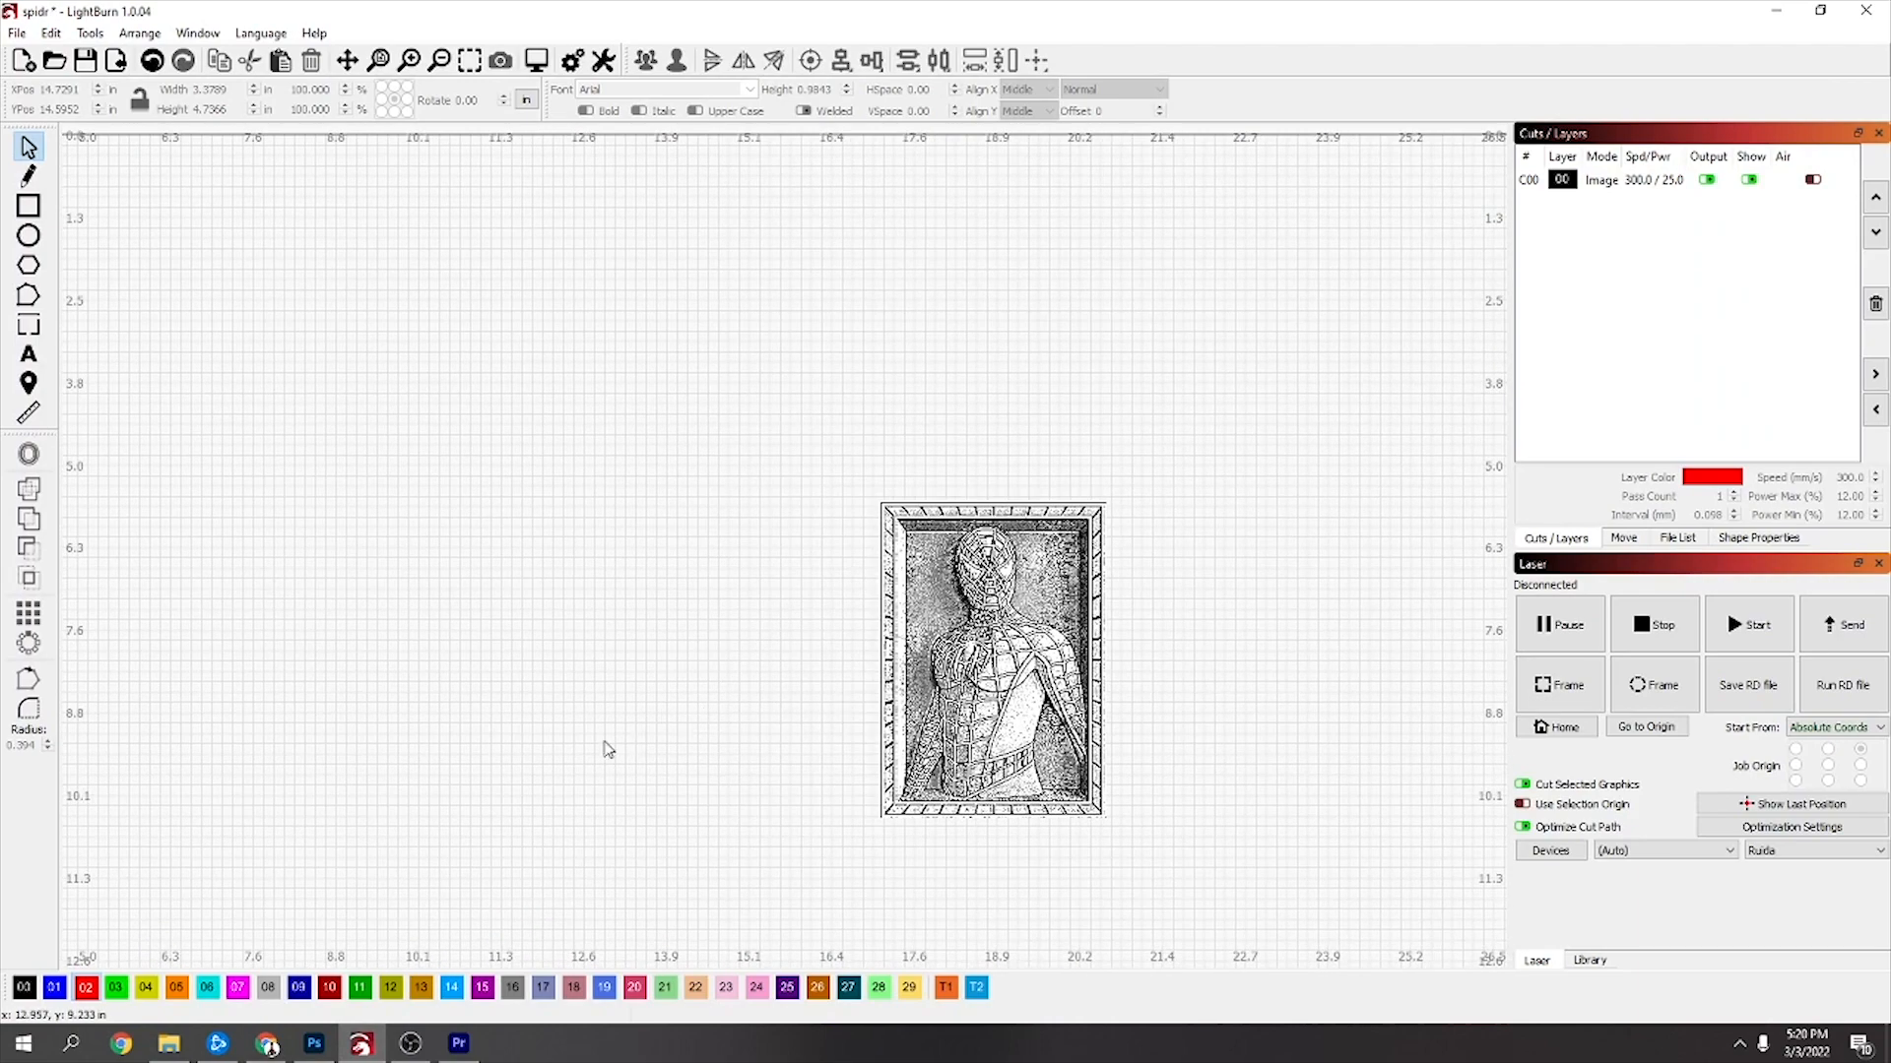
{"action": "mouse_move", "coordinate": [1640, 61]}
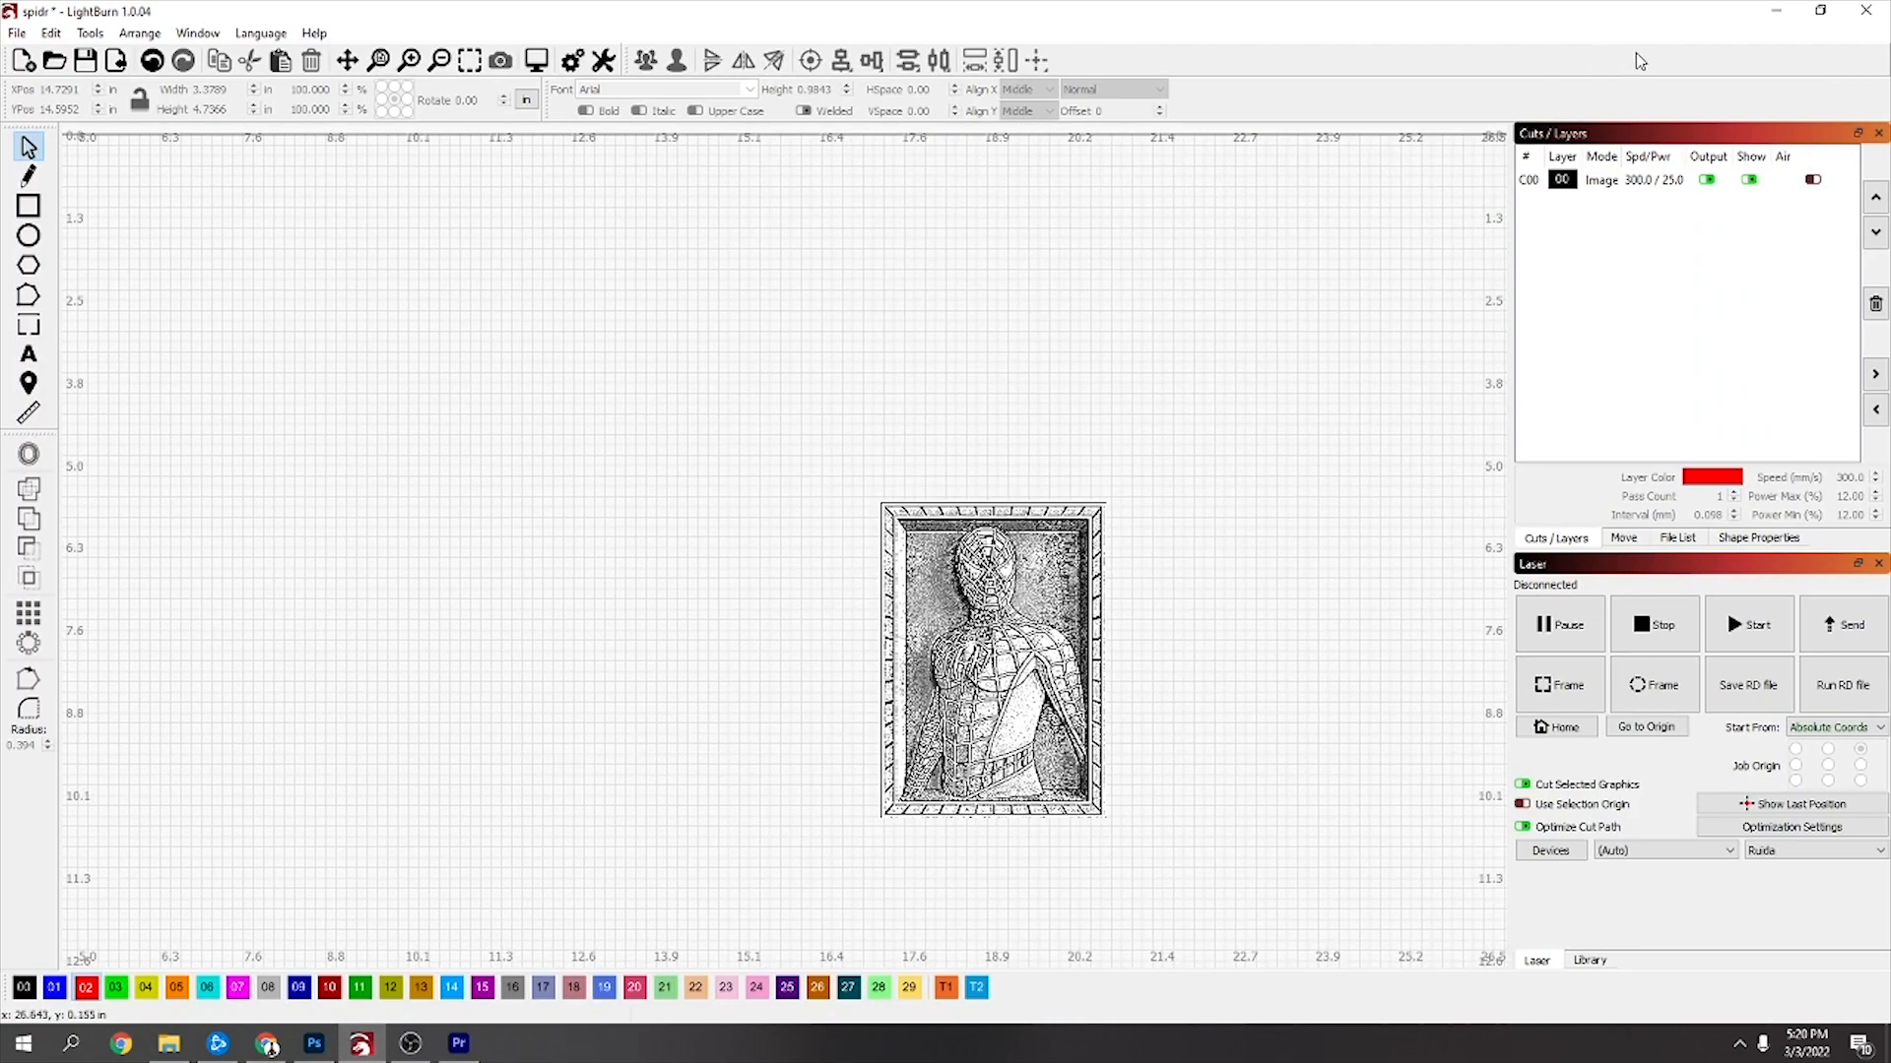
Import the original grayscale Spider-Man relief beside the dithered version
{"action": "left_click", "coordinate": [268, 1044]}
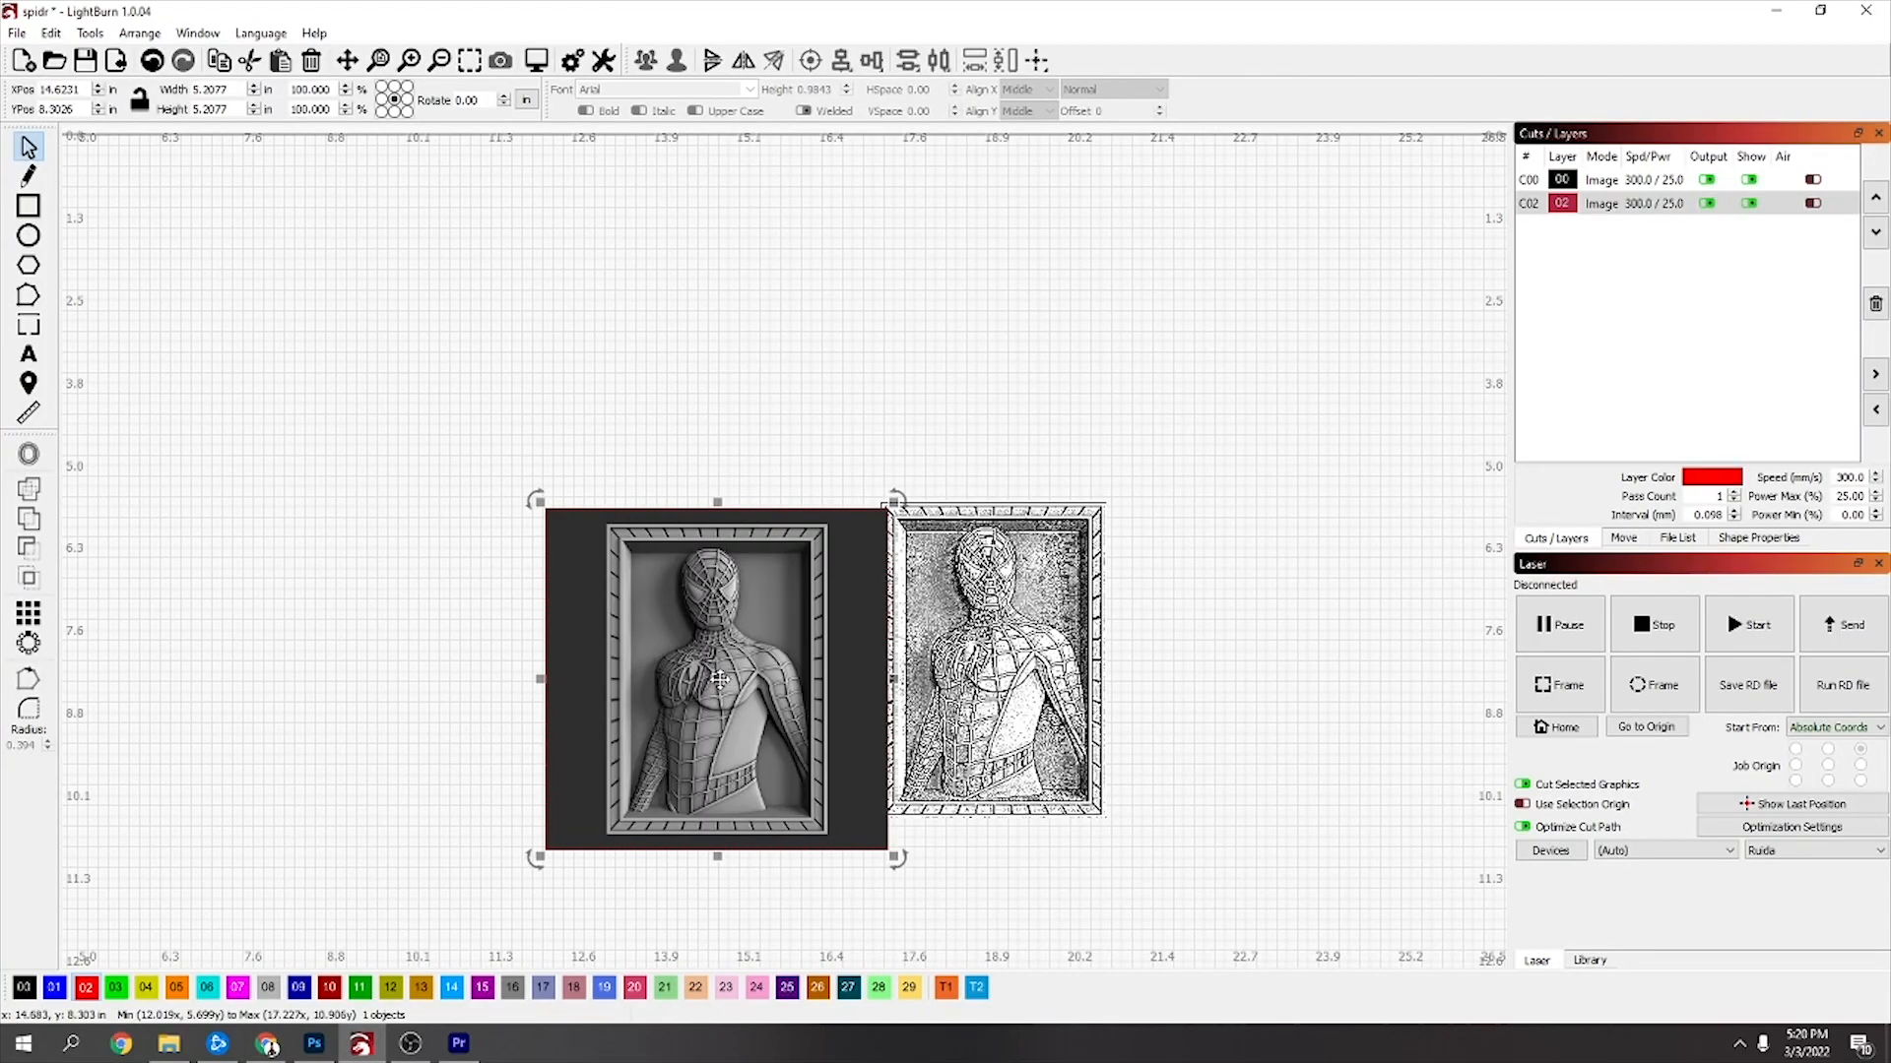
Move the grayscale relief up-left and draw a rectangle around its inner picture frame
{"action": "left_click_drag", "start_coordinate": [717, 680], "coordinate": [680, 648]}
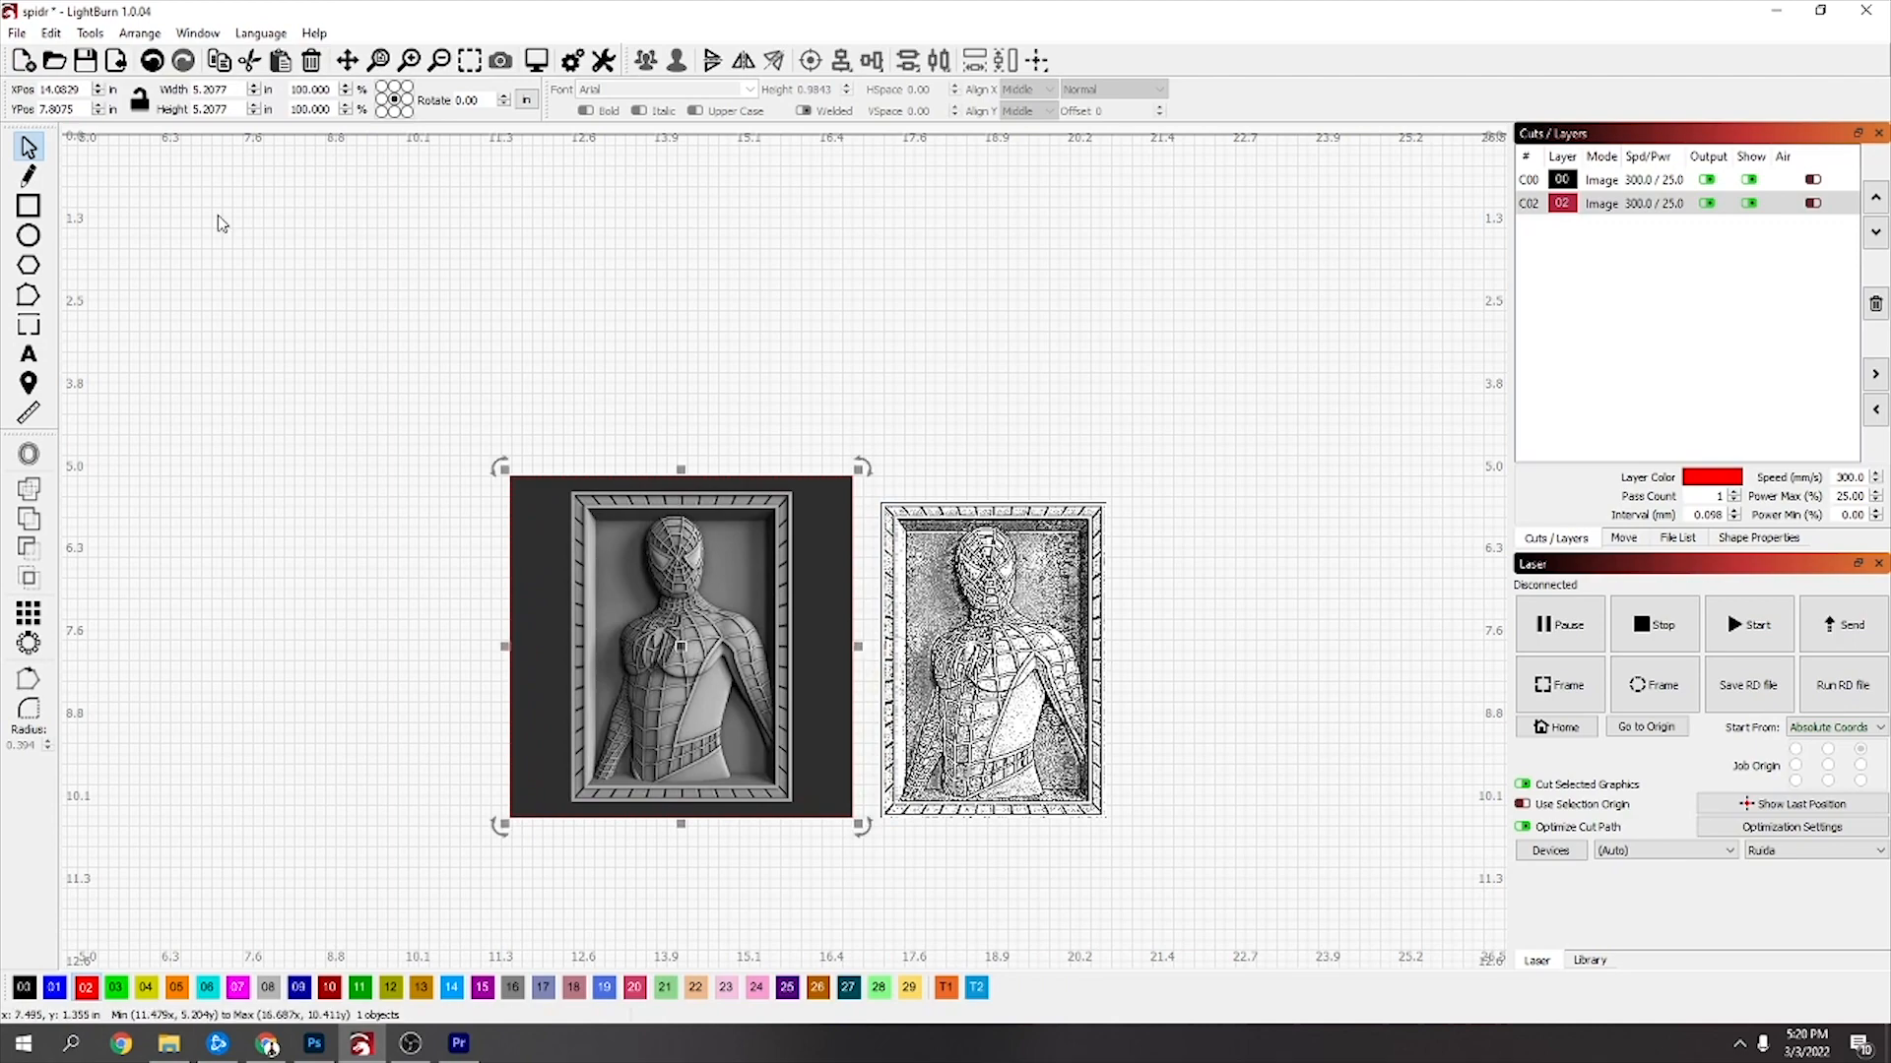
{"action": "left_click", "coordinate": [29, 207]}
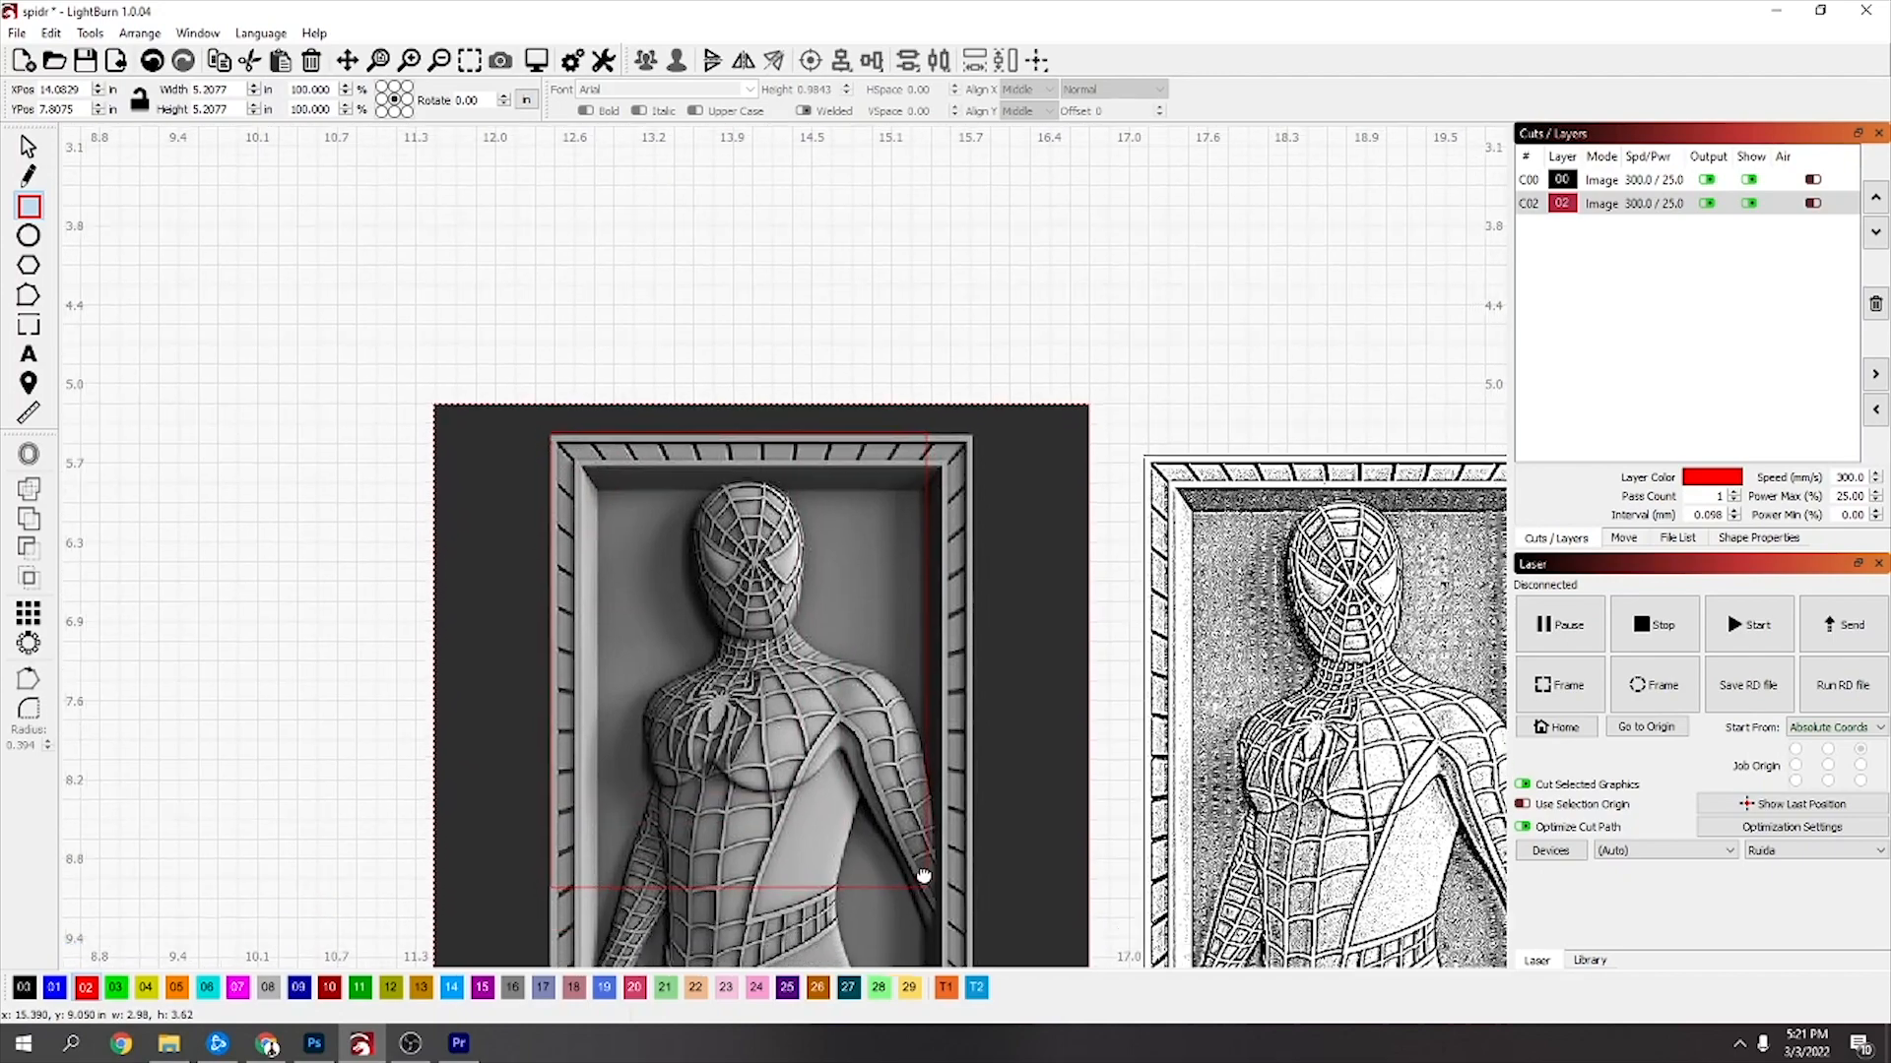
{"action": "scroll", "scroll_direction": "down", "scroll_amount": 3}
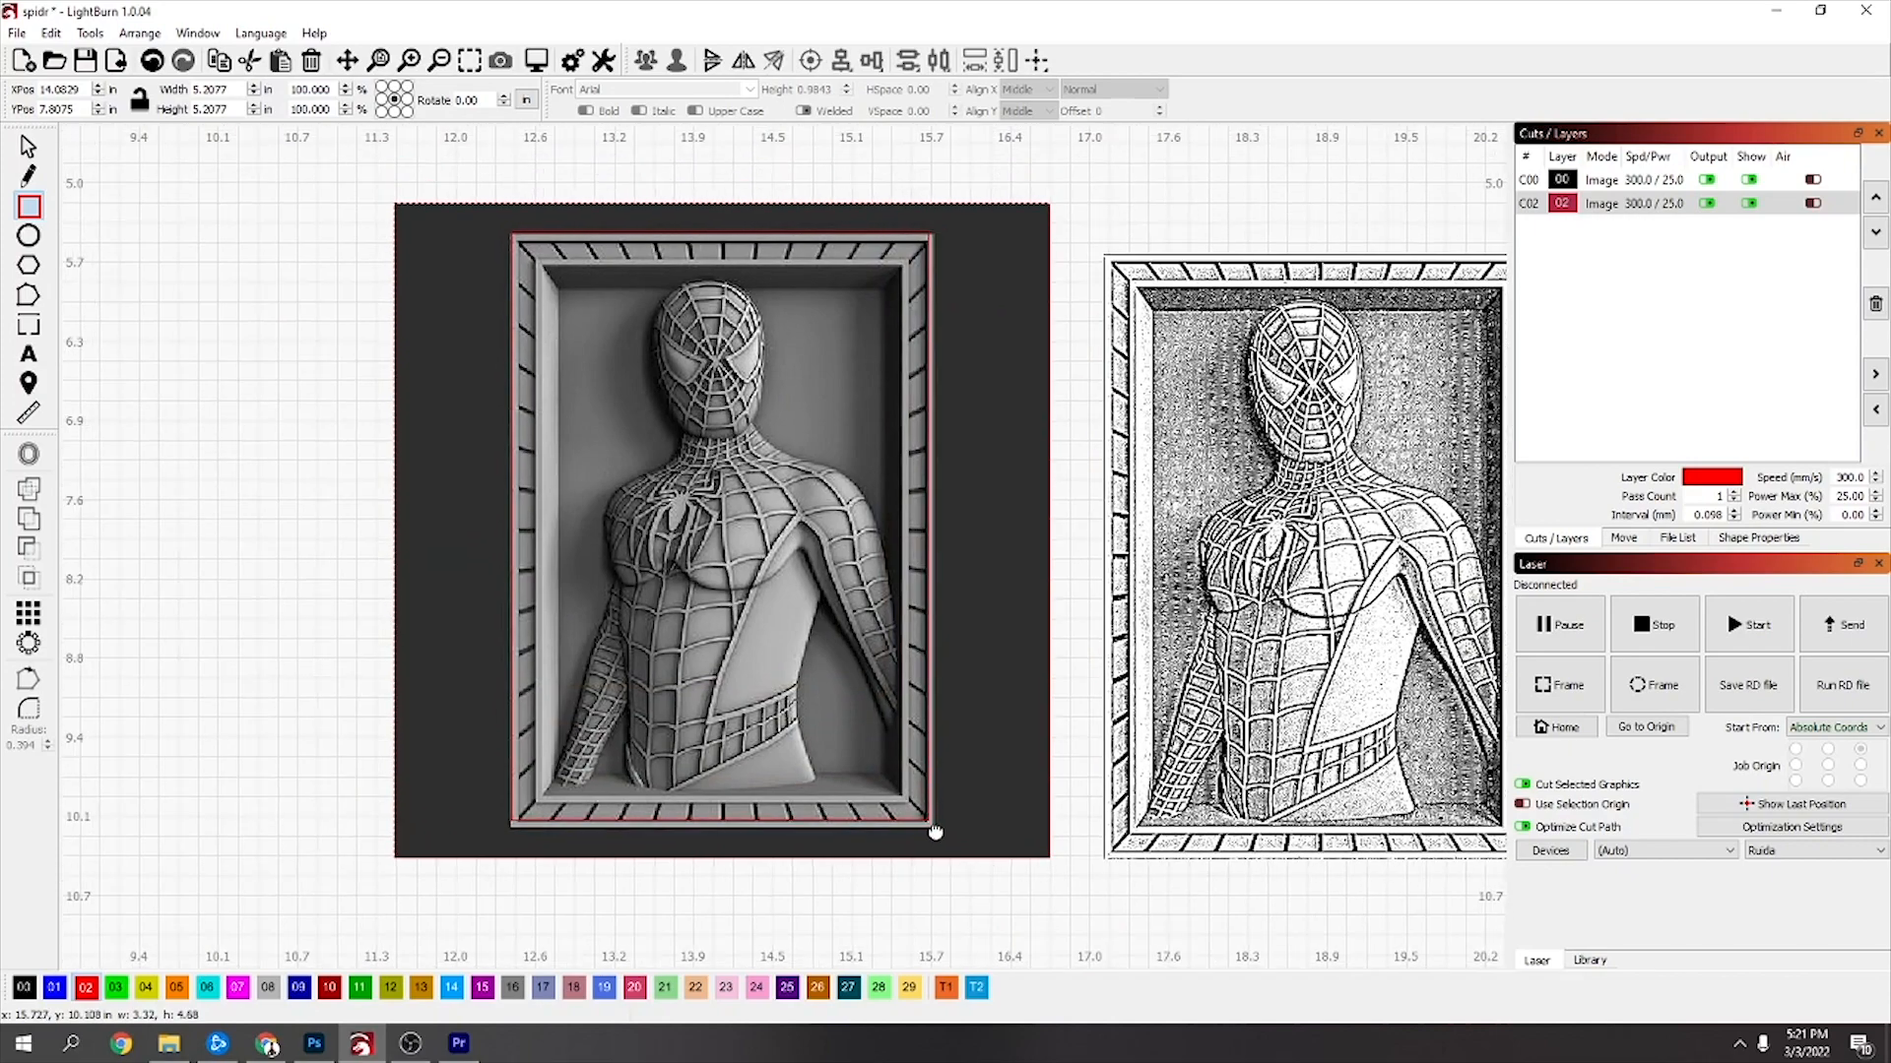
{"action": "left_click_drag", "start_coordinate": [934, 831], "coordinate": [906, 810]}
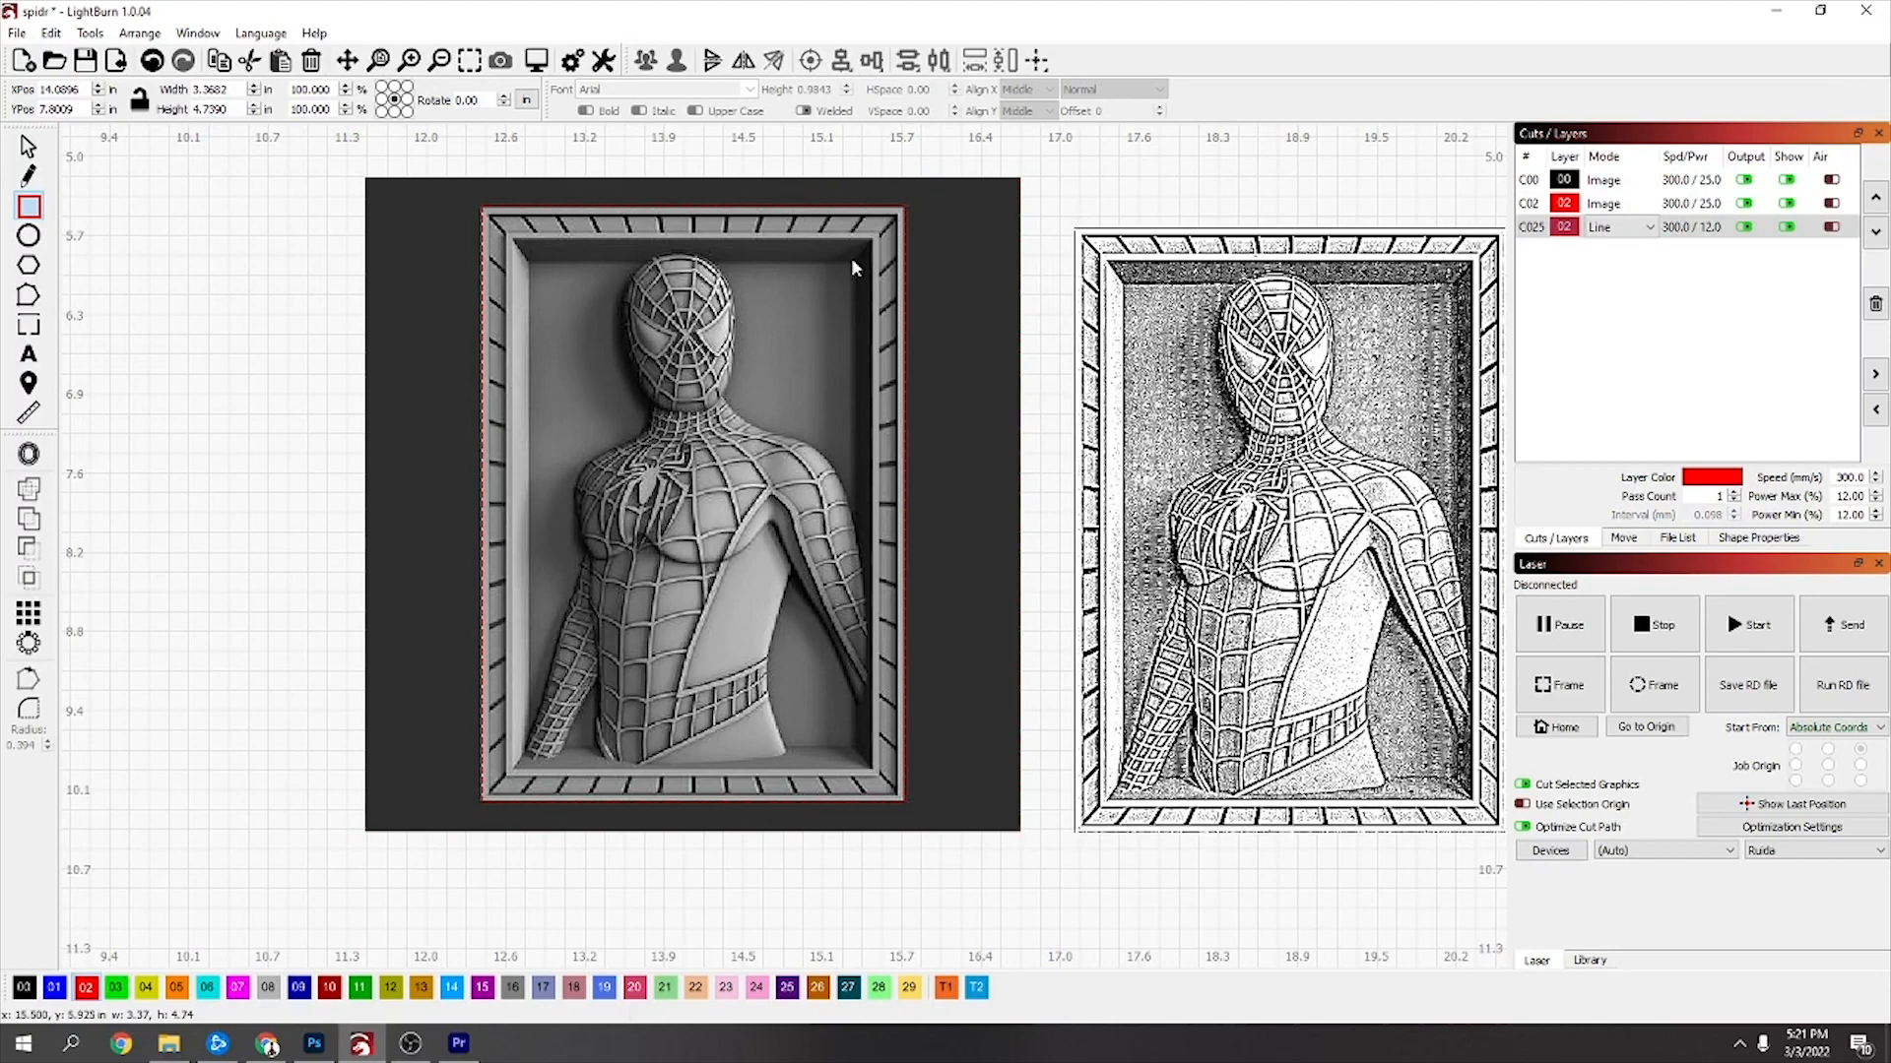
Mask the grayscale relief to the rectangle so its dark surrounding border is removed
{"action": "left_click", "coordinate": [693, 502]}
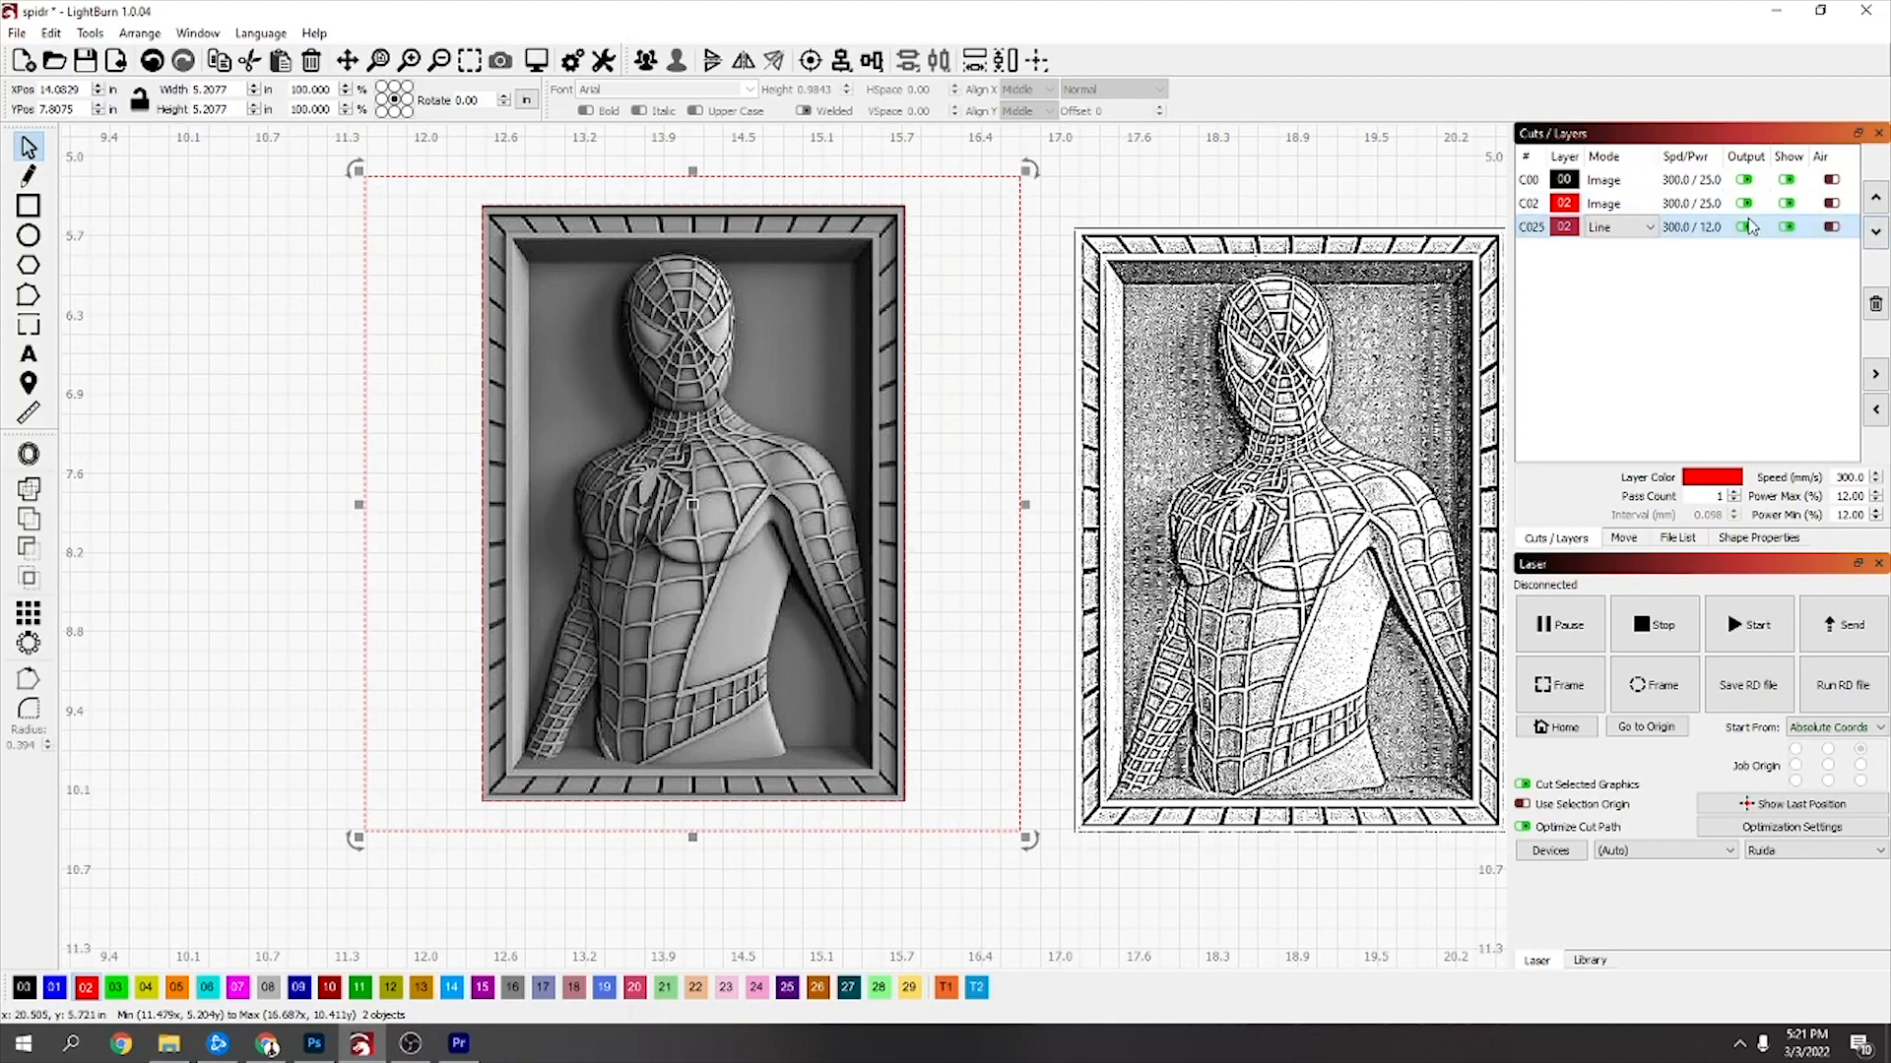
{"action": "left_click", "coordinate": [1743, 227]}
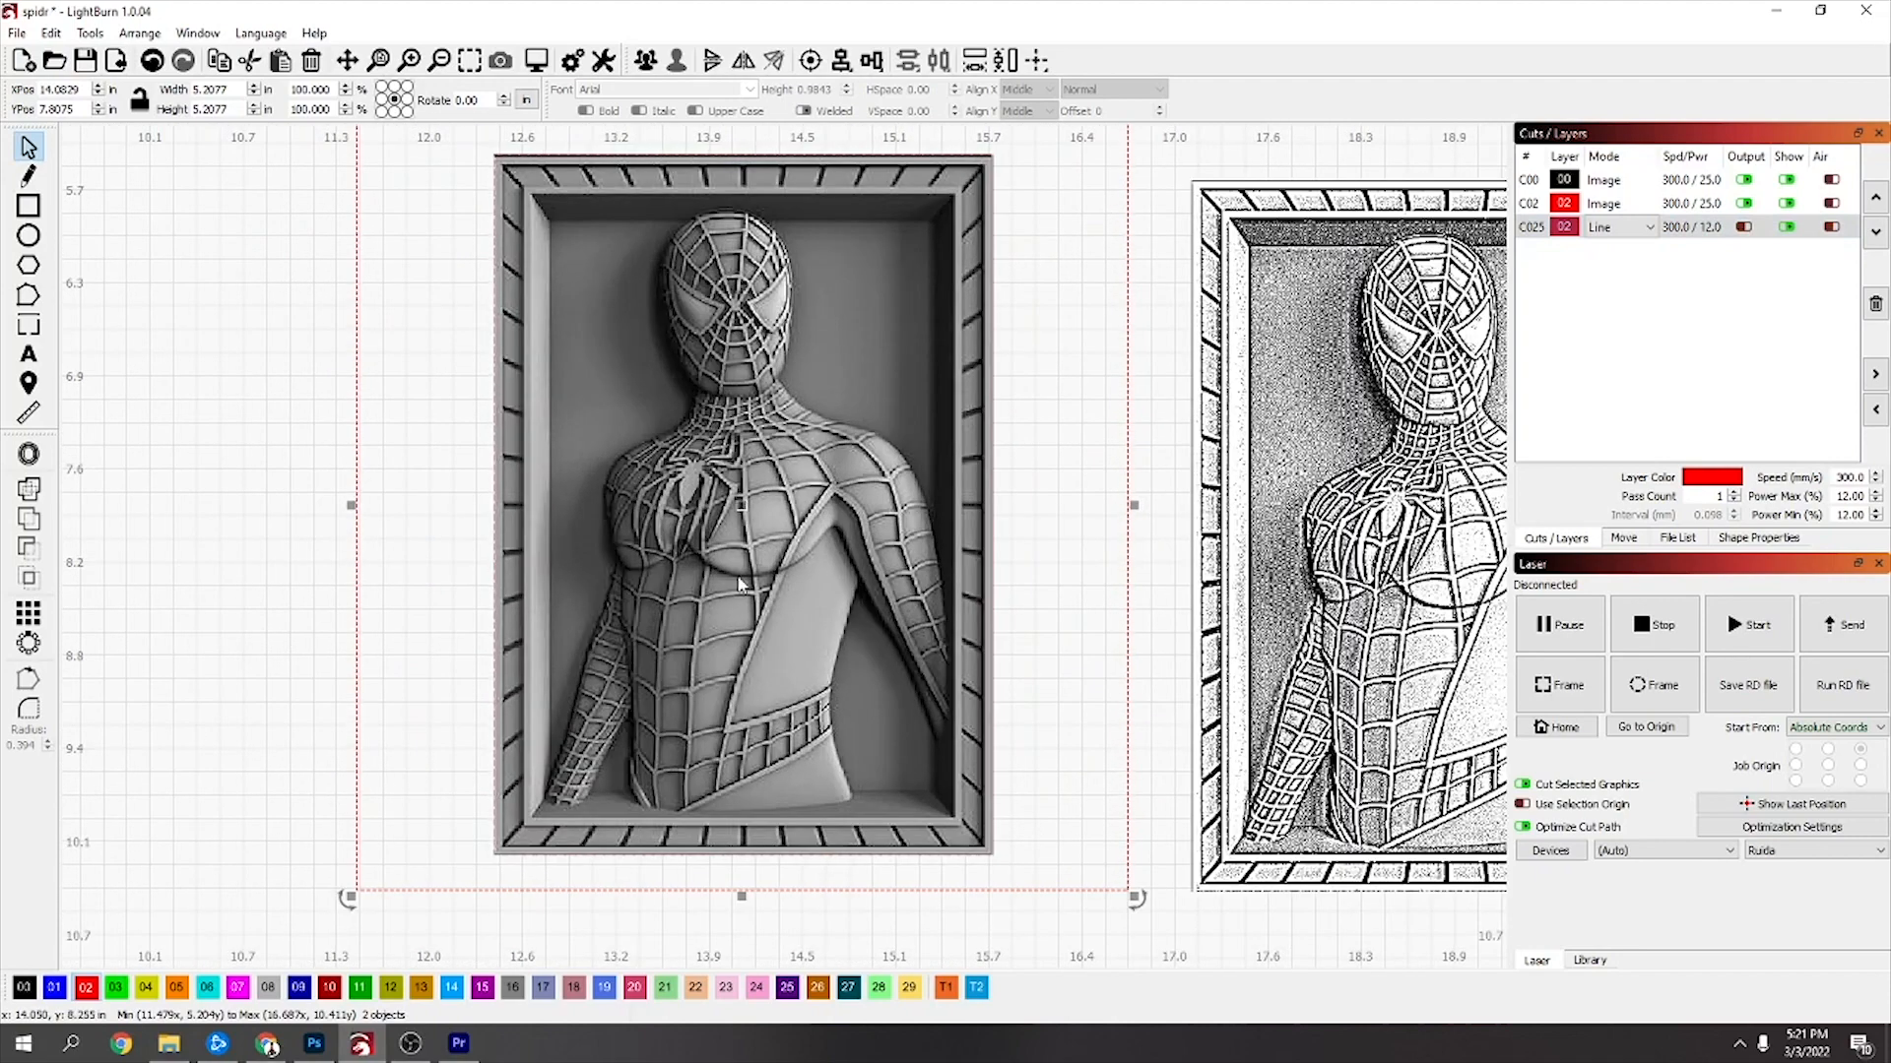
{"action": "mouse_move", "coordinate": [309, 589]}
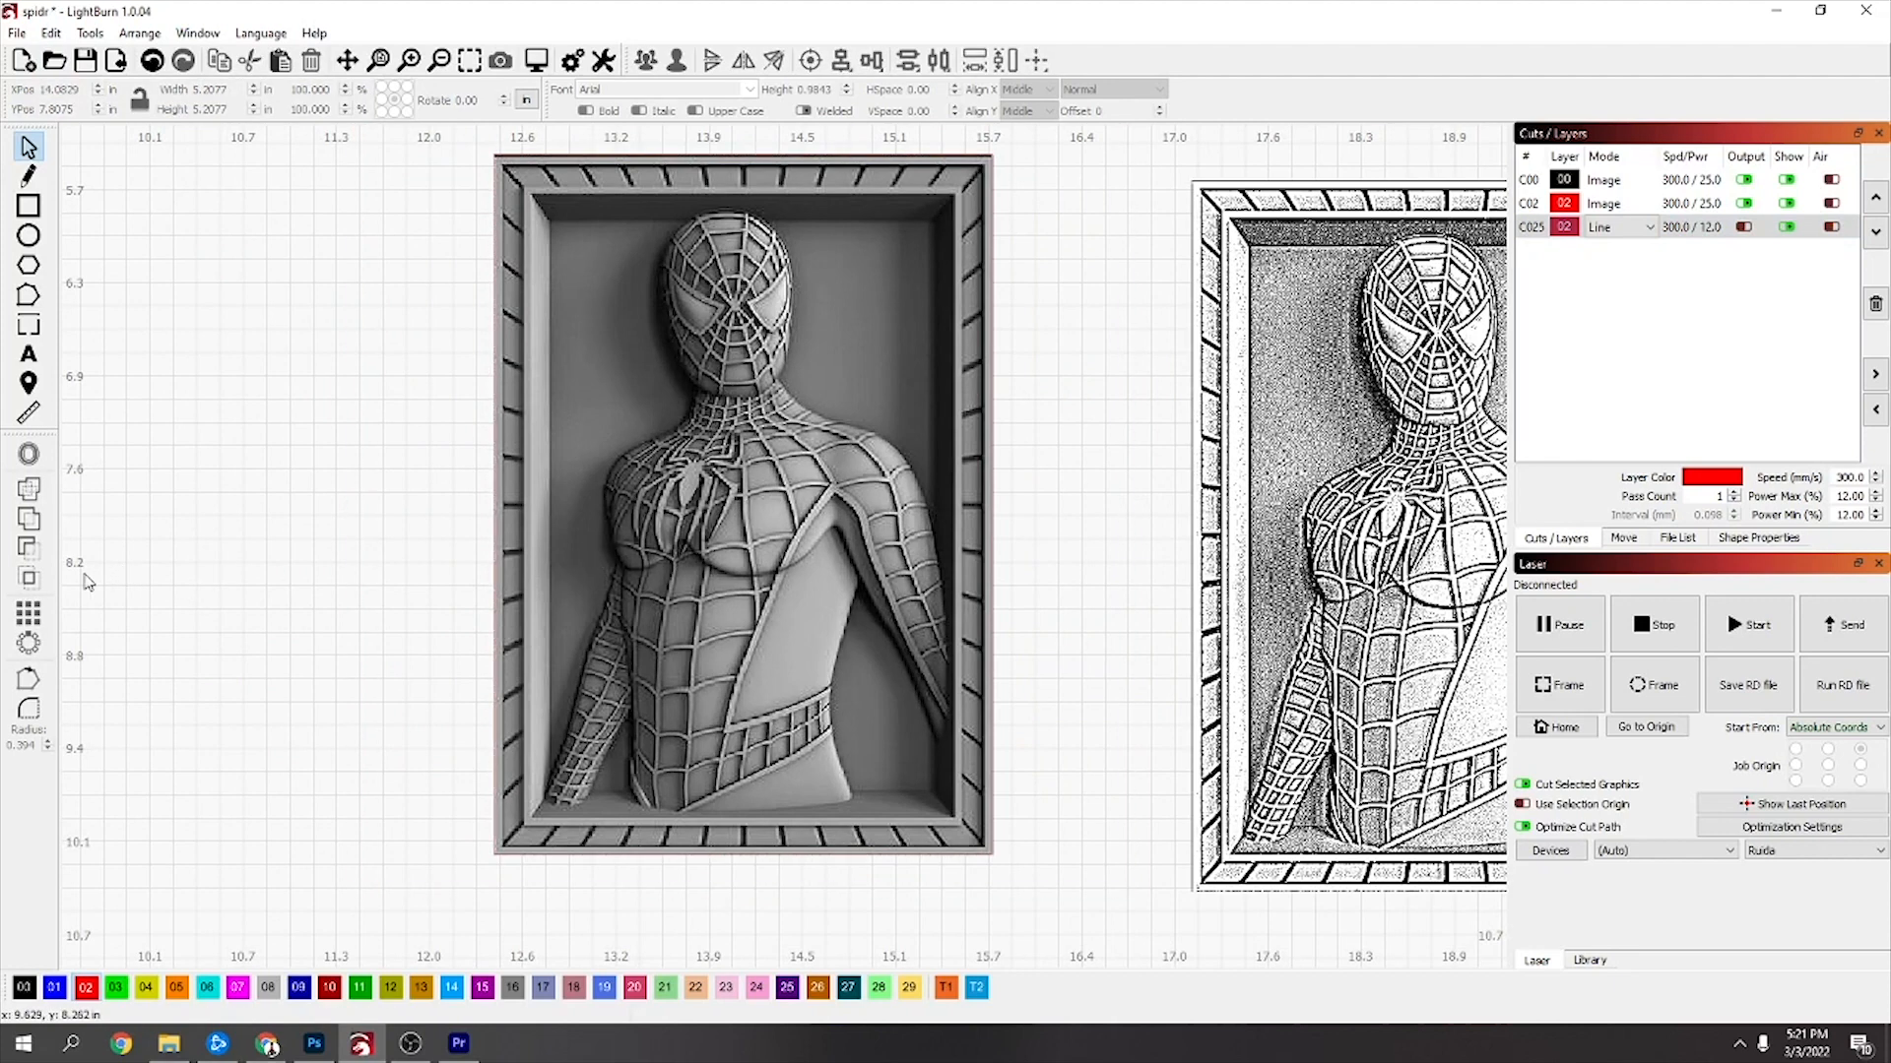
{"action": "mouse_move", "coordinate": [673, 568]}
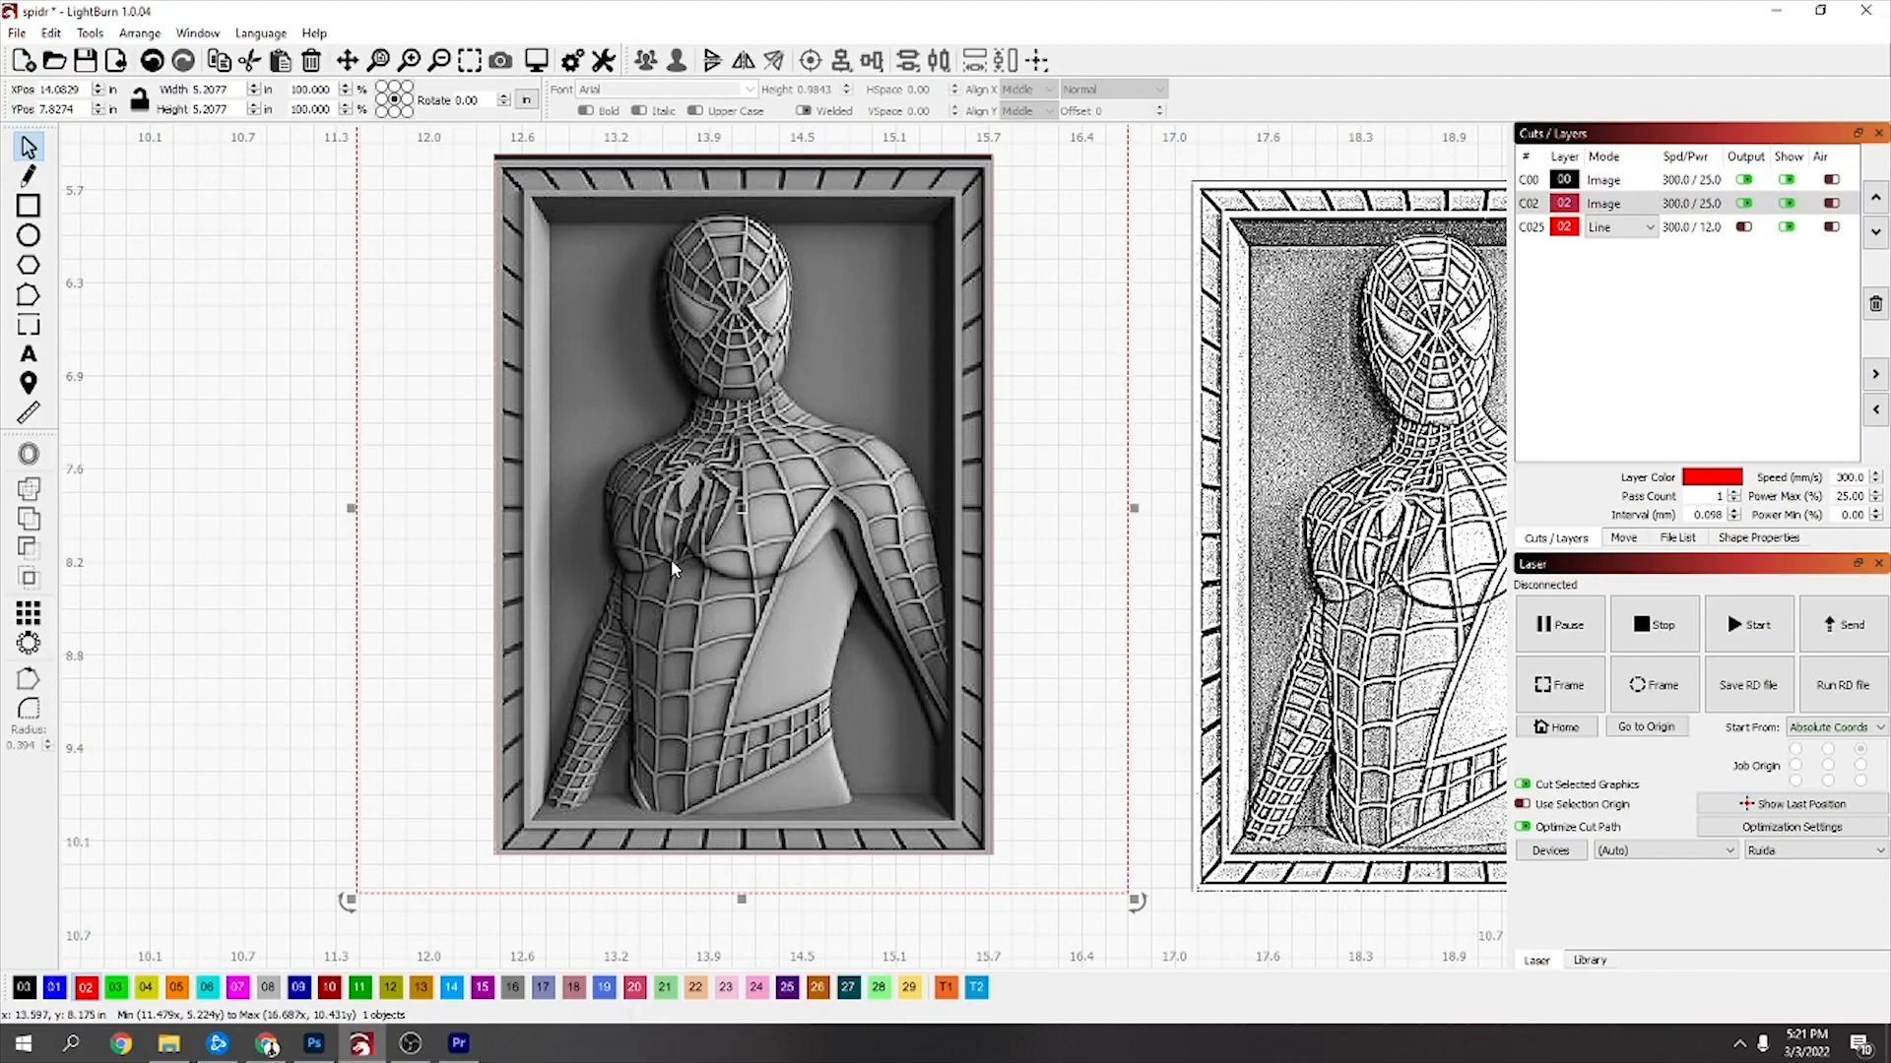
Raise the left relief's brightness and contrast, lower gamma and boost edge enhancement
{"action": "right_click", "coordinate": [674, 568]}
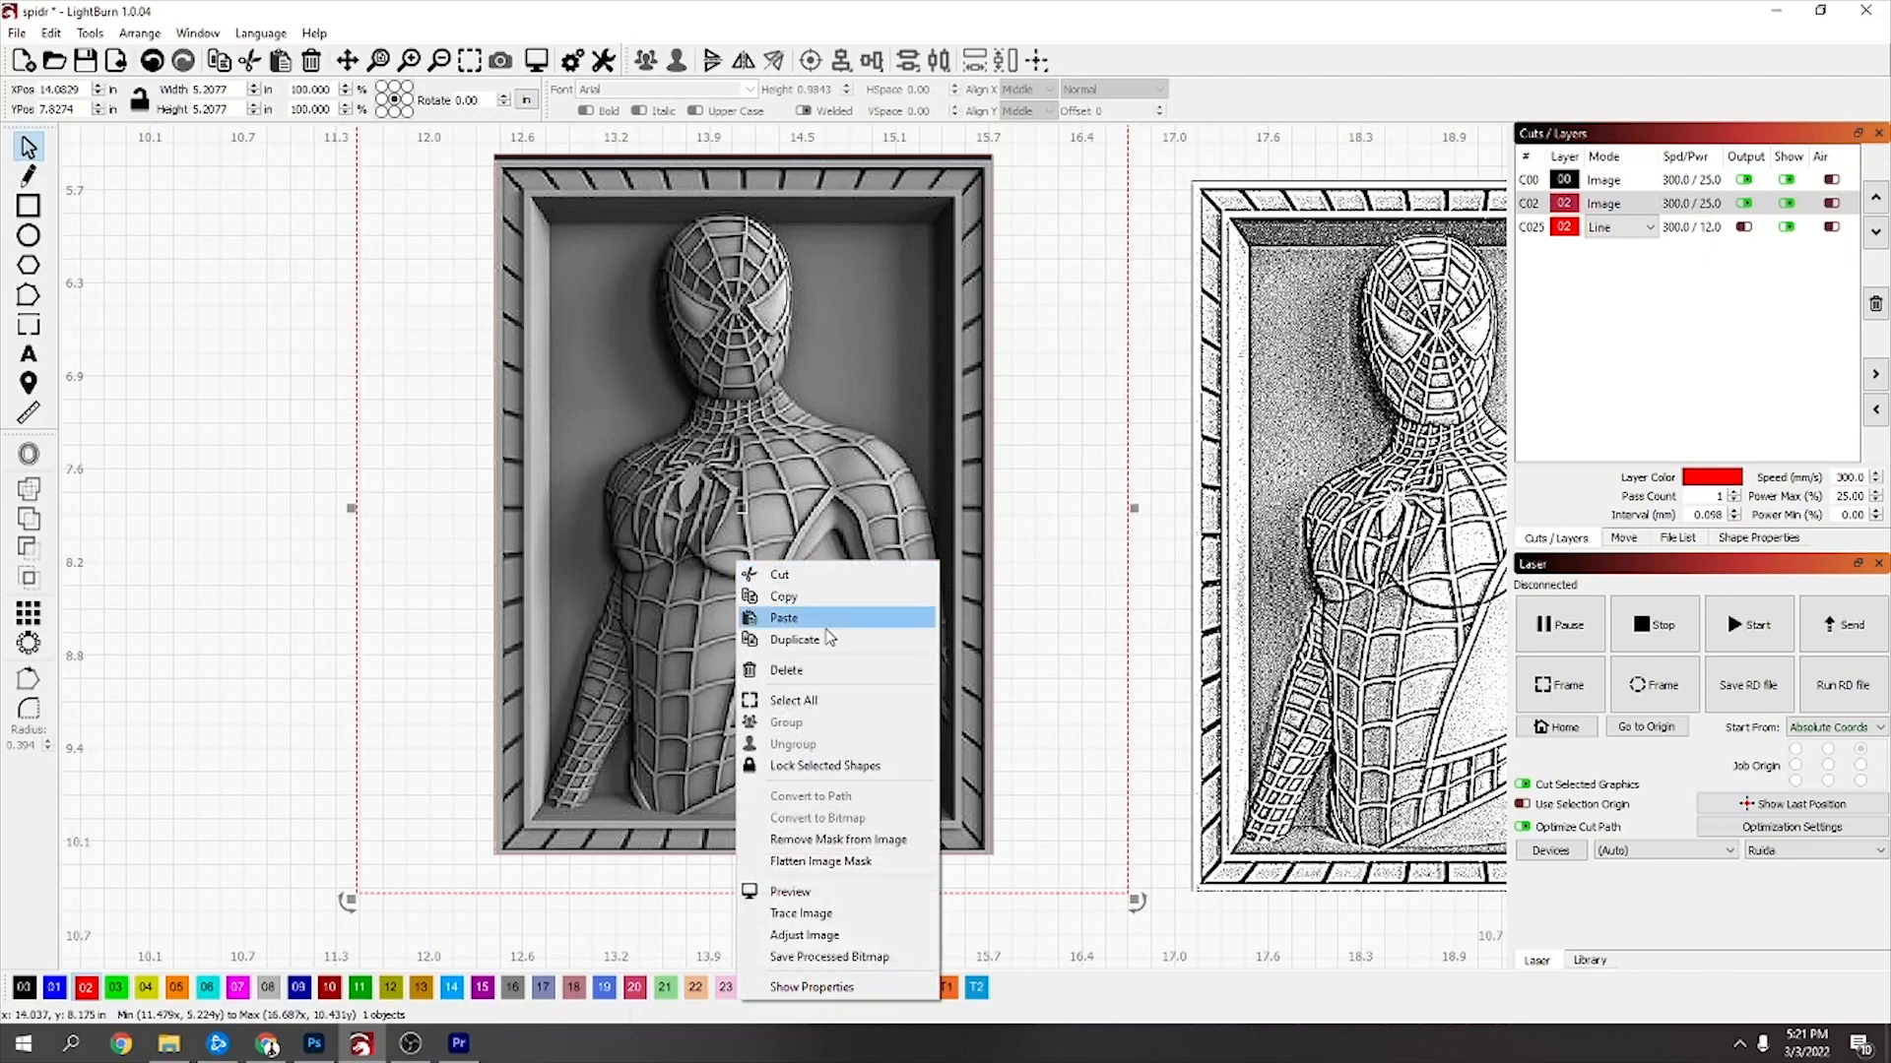
{"action": "left_click", "coordinate": [803, 933]}
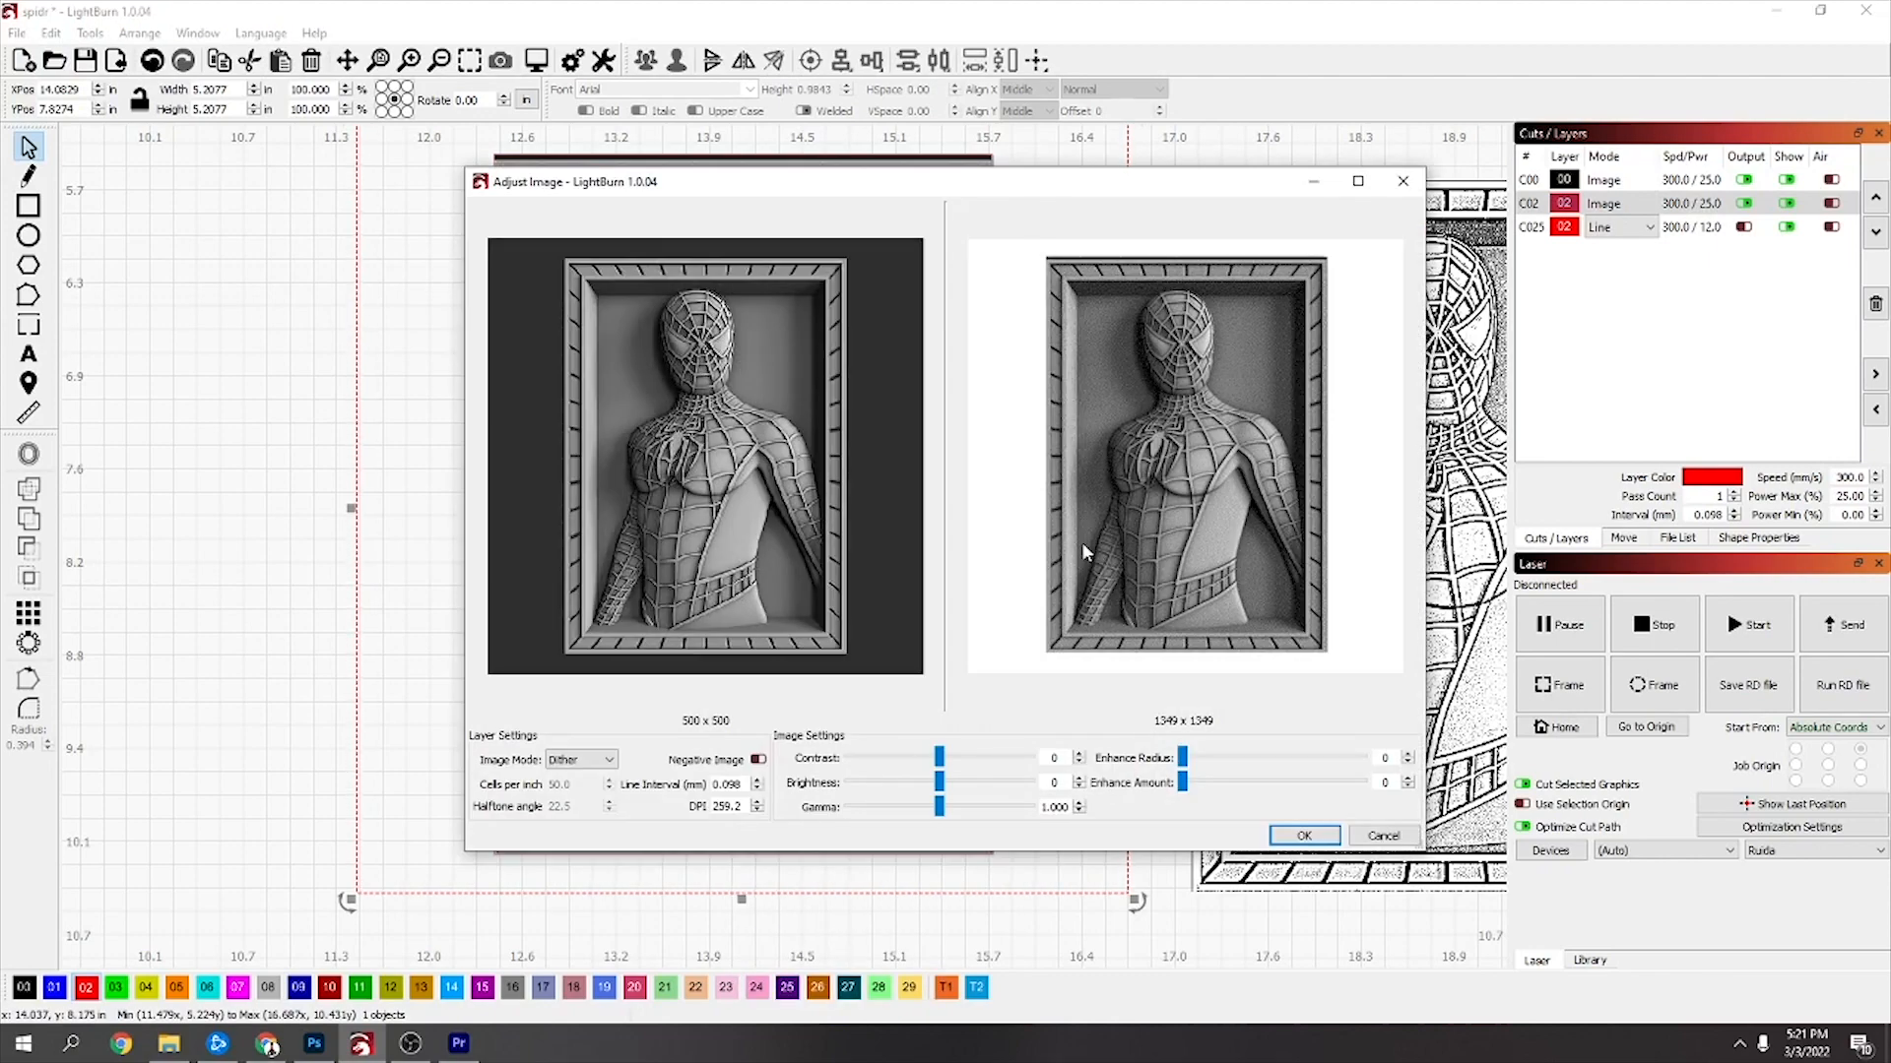
{"action": "left_click_drag", "start_coordinate": [940, 782], "coordinate": [948, 782]}
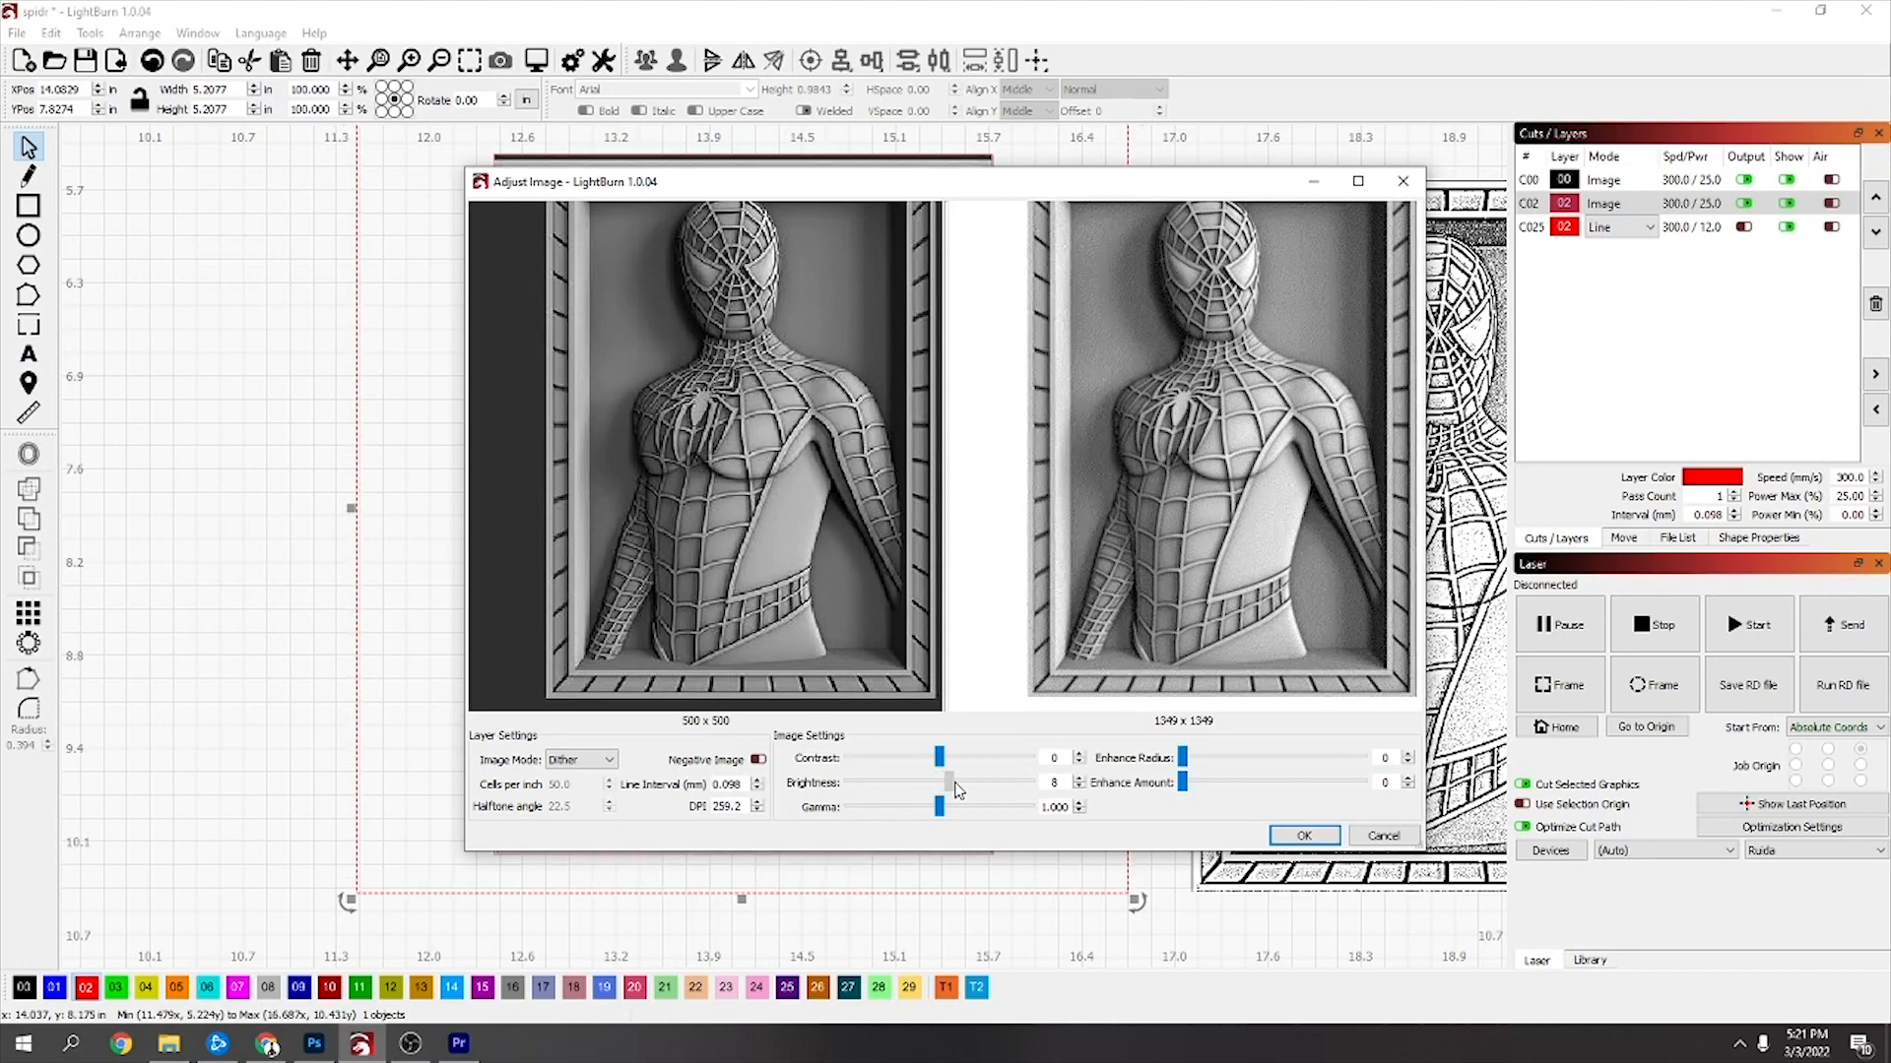
{"action": "left_click_drag", "start_coordinate": [942, 782], "coordinate": [959, 781]}
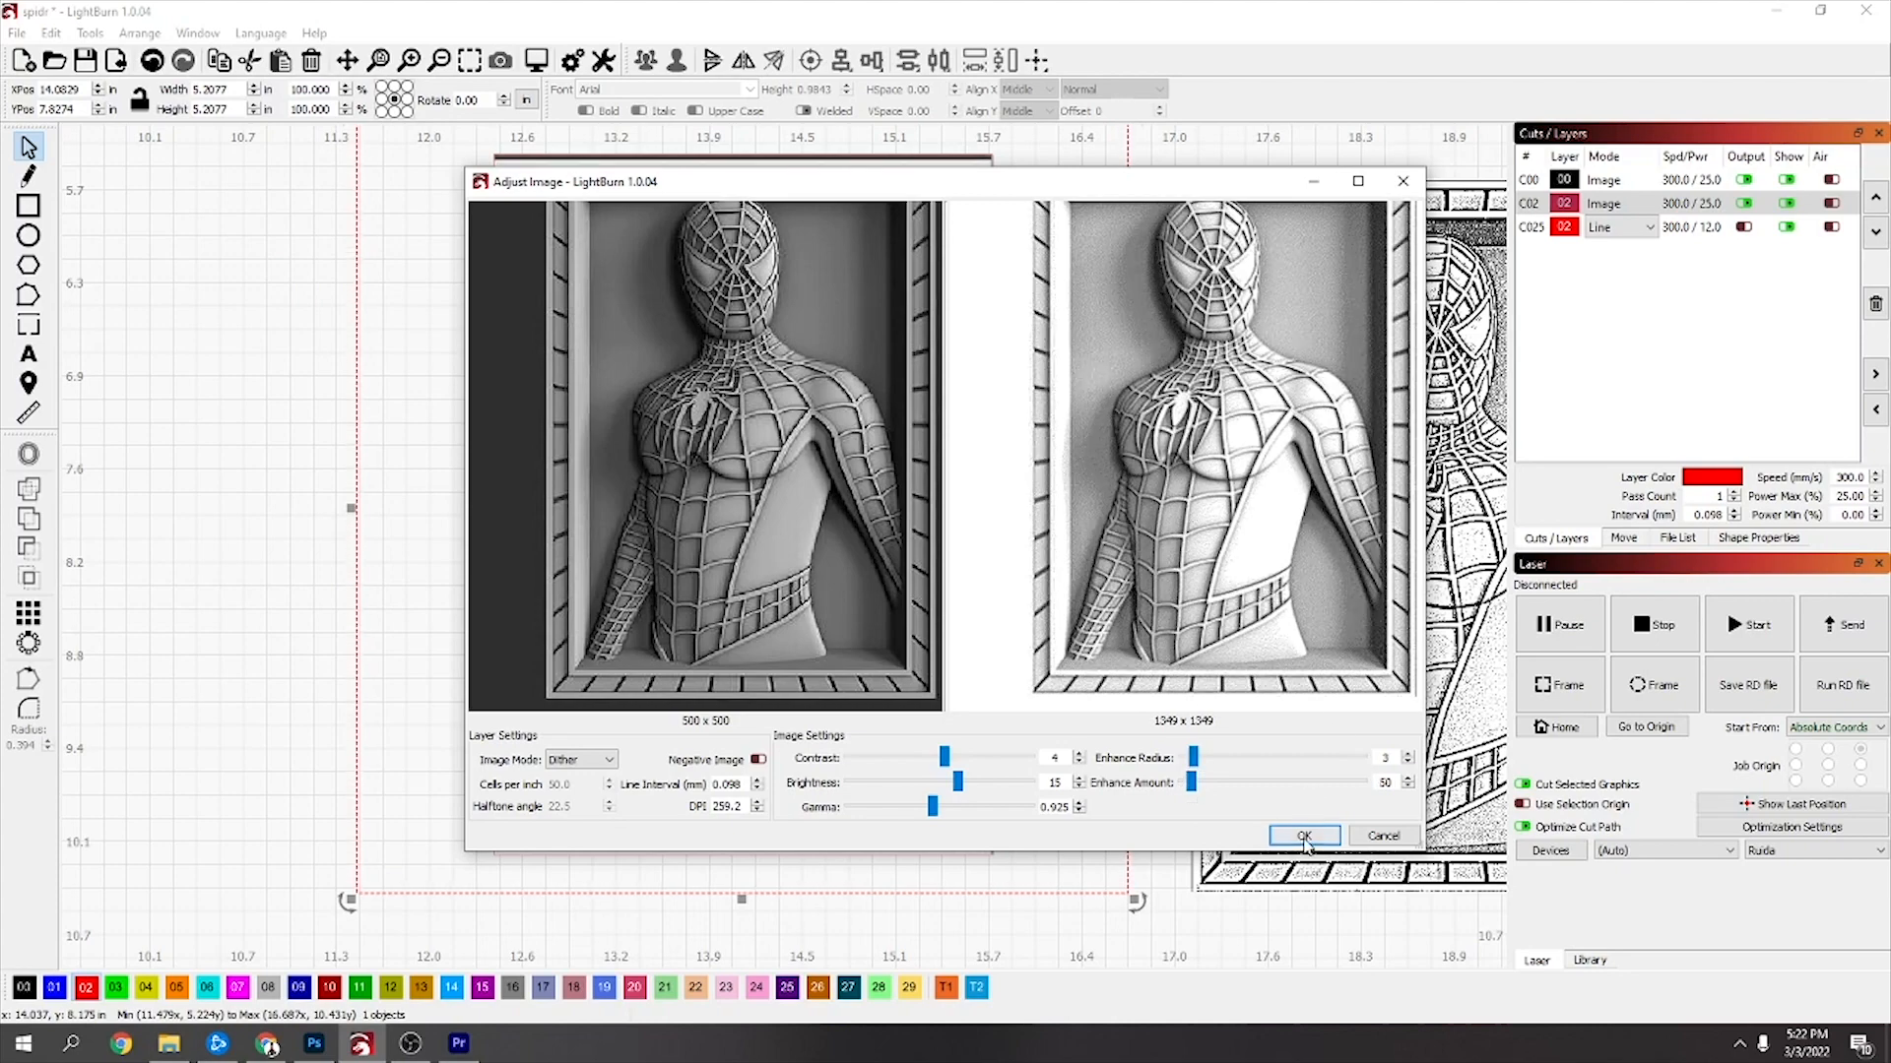
{"action": "left_click", "coordinate": [1303, 835]}
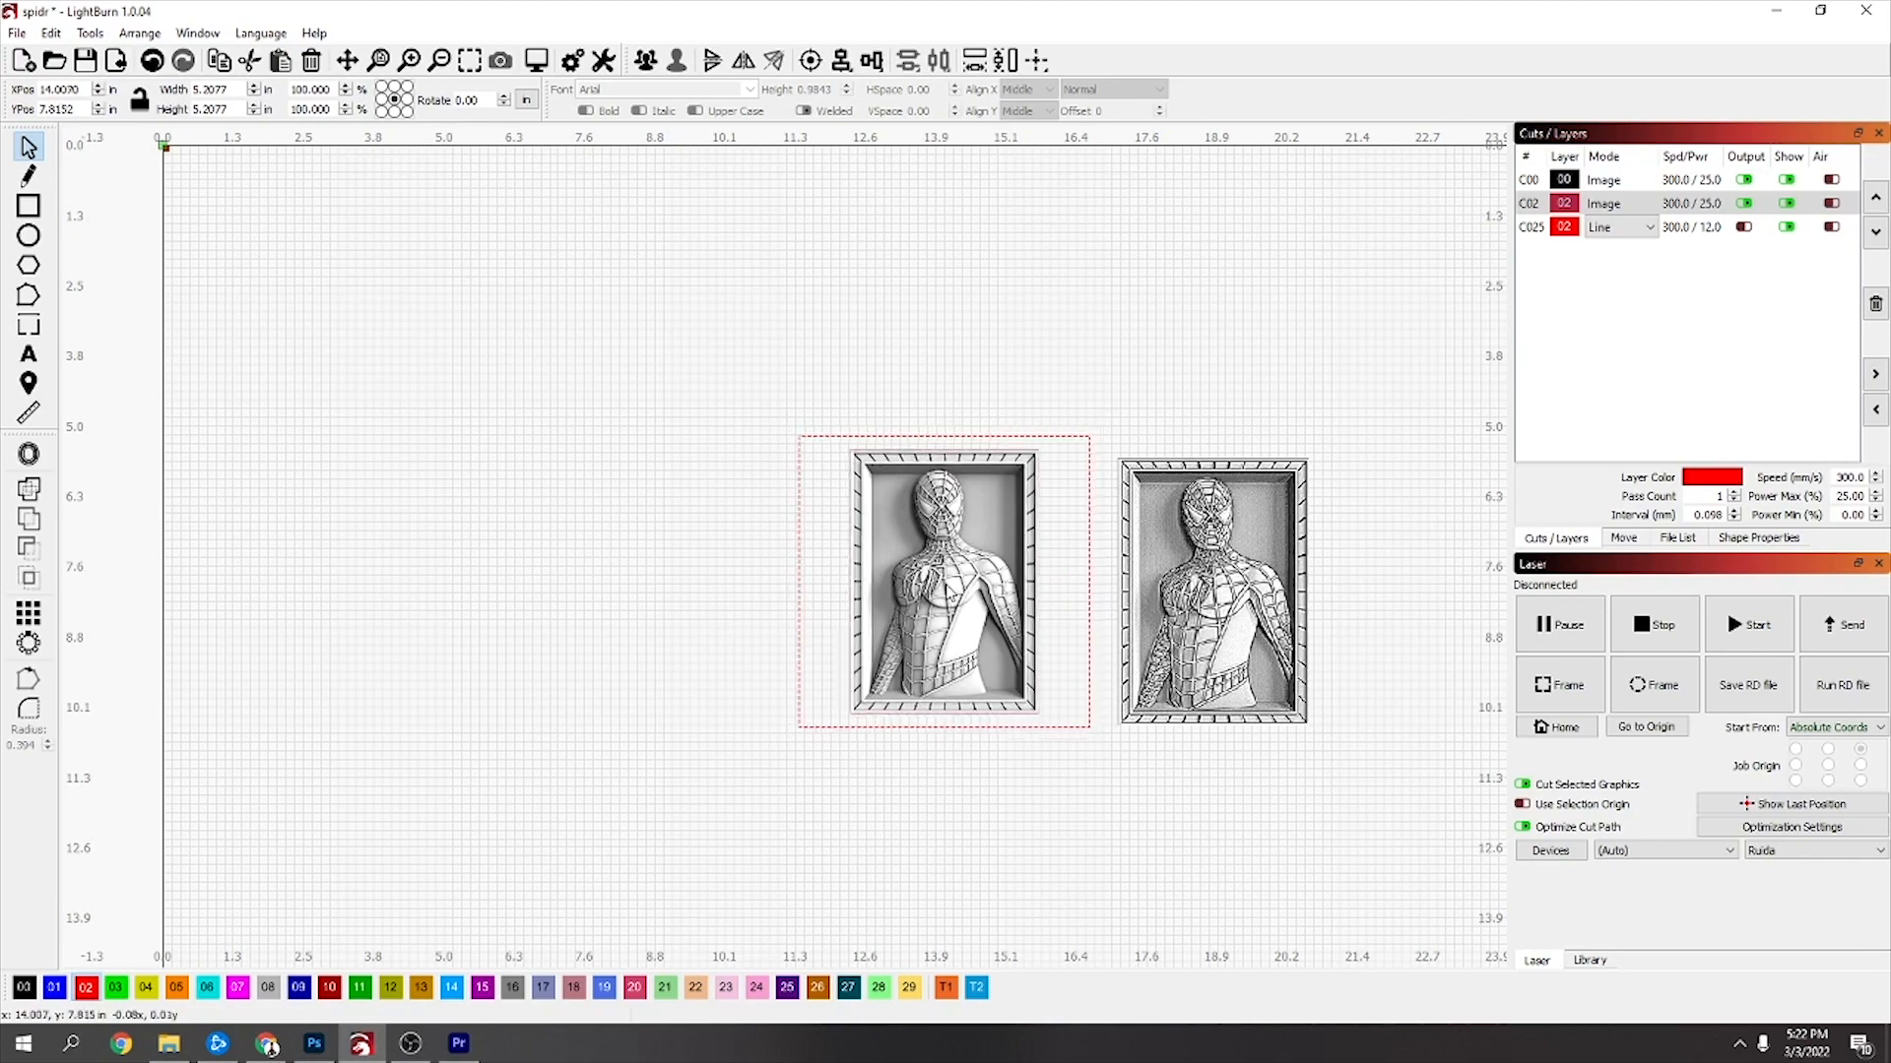
Adjust the right relief image's brightness in Adjust Image
{"action": "left_click_drag", "start_coordinate": [944, 583], "coordinate": [1022, 596]}
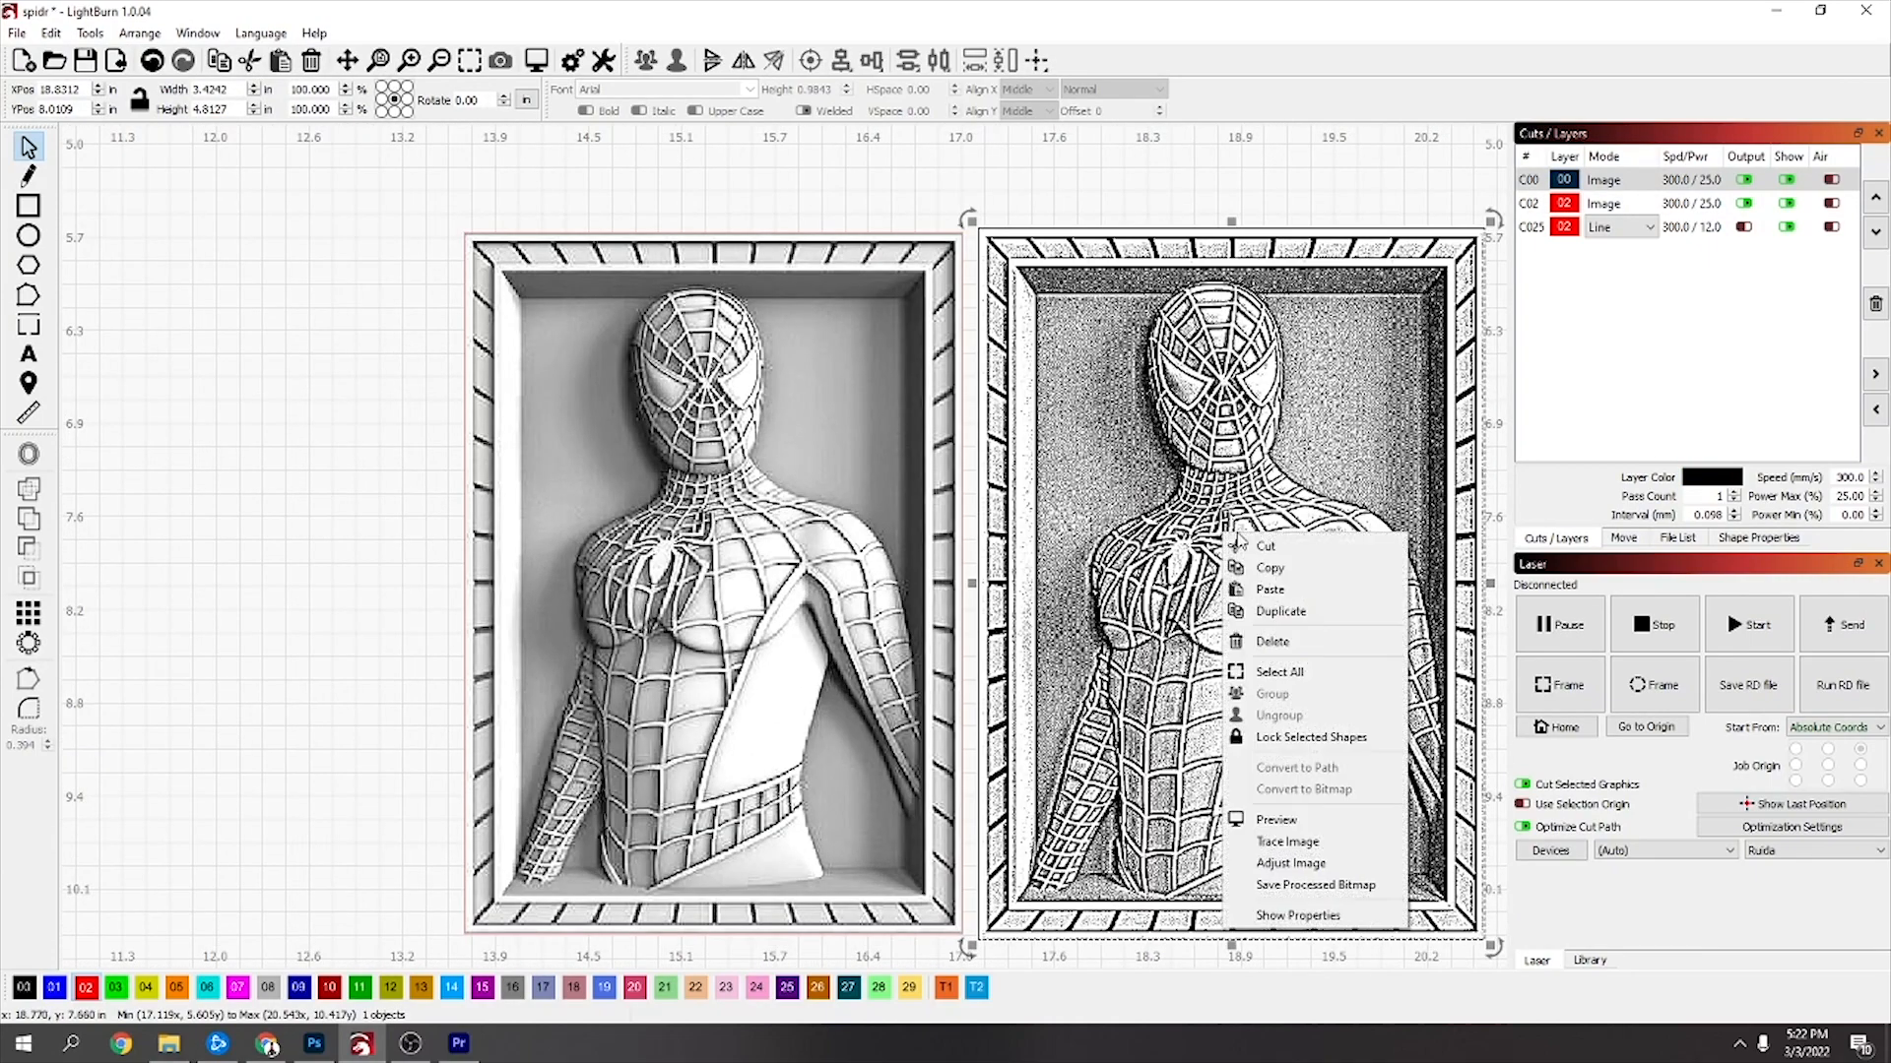
{"action": "left_click", "coordinate": [1288, 863]}
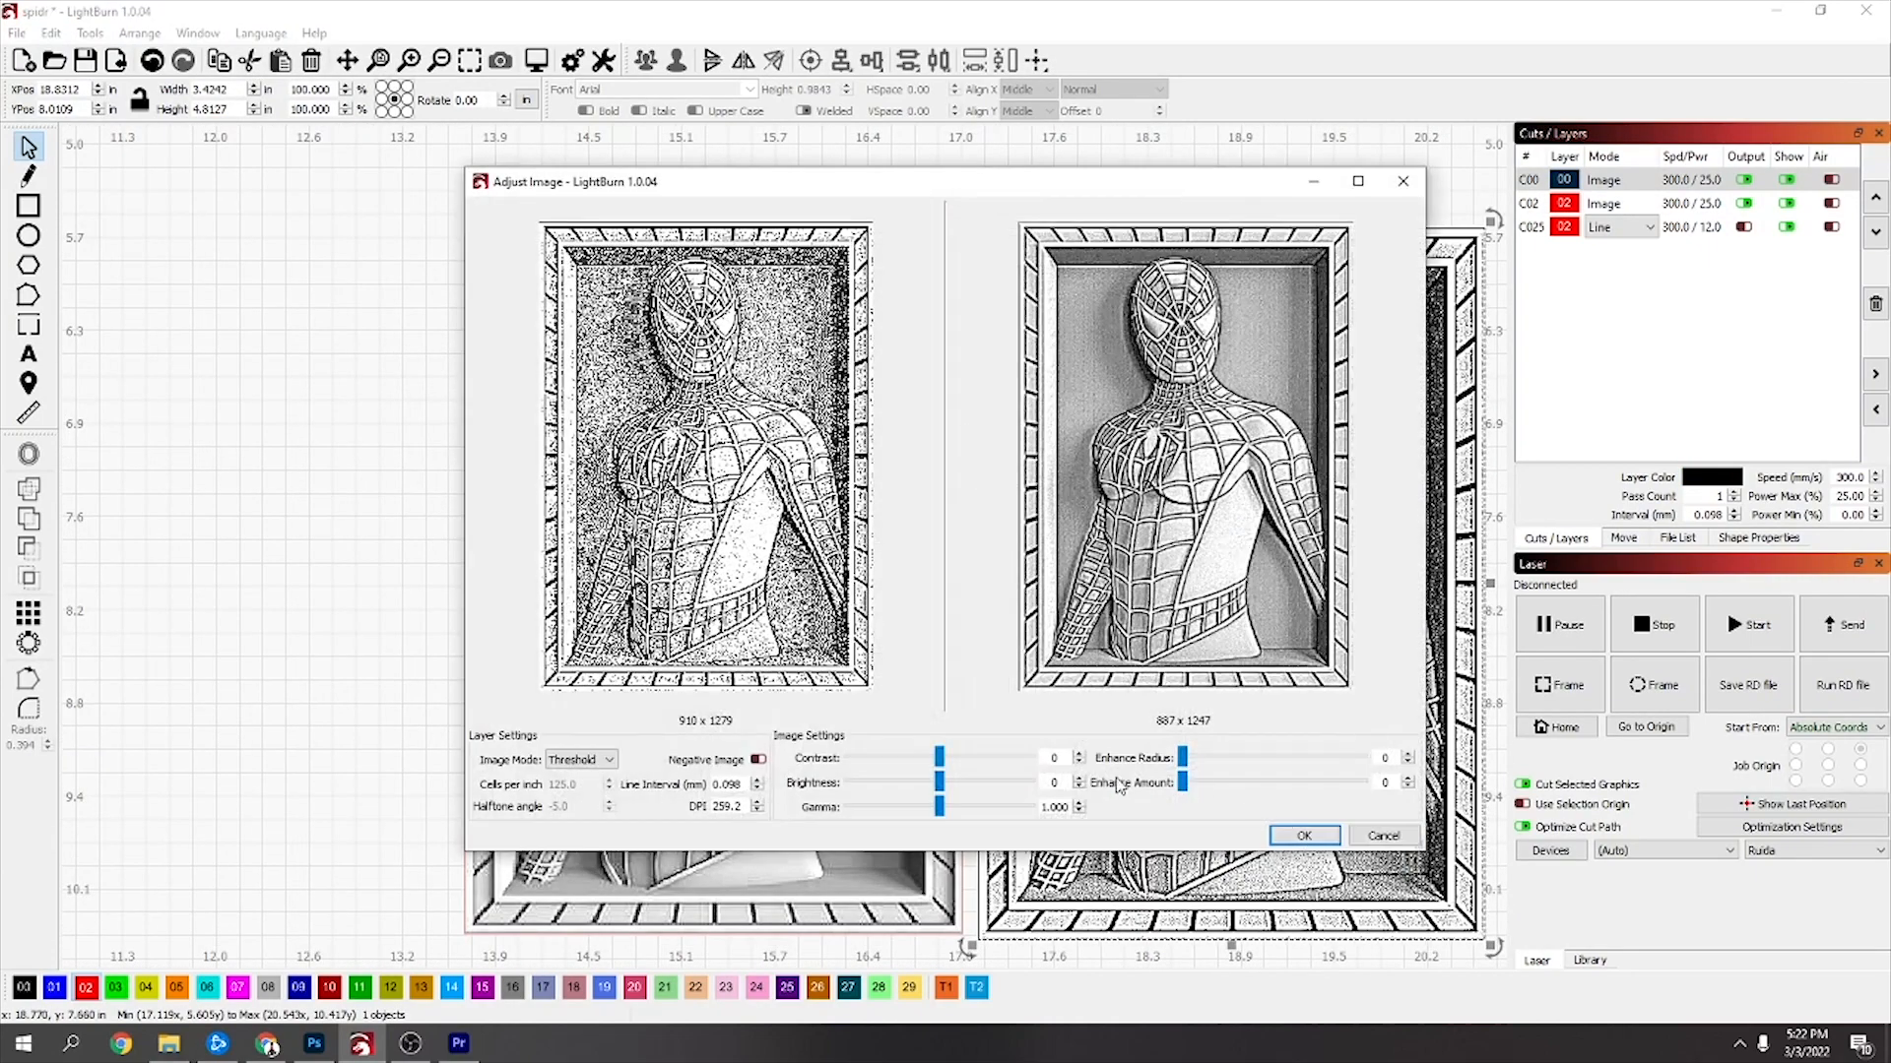
{"action": "left_click_drag", "start_coordinate": [939, 782], "coordinate": [1029, 782]}
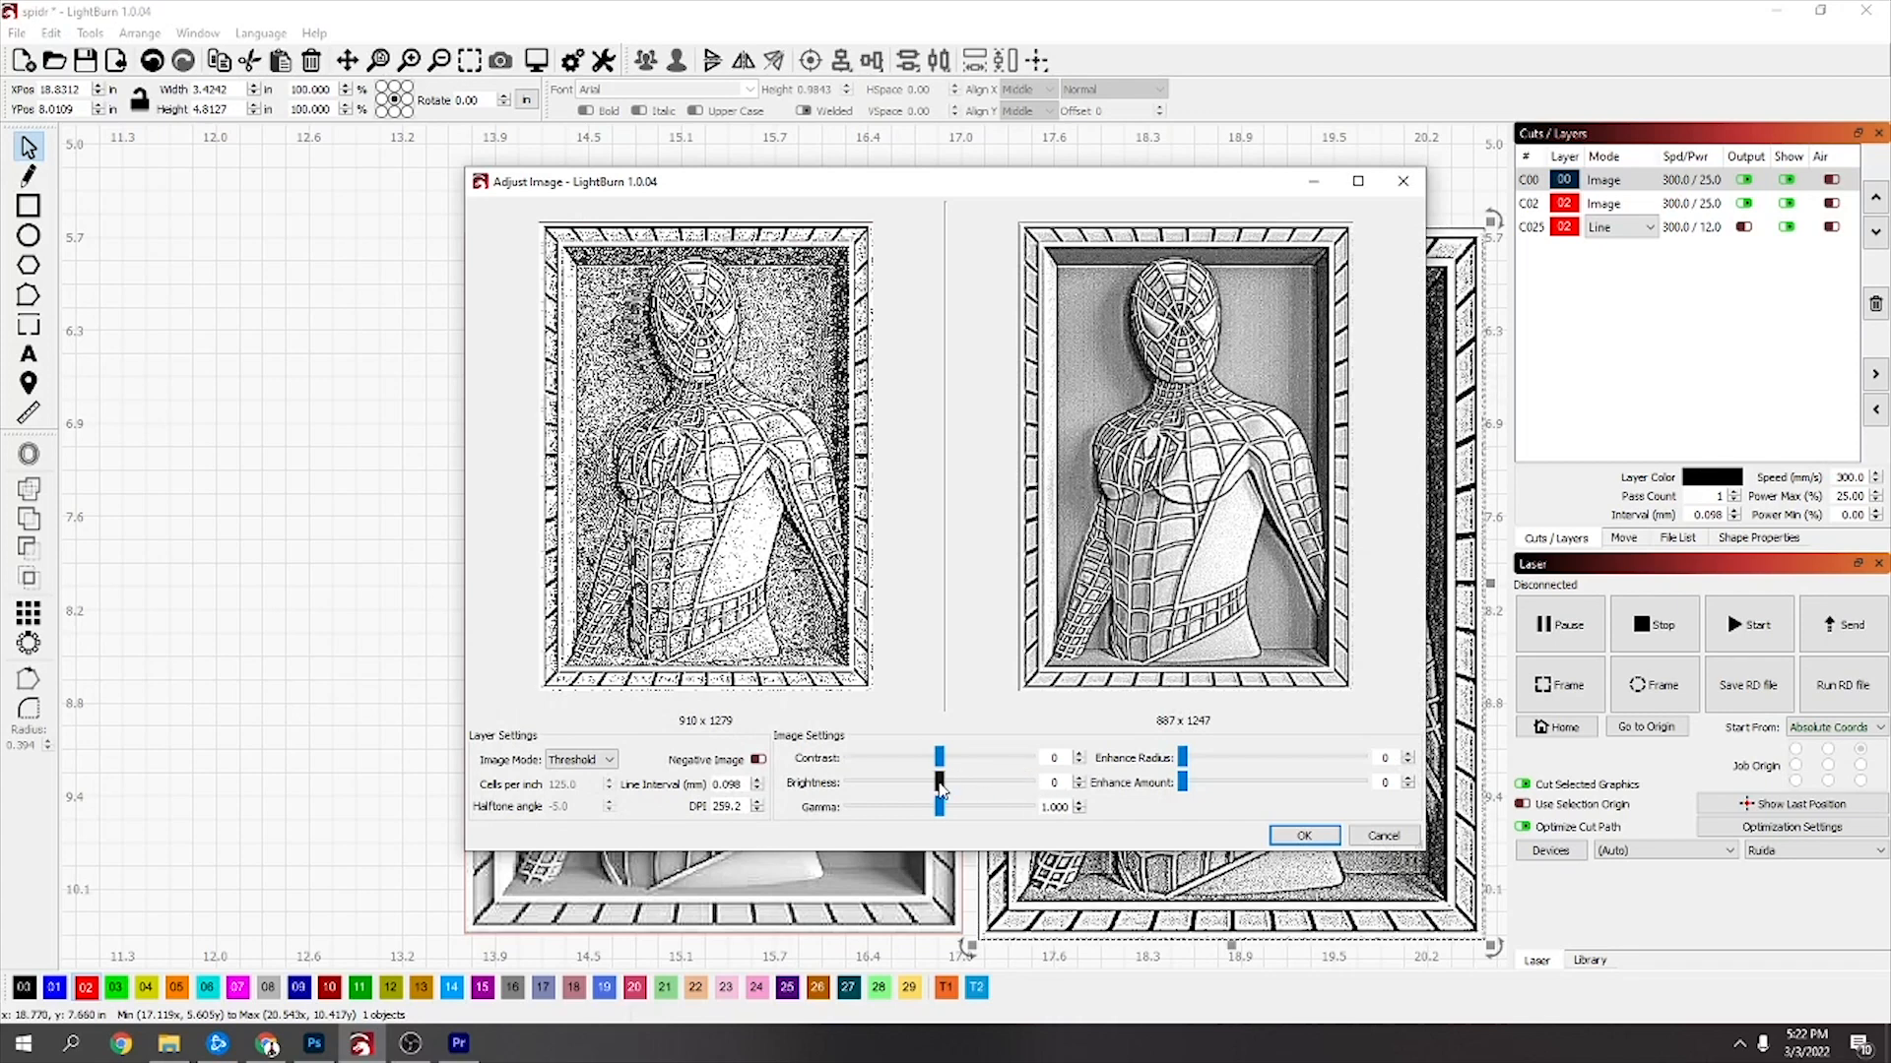
{"action": "left_click_drag", "start_coordinate": [942, 757], "coordinate": [886, 756]}
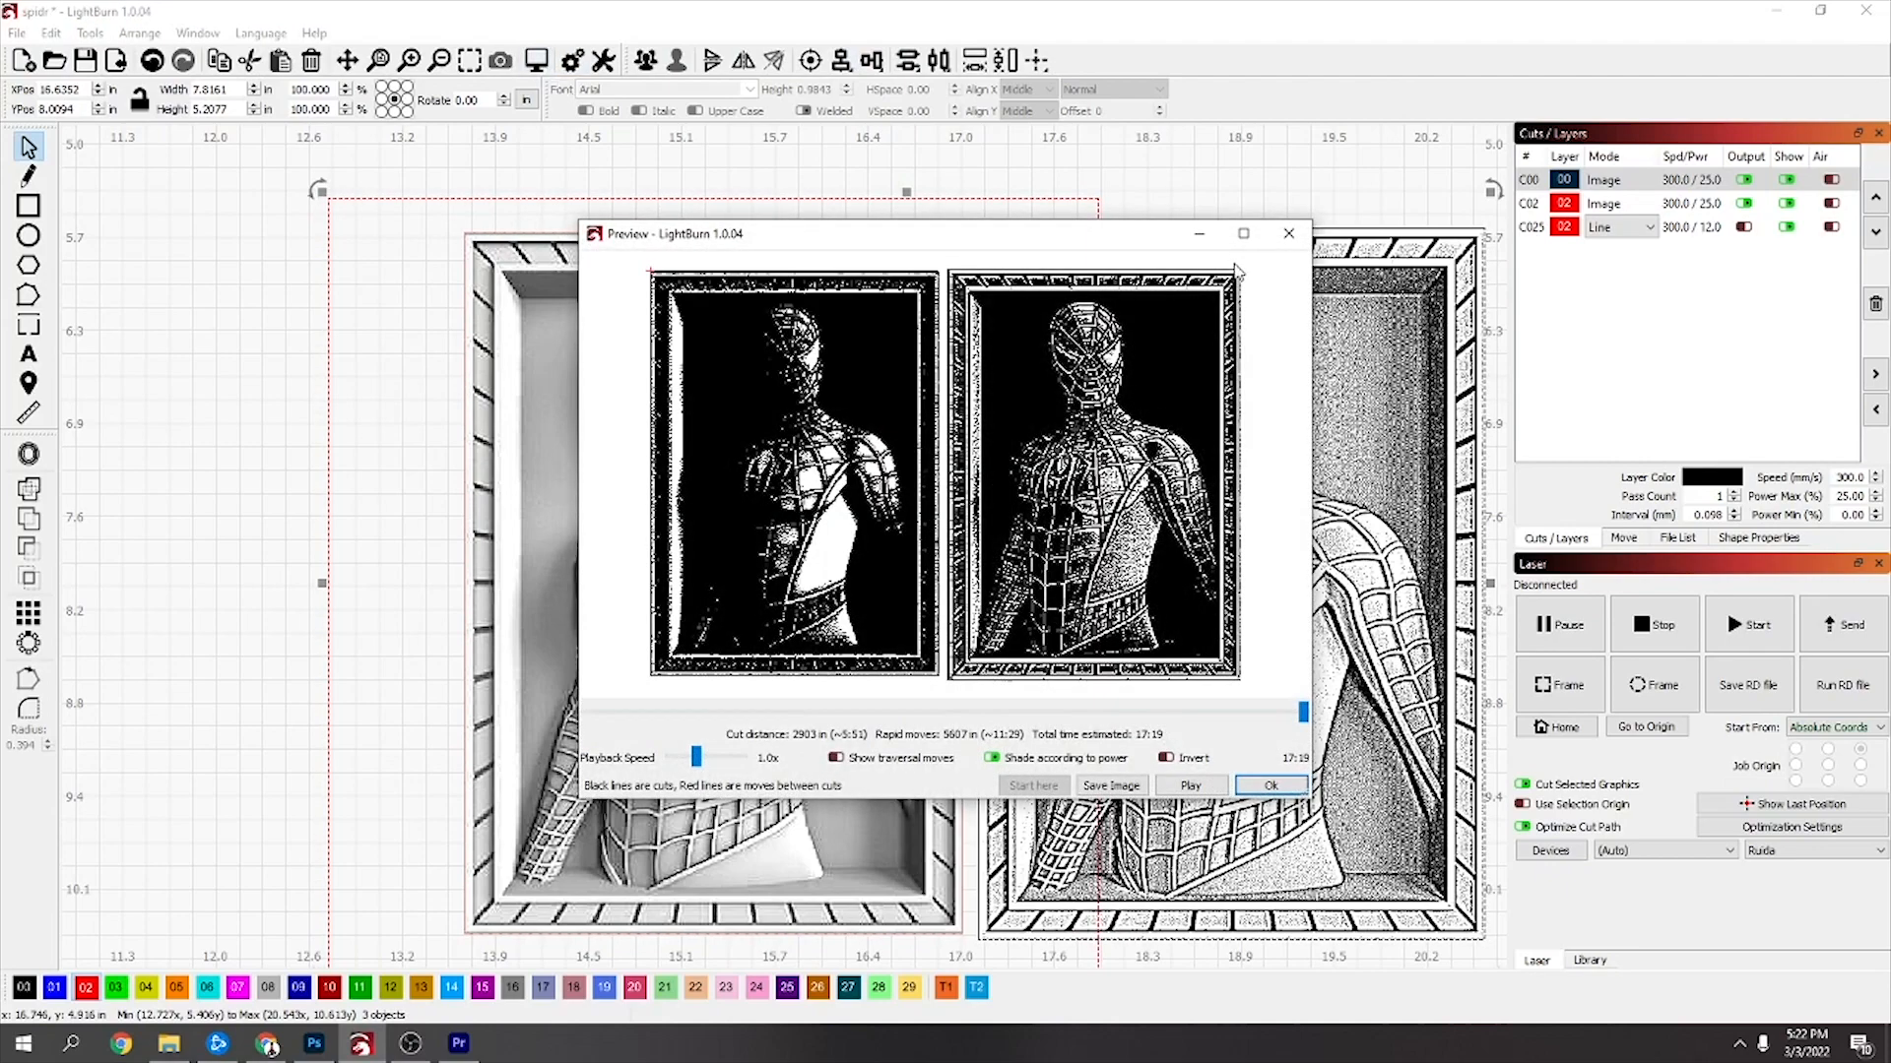
Review the full-screen job preview of both engravings (~17 minutes) and close it
{"action": "left_click", "coordinate": [1242, 233]}
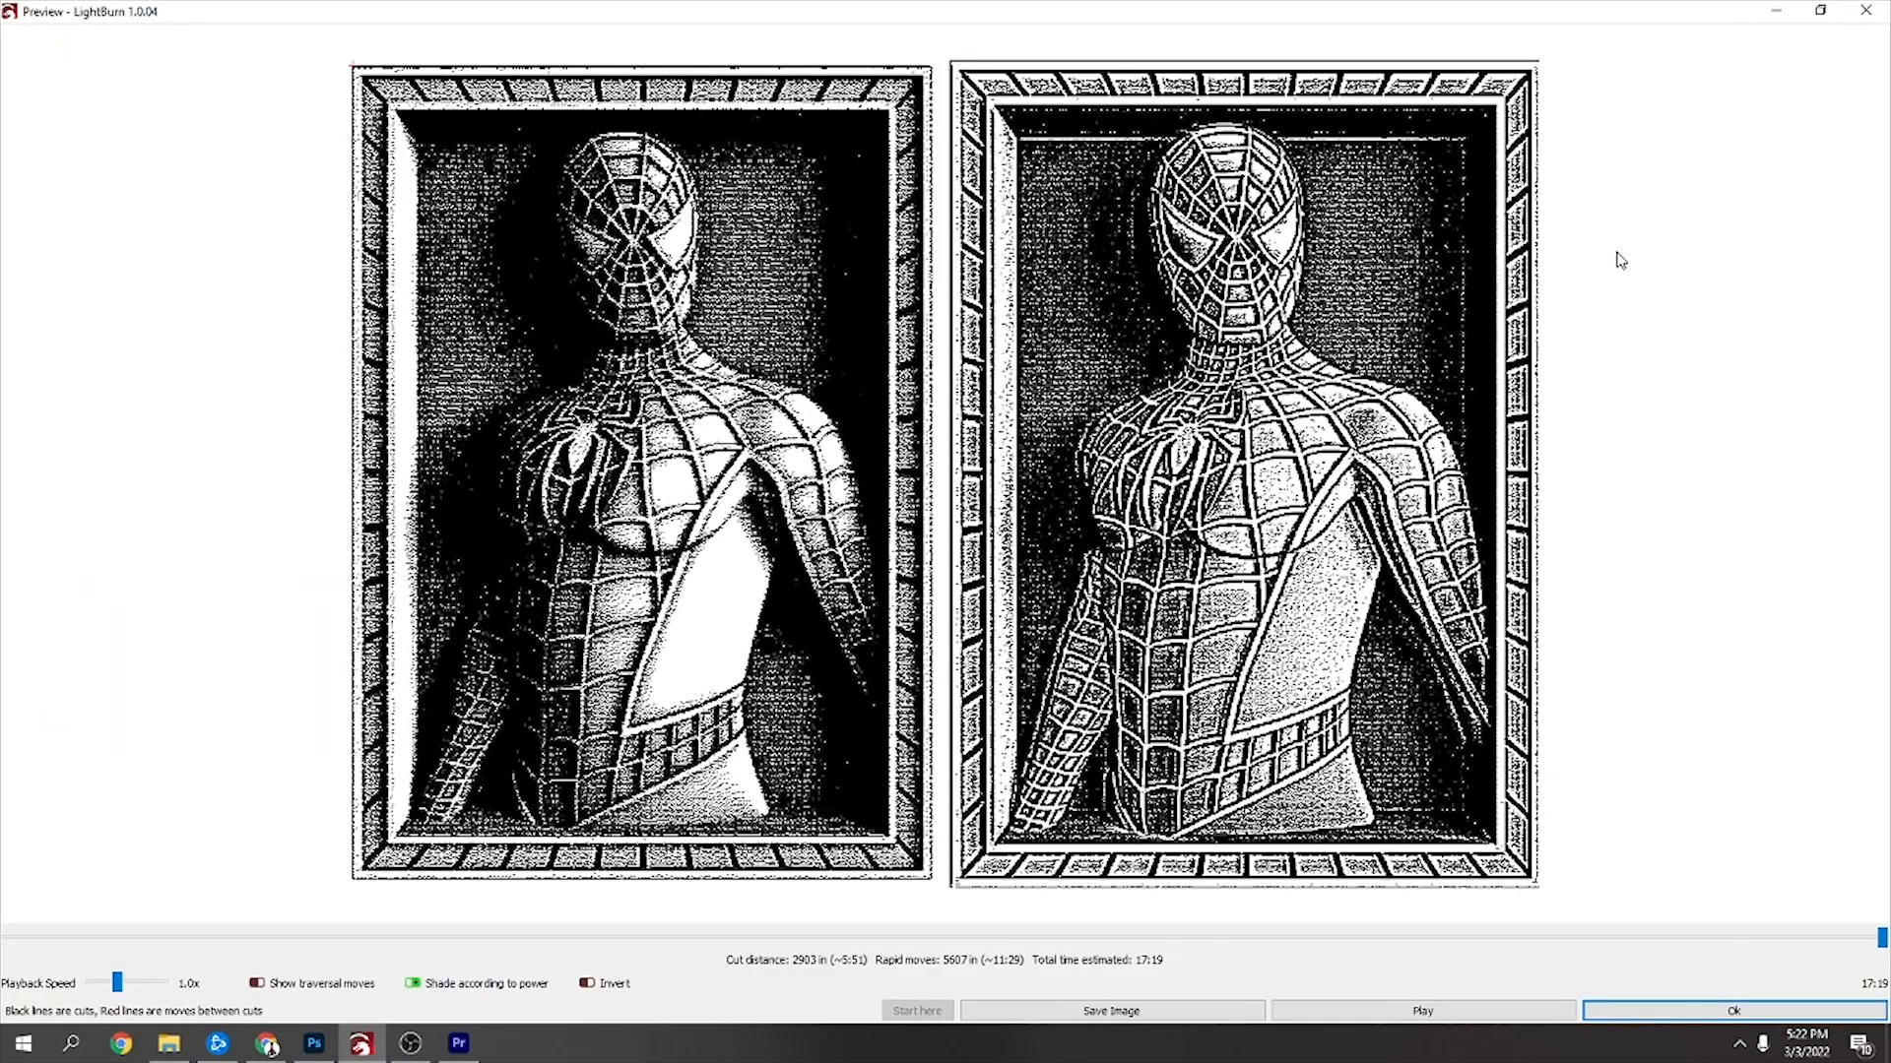
{"action": "left_click", "coordinate": [1733, 1011]}
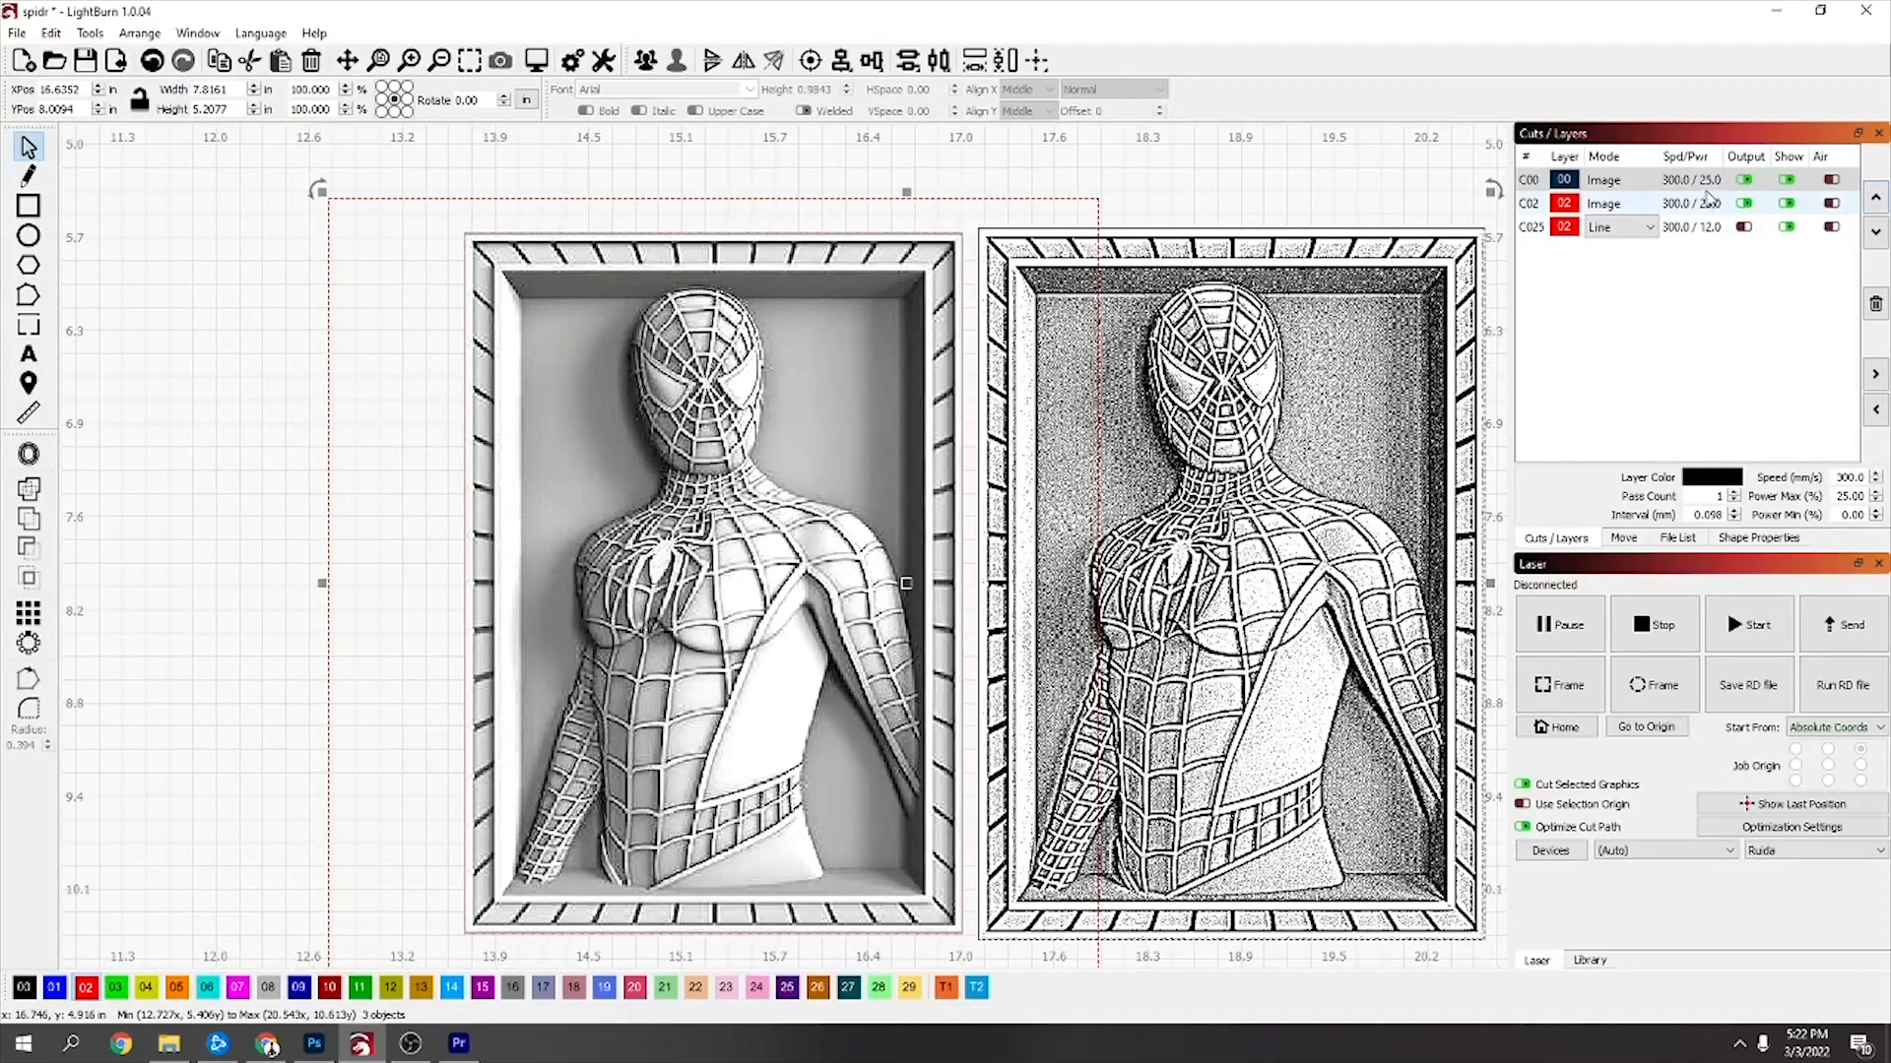
Set the black C00 image layer to 250 mm/s speed and 32% max power
{"action": "double_click", "coordinate": [1603, 179]}
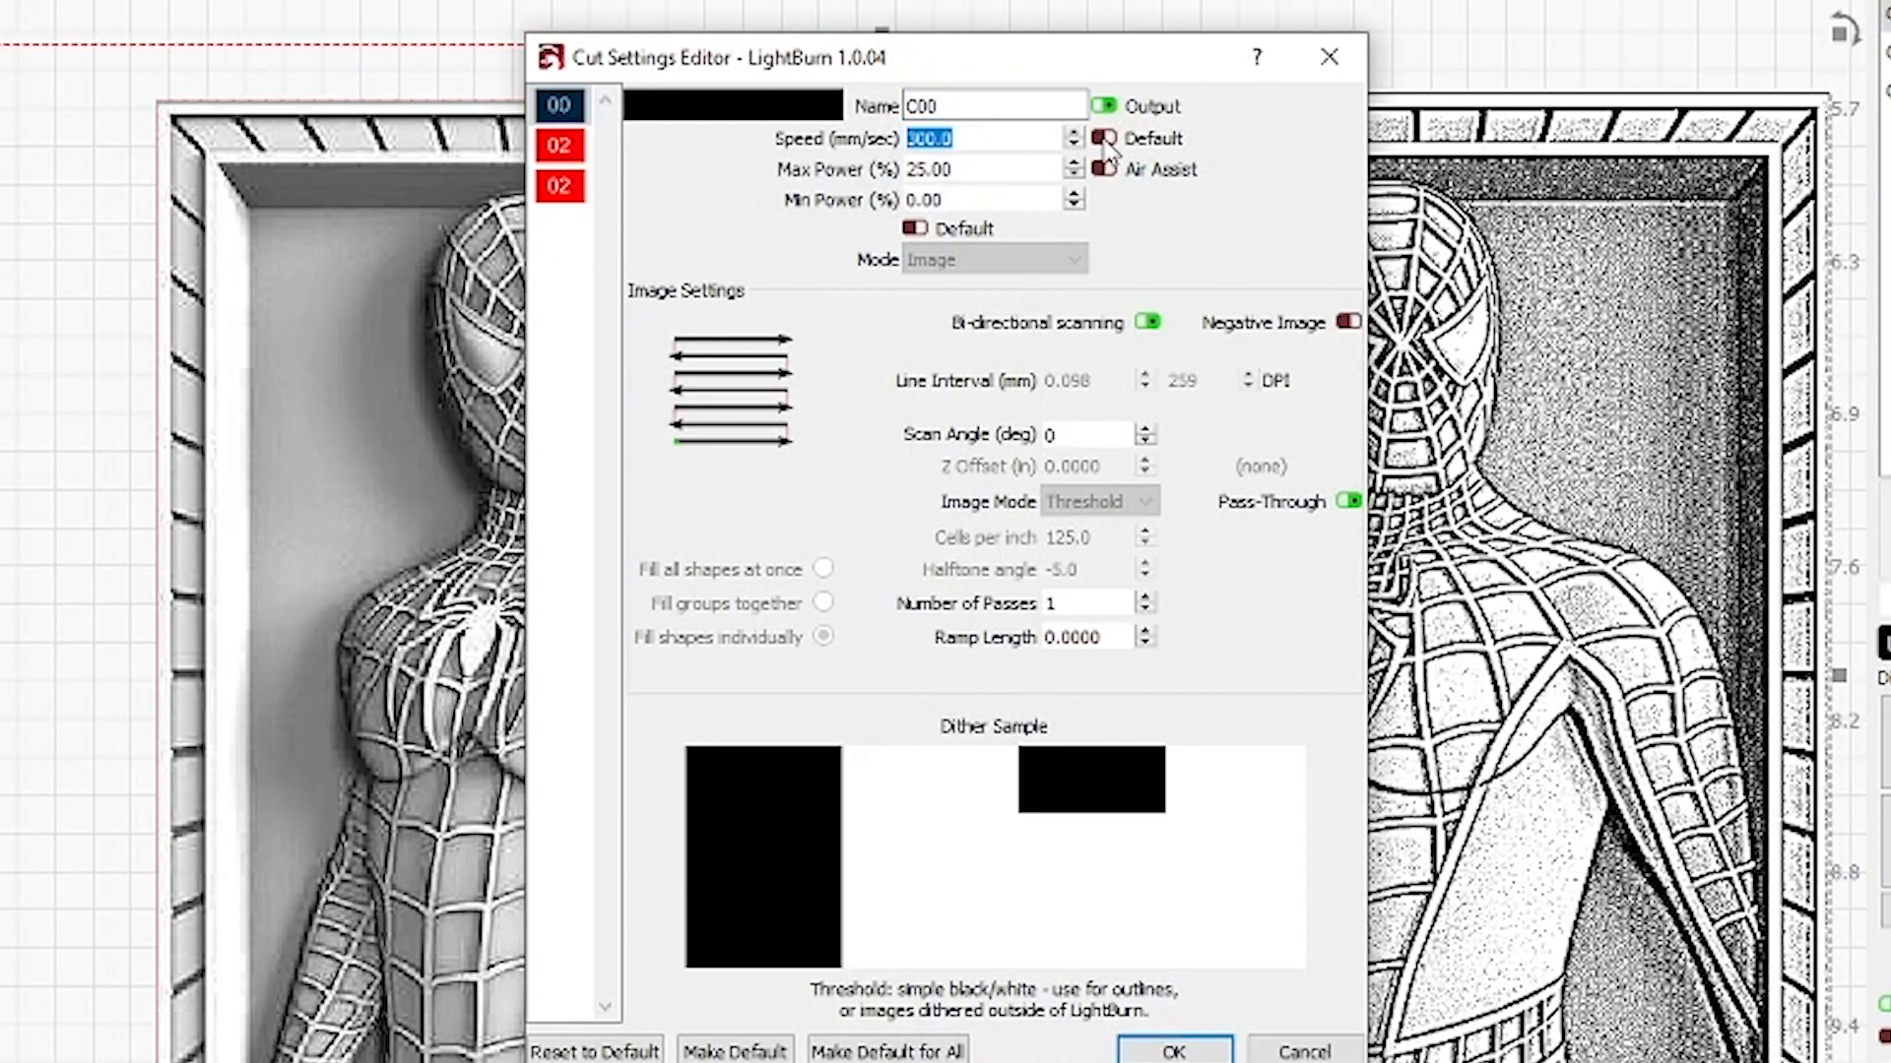
{"action": "type", "text": "2"}
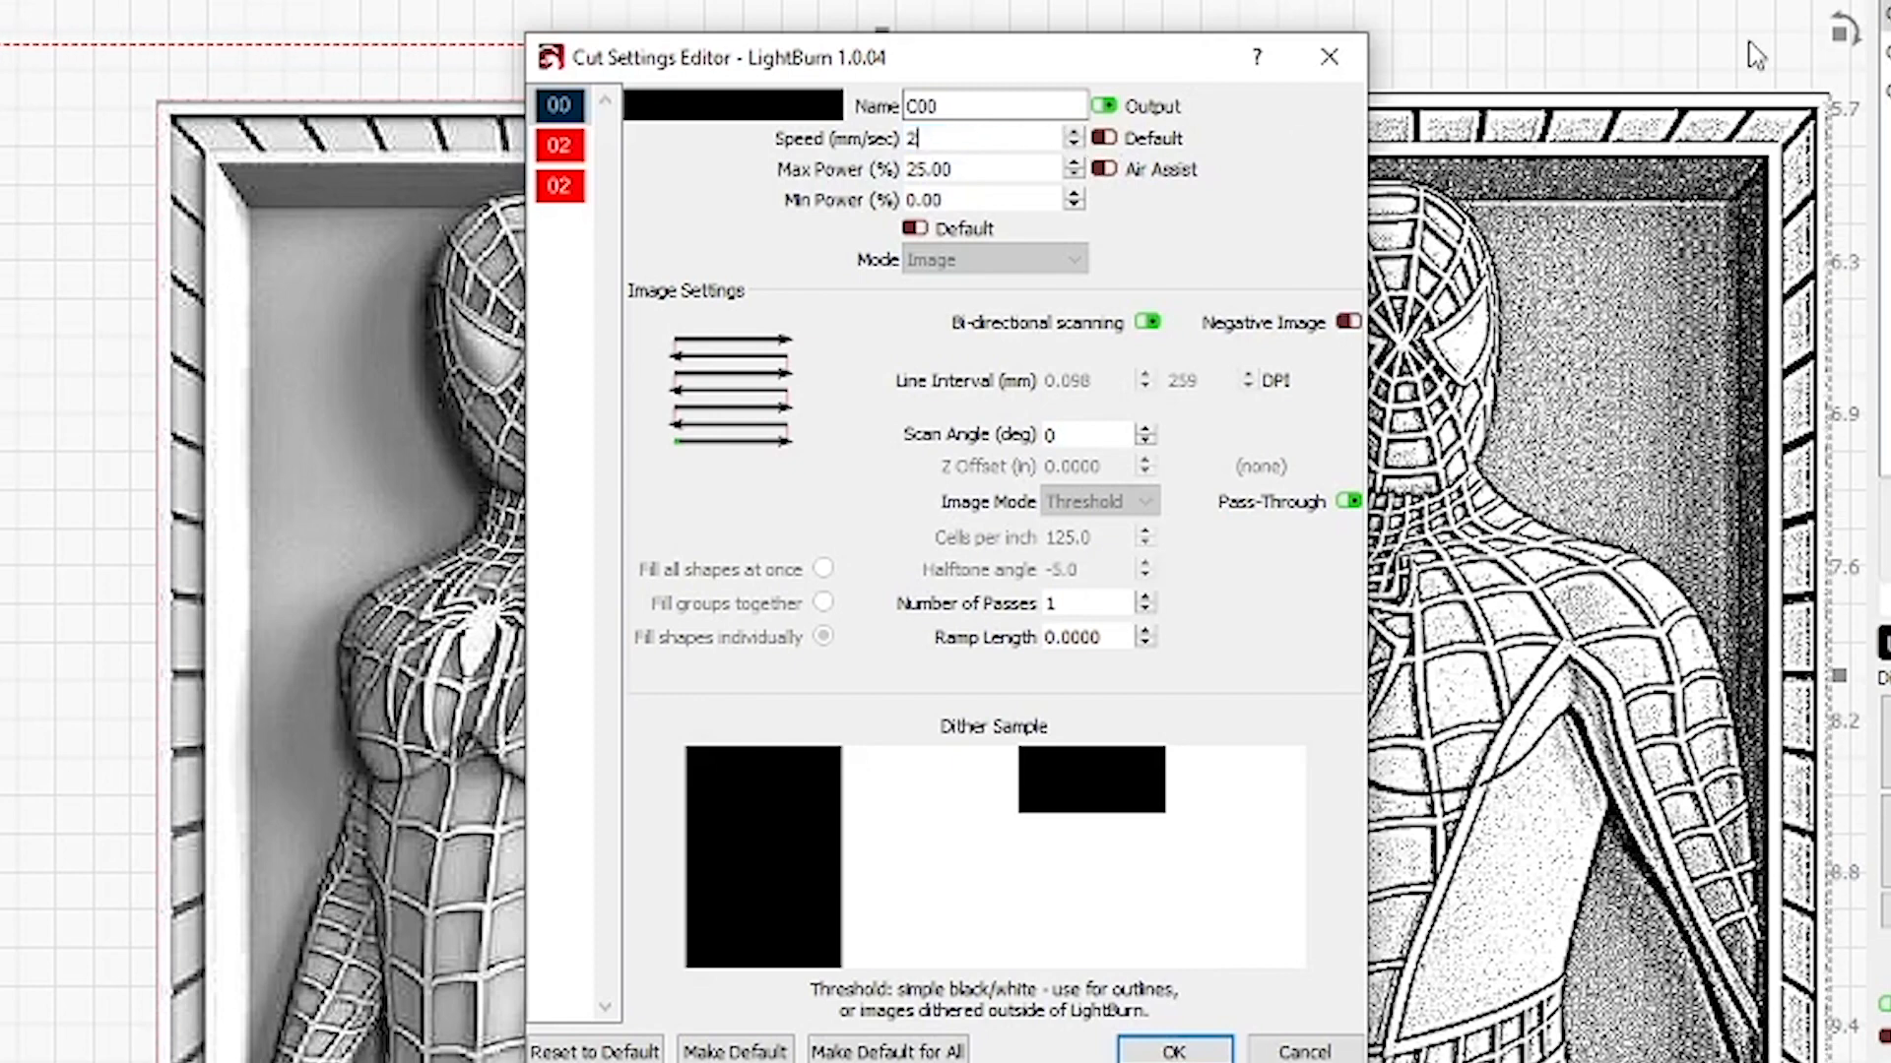
{"action": "type", "text": "50.0"}
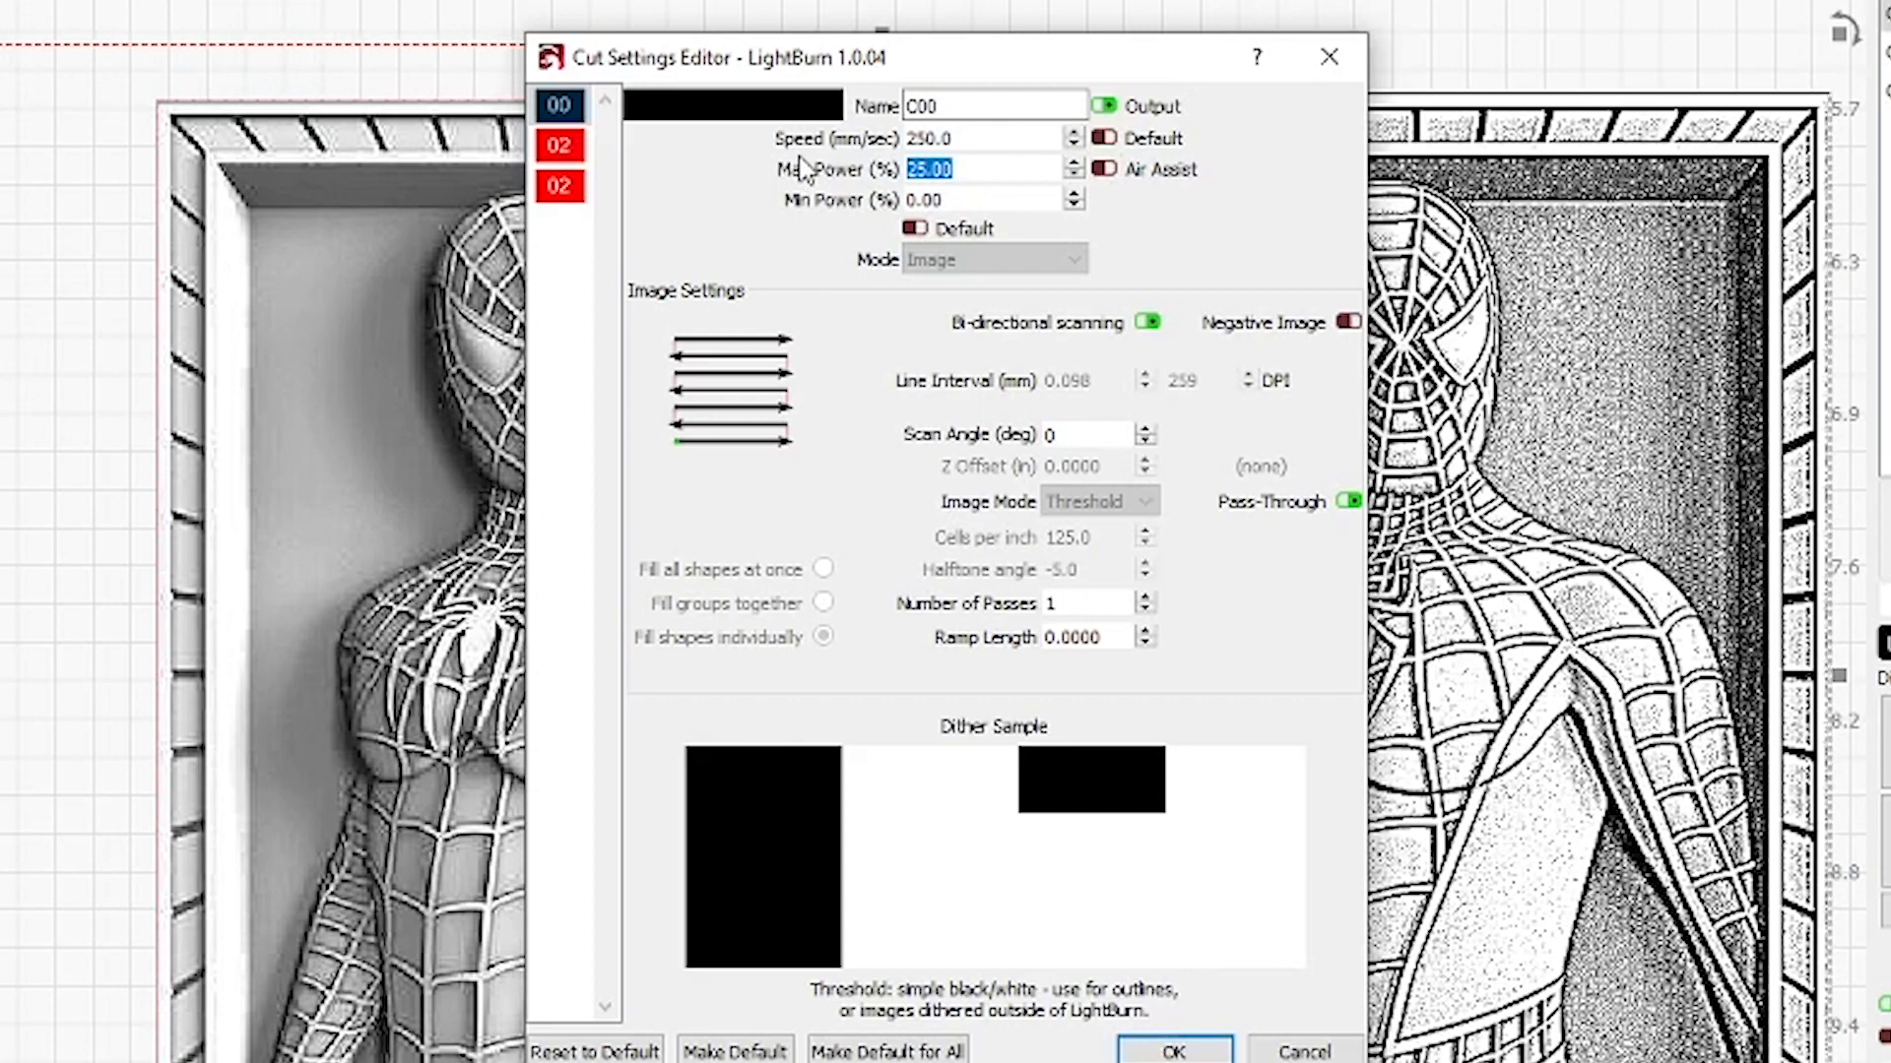
{"action": "type", "text": "32"}
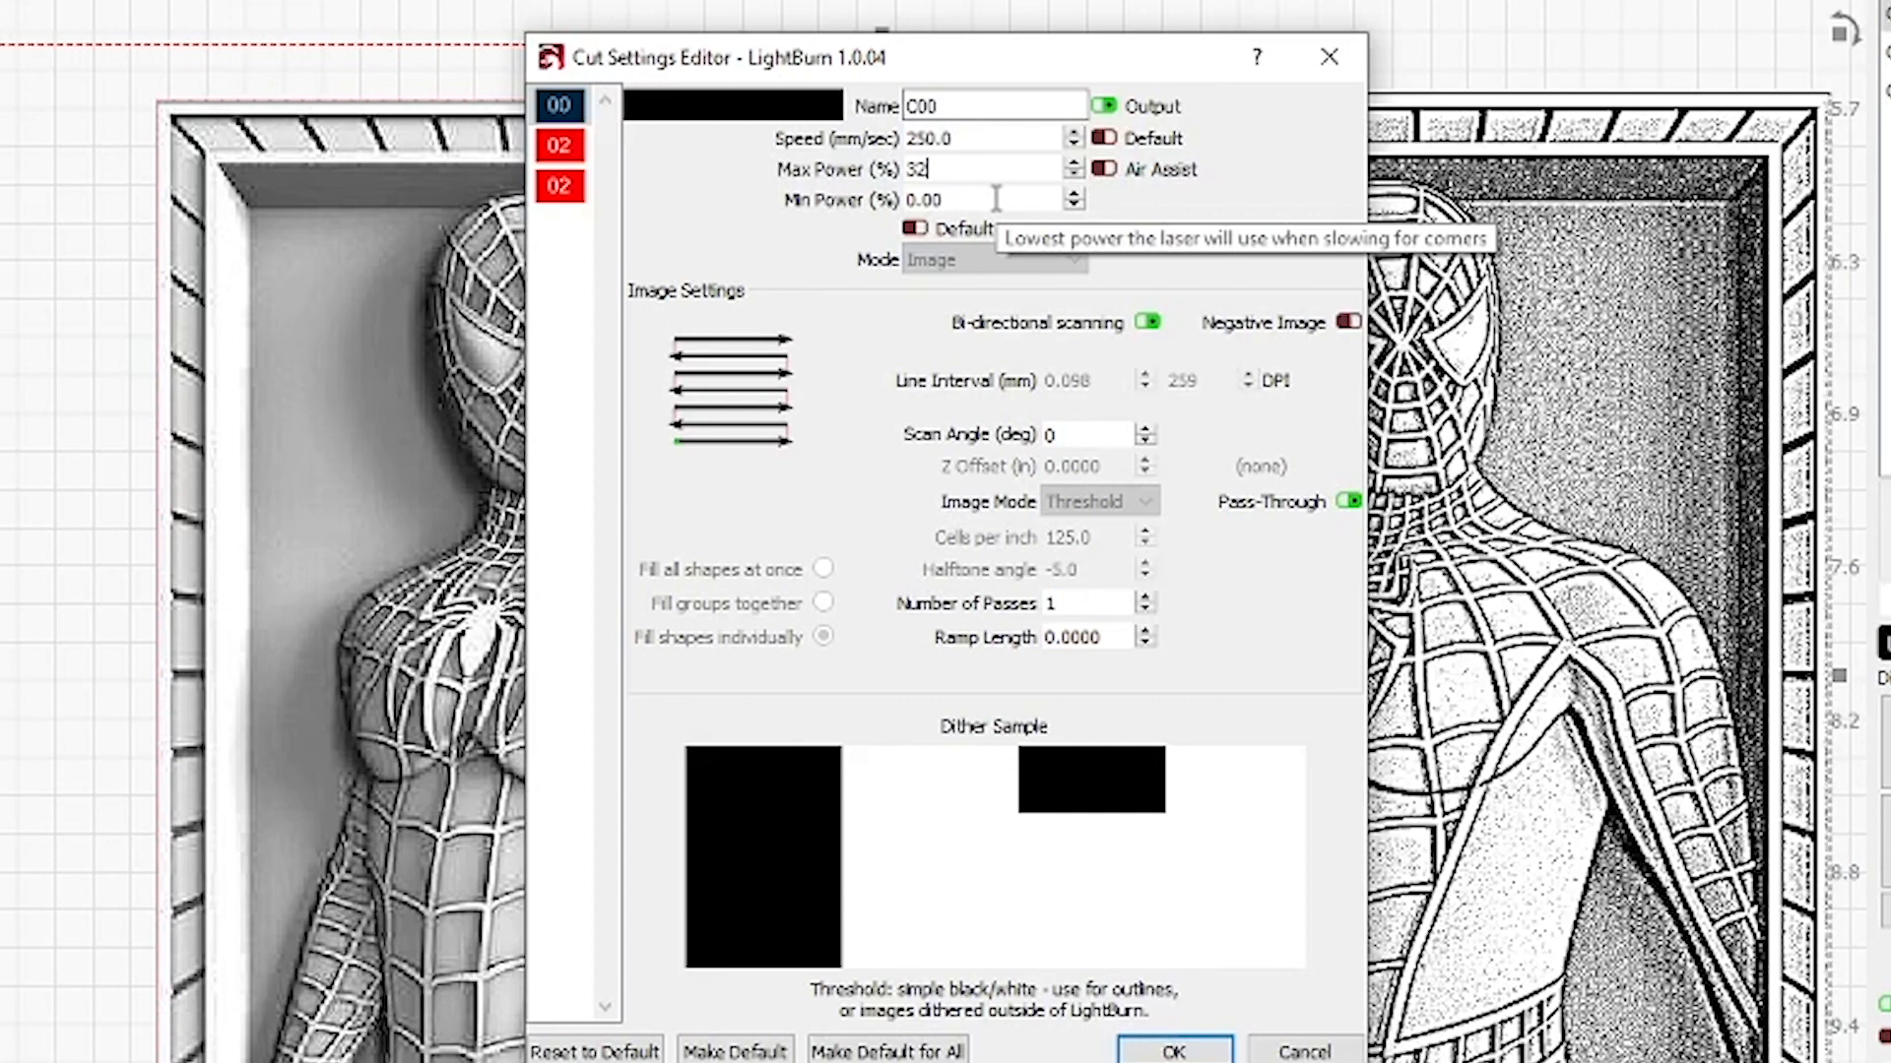
{"action": "mouse_move", "coordinate": [961, 199]}
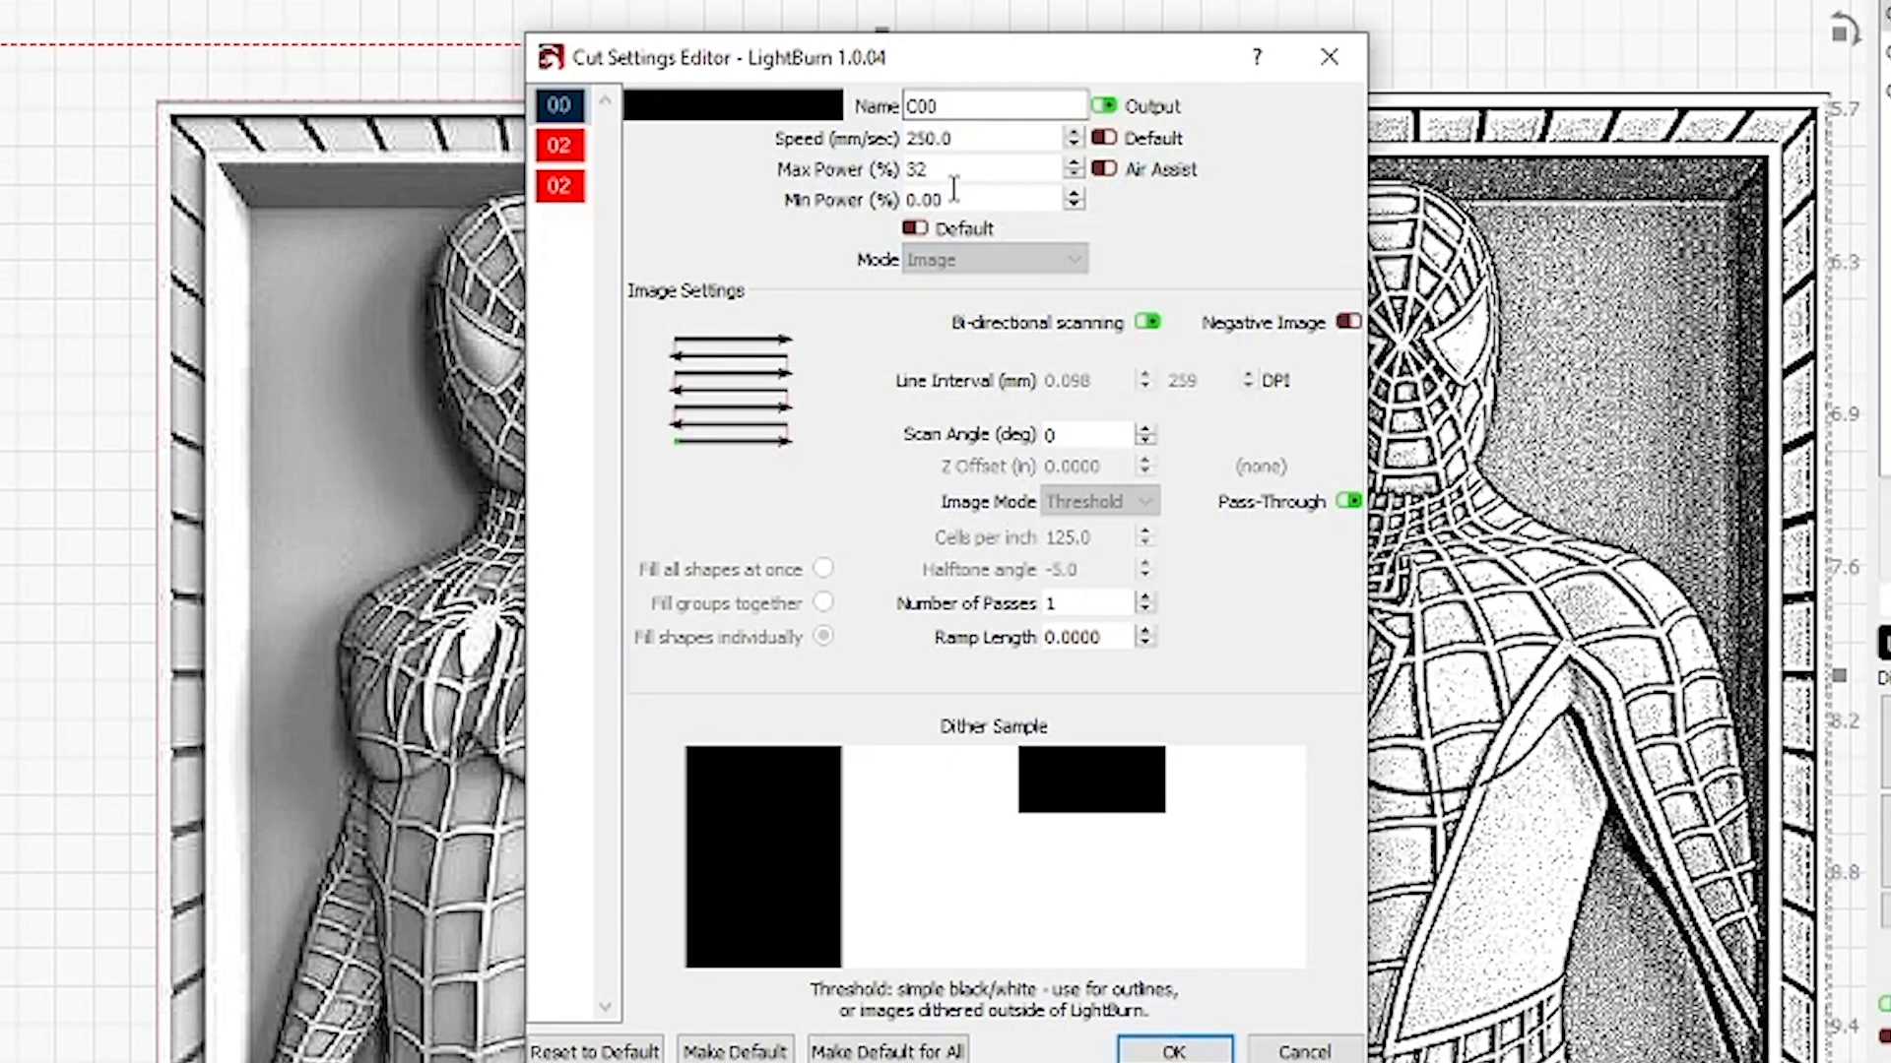
Set the layer's engraving DPI to 260 and turn pass-through on
{"action": "left_click", "coordinate": [989, 170]}
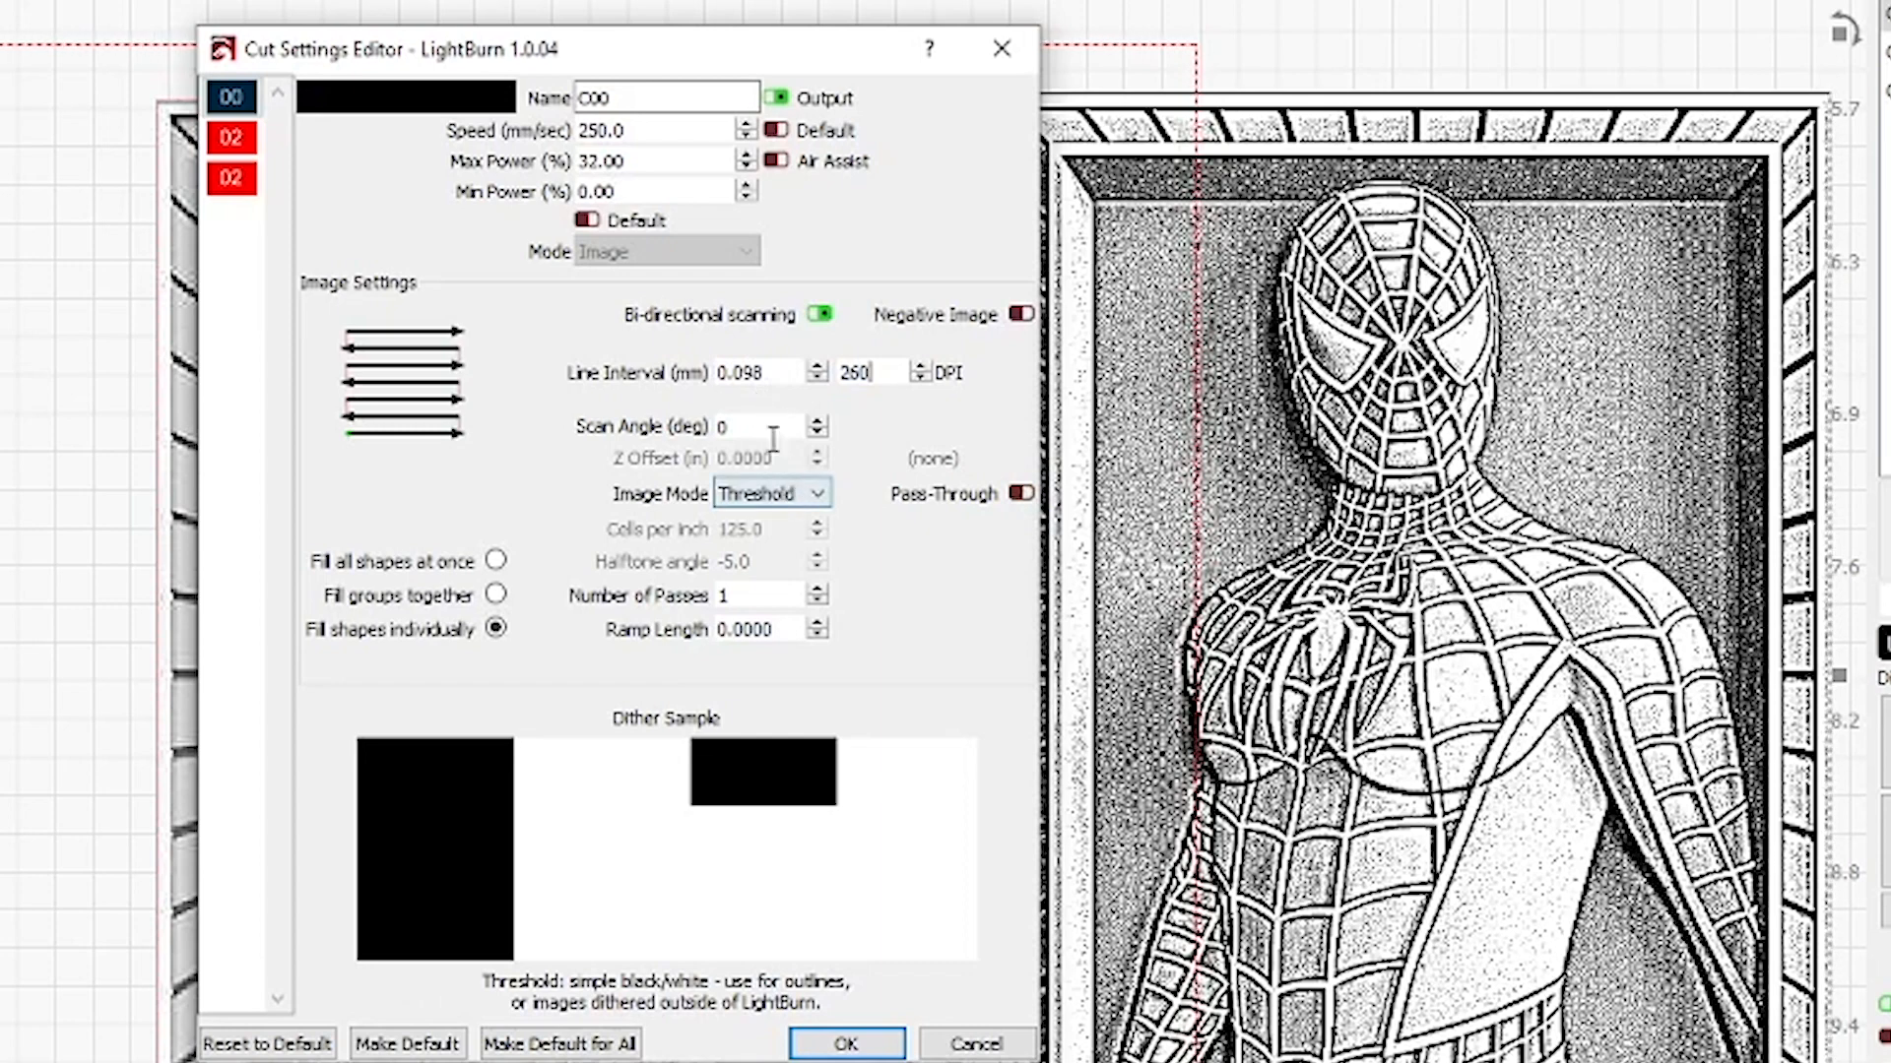
{"action": "left_click", "coordinate": [856, 372]}
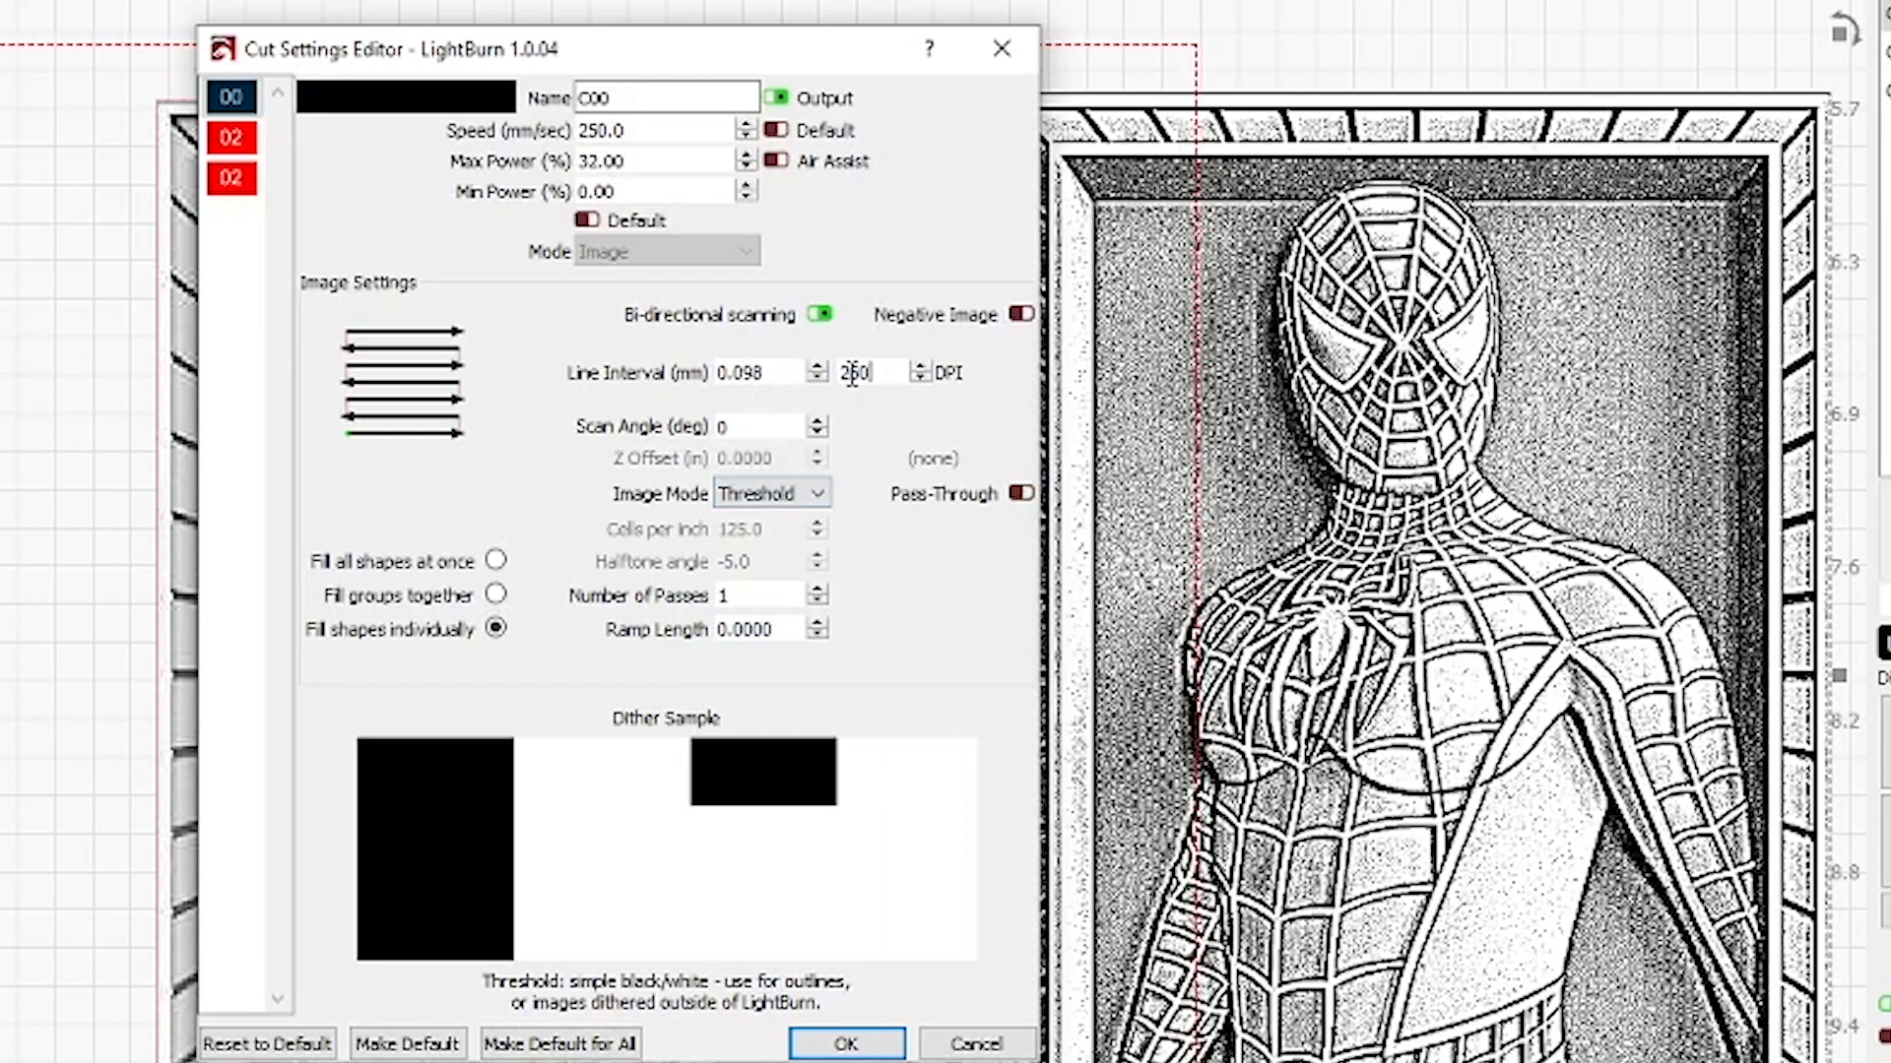
{"action": "left_click", "coordinate": [1018, 494]}
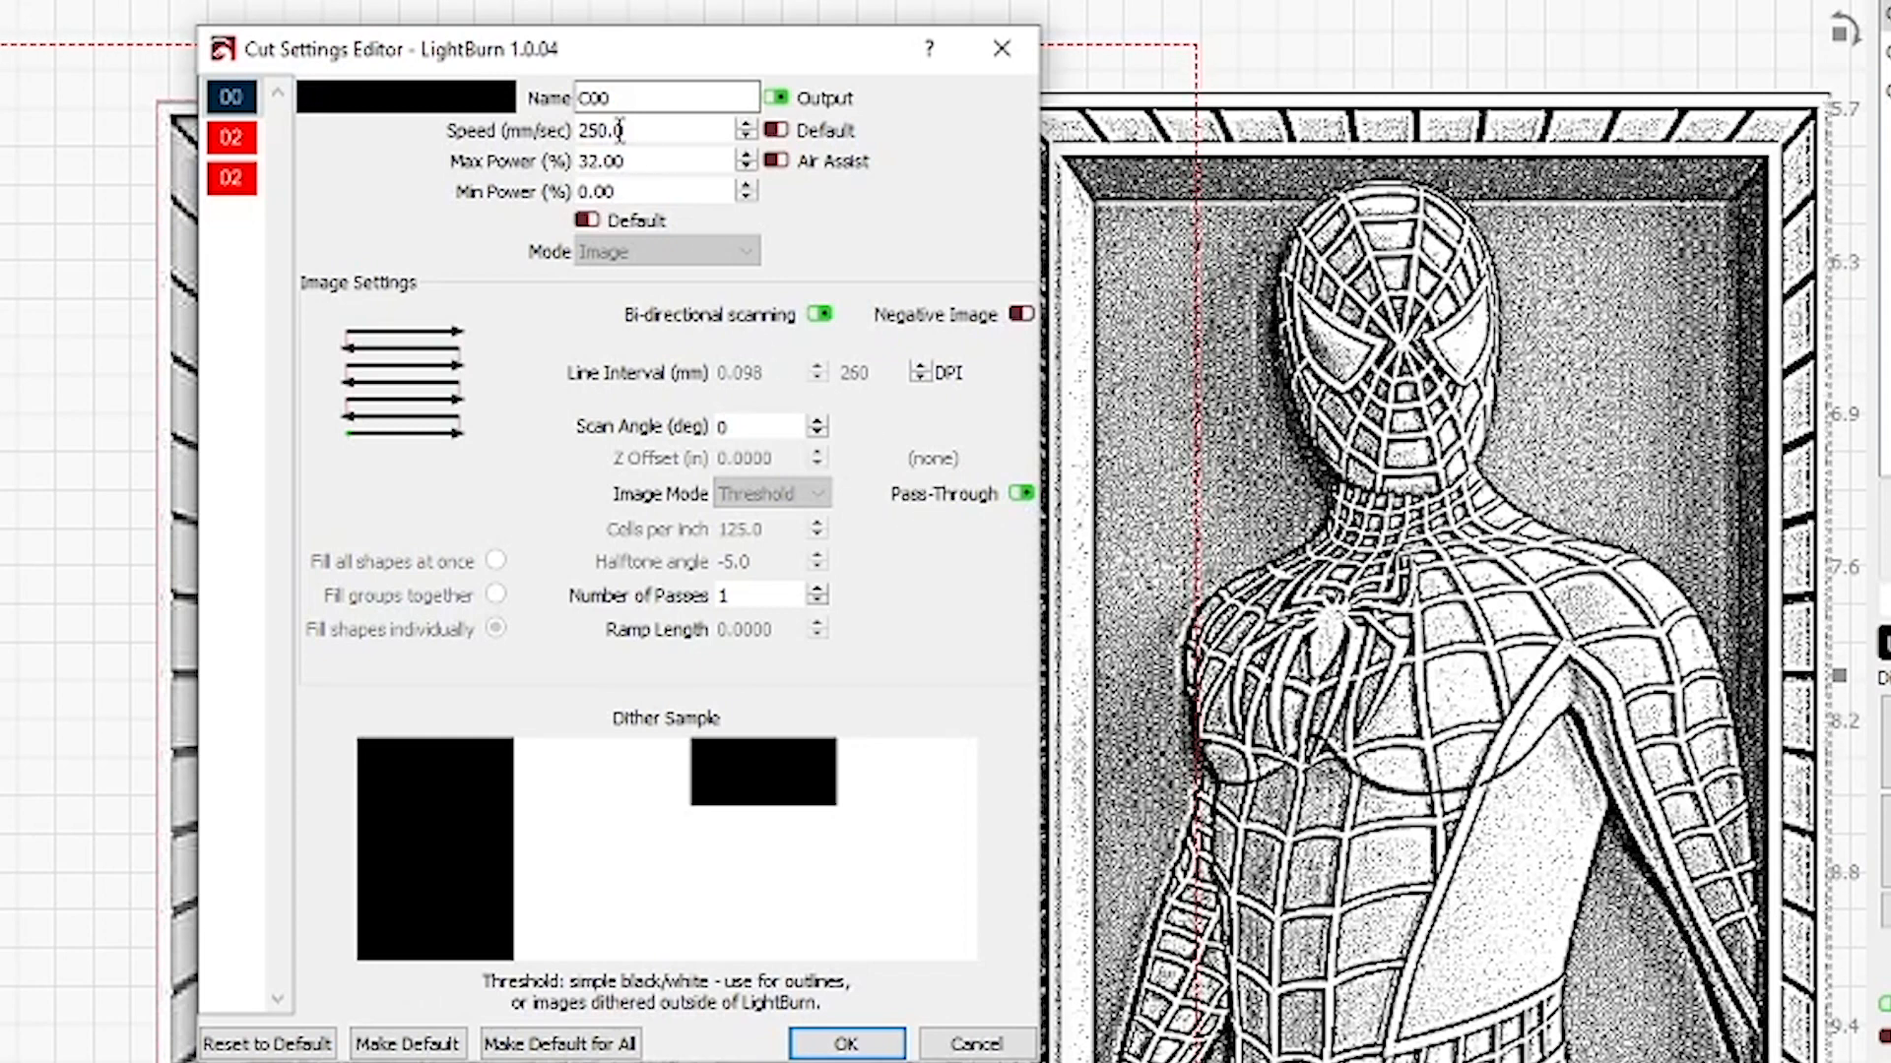
{"action": "mouse_move", "coordinate": [1037, 518]}
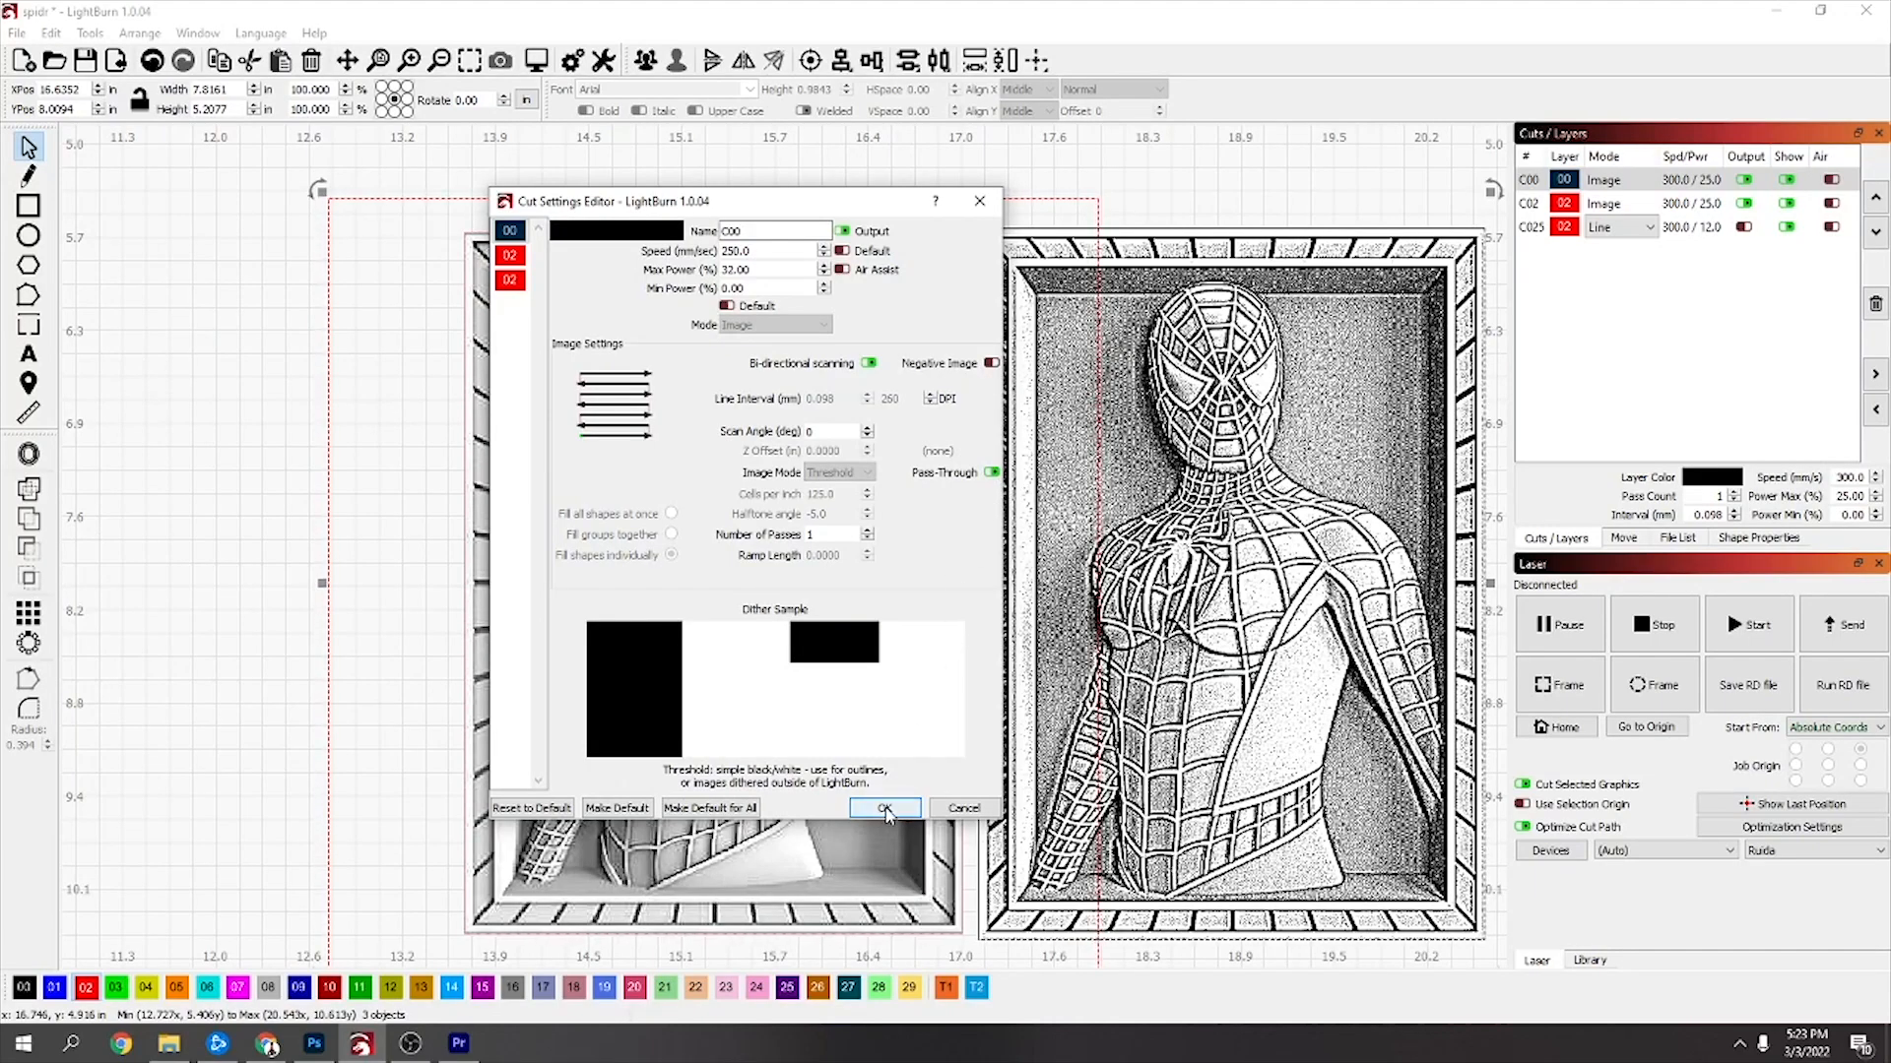
Confirm the C00 layer settings so it lists 250 speed and 32 power
{"action": "left_click", "coordinate": [884, 807]}
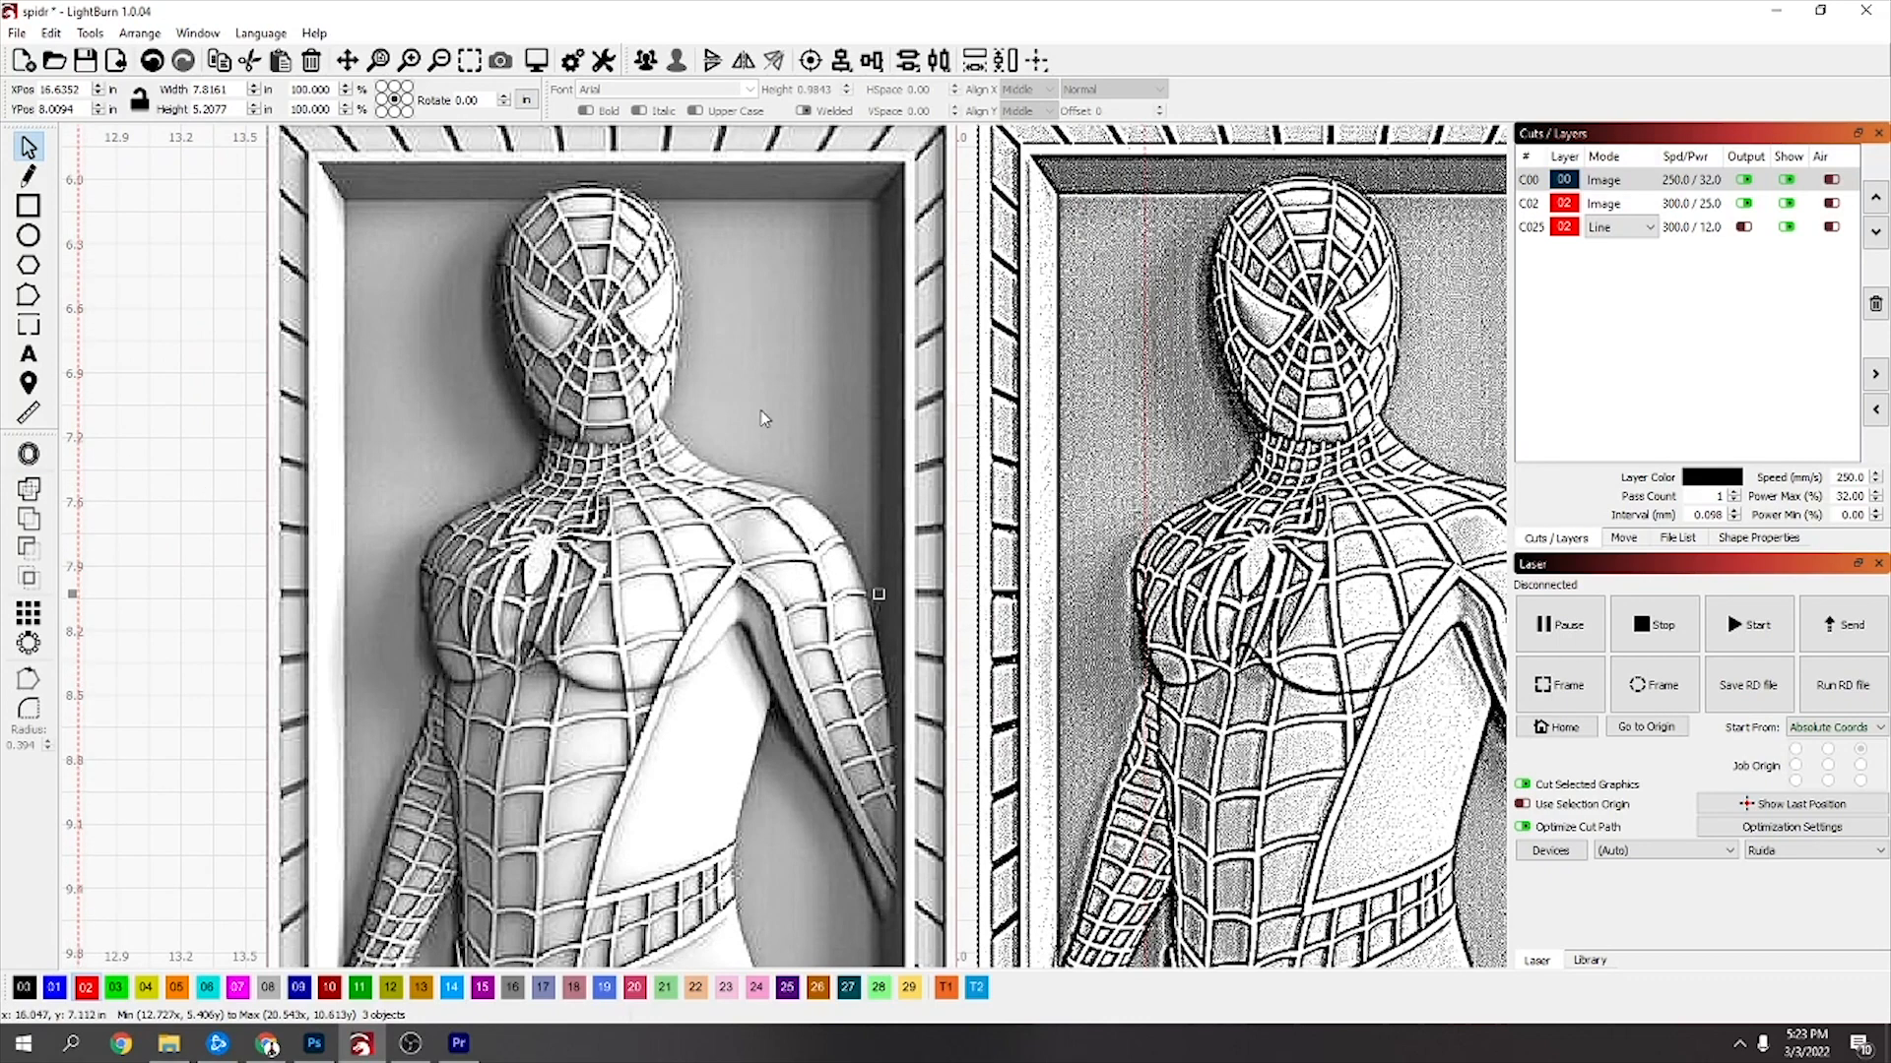
Give the red image layer 250 mm/s speed, 32% power and pass-through, then review its dithering modes
{"action": "double_click", "coordinate": [1528, 202]}
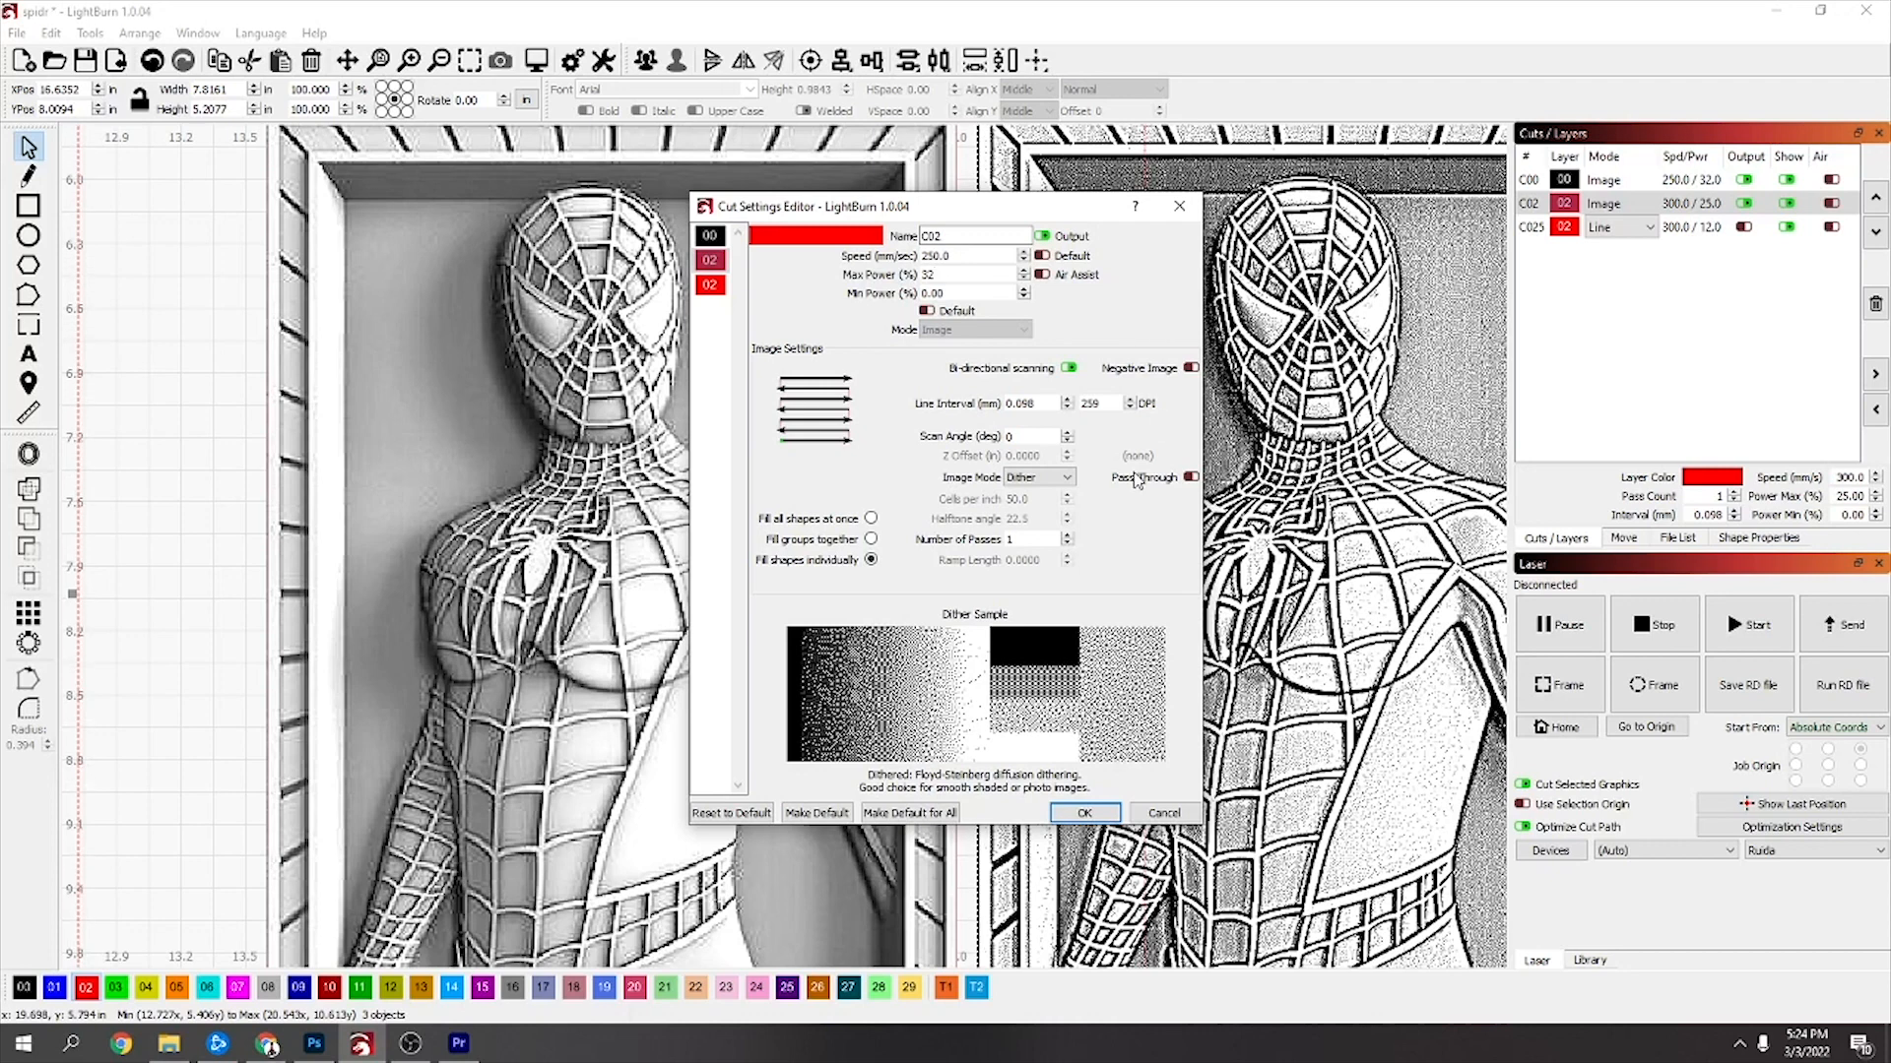
{"action": "left_click", "coordinate": [1038, 476]}
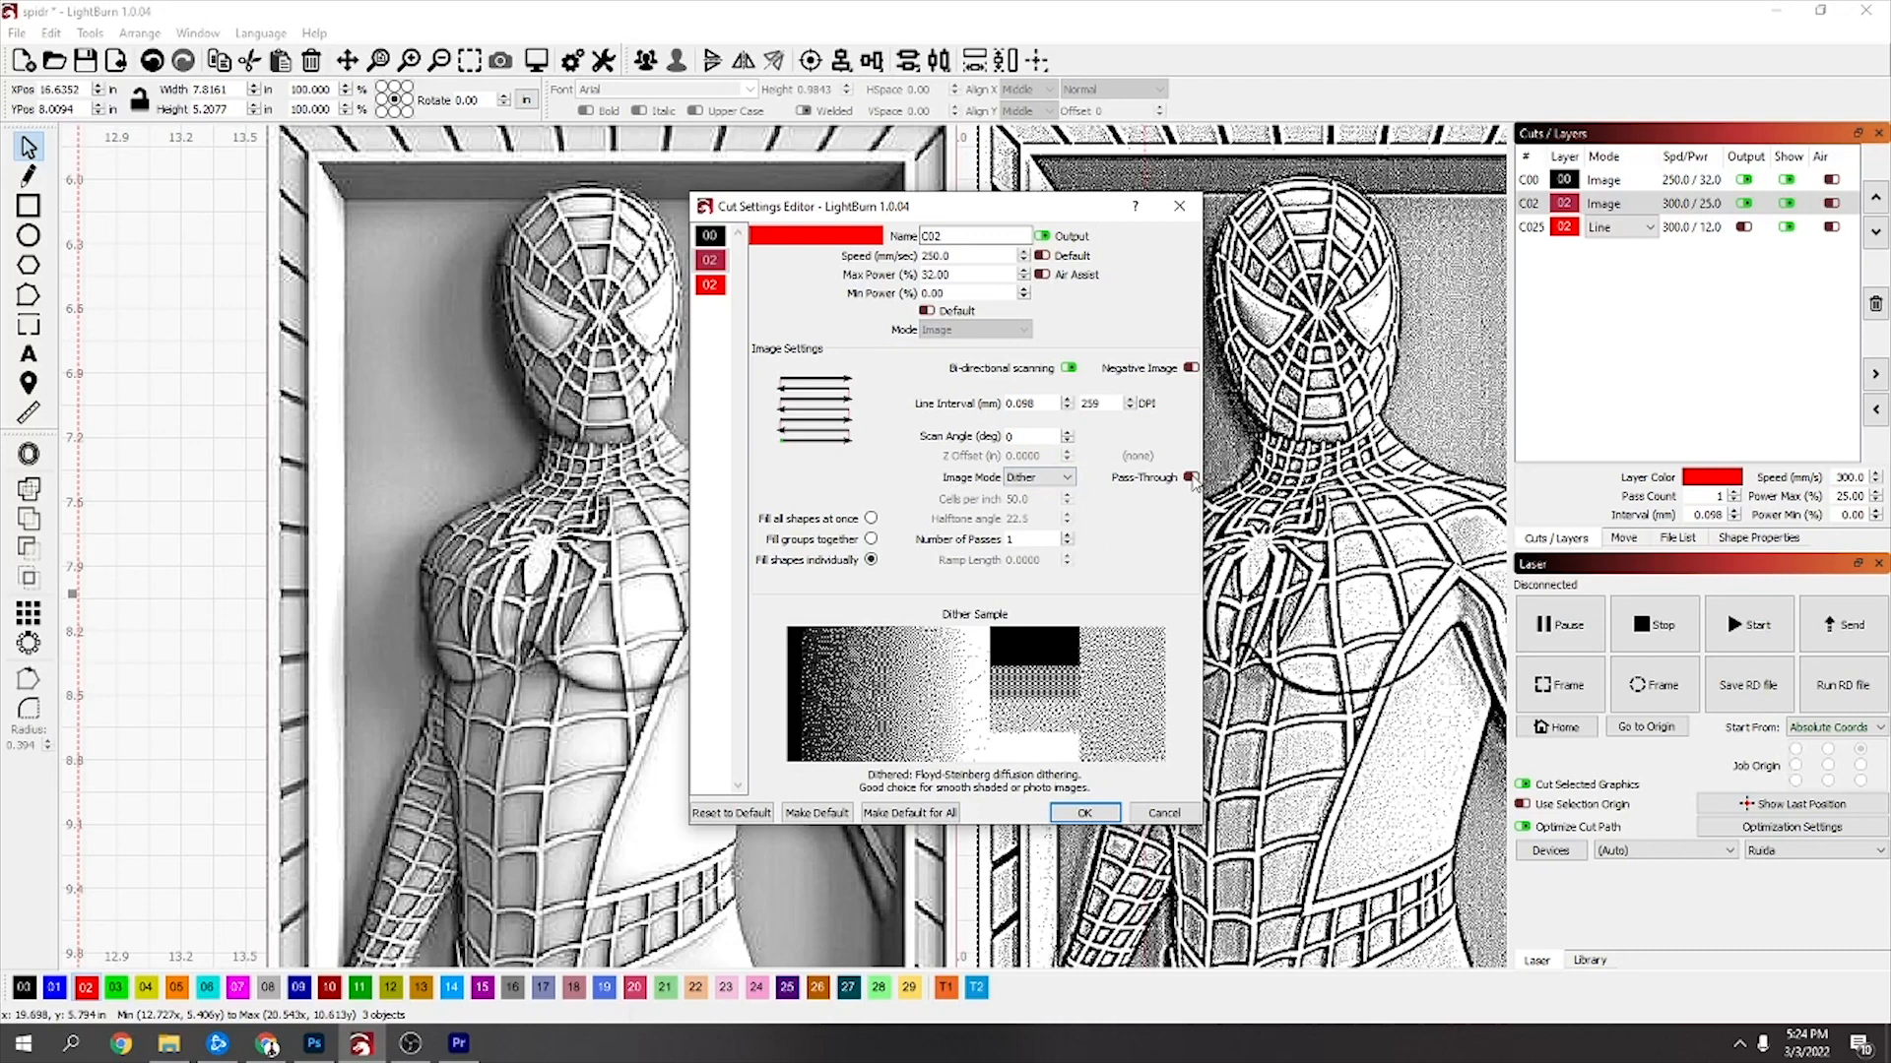
{"action": "left_click", "coordinate": [1038, 476]}
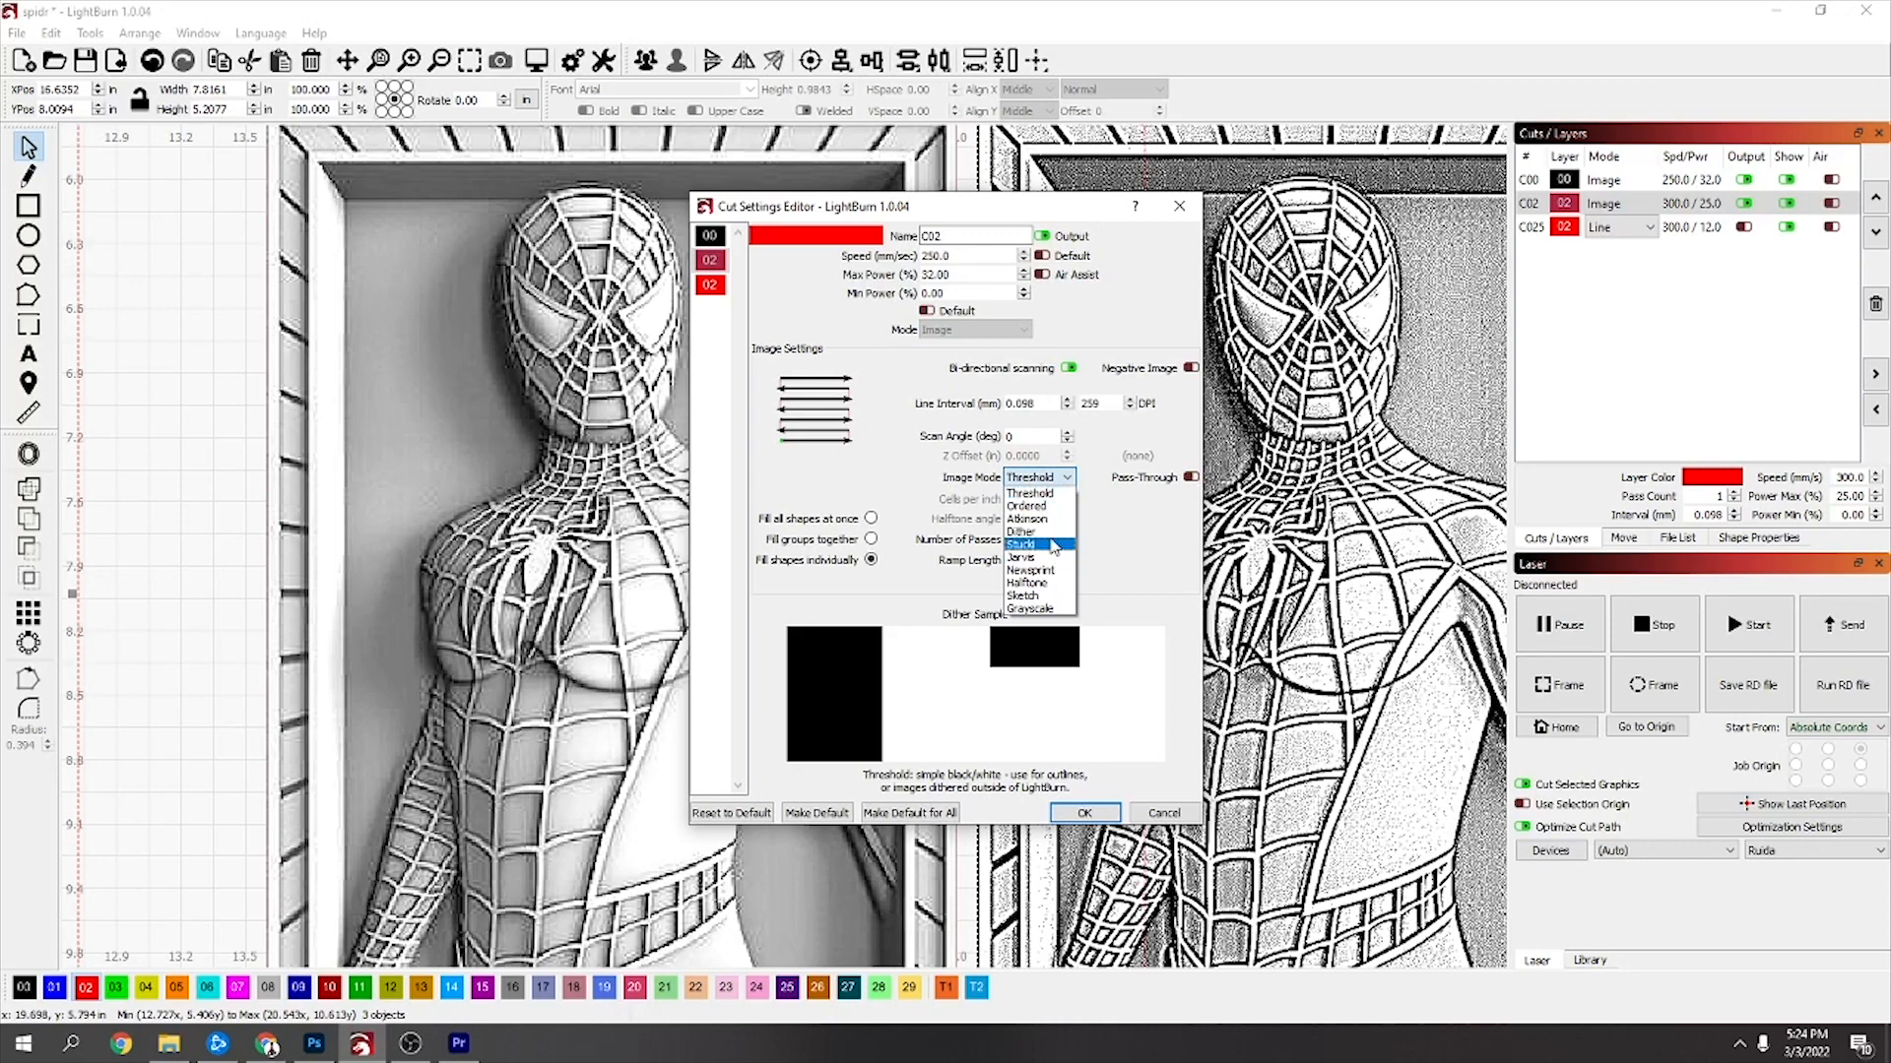
{"action": "mouse_move", "coordinate": [1044, 520]}
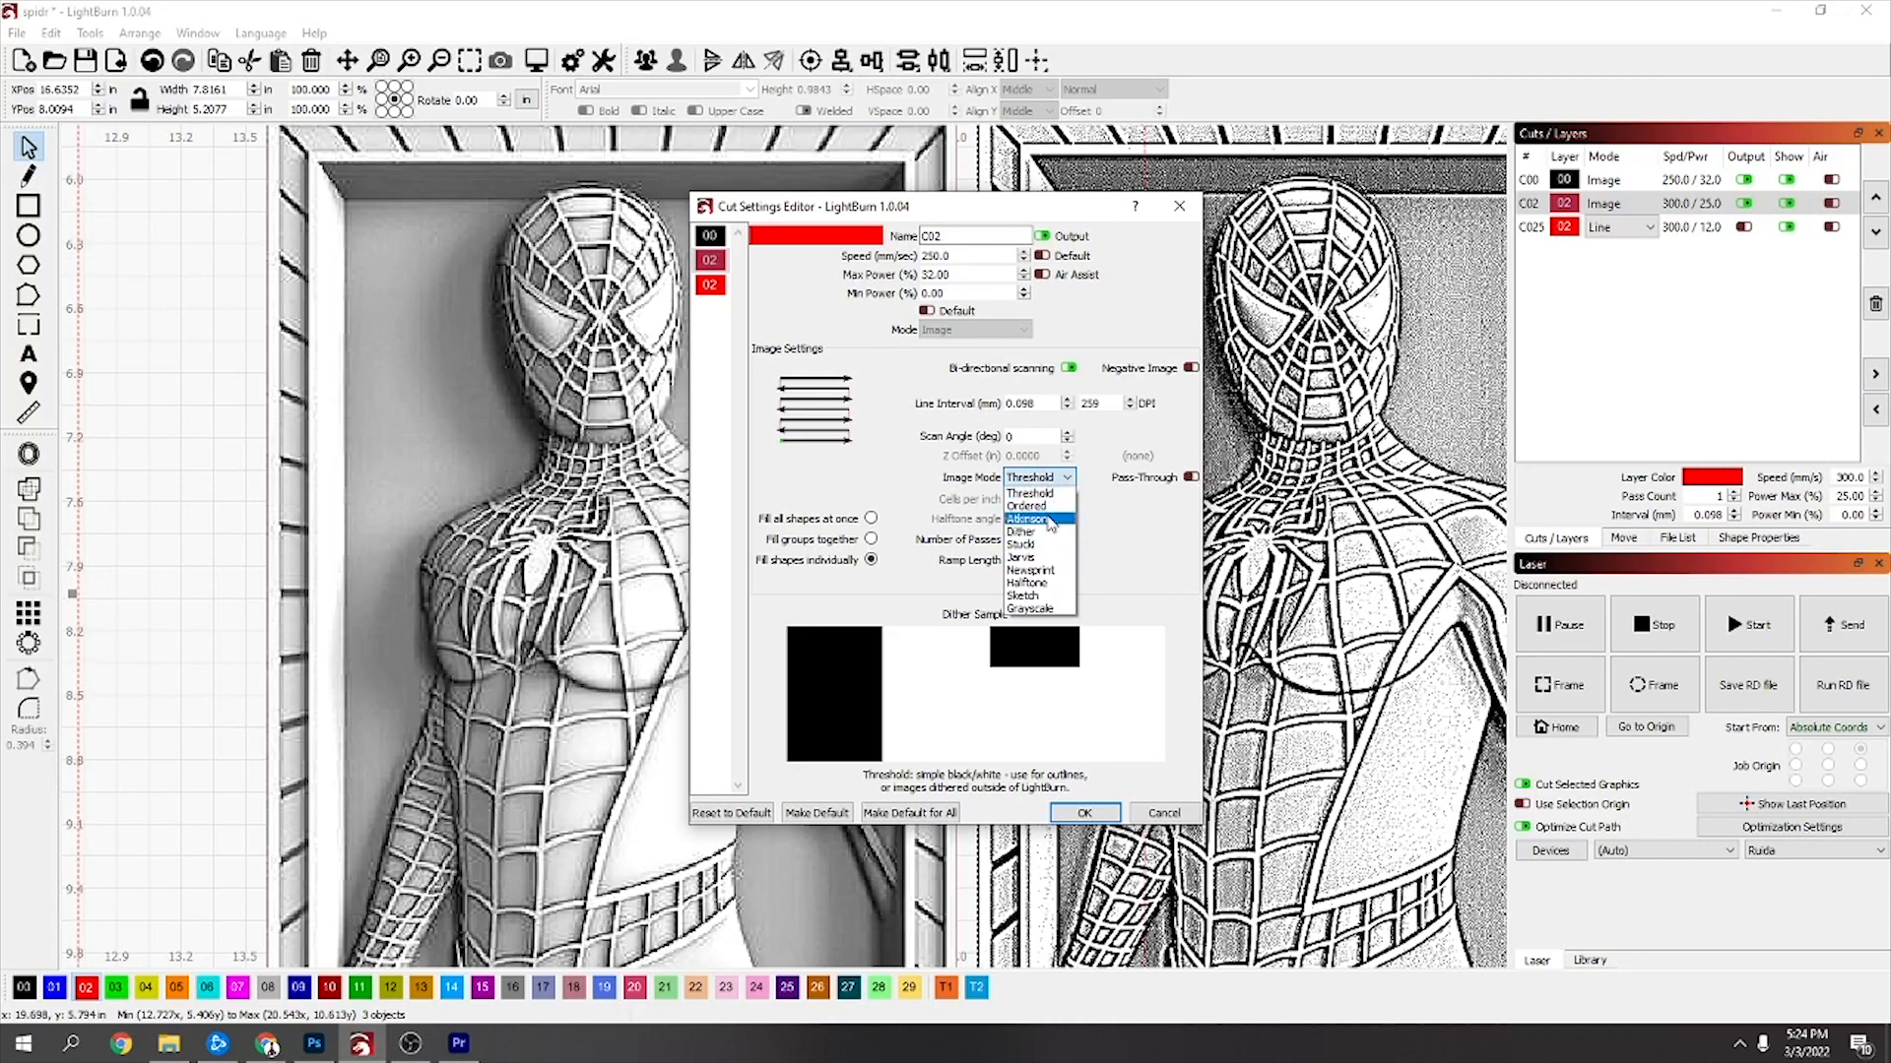